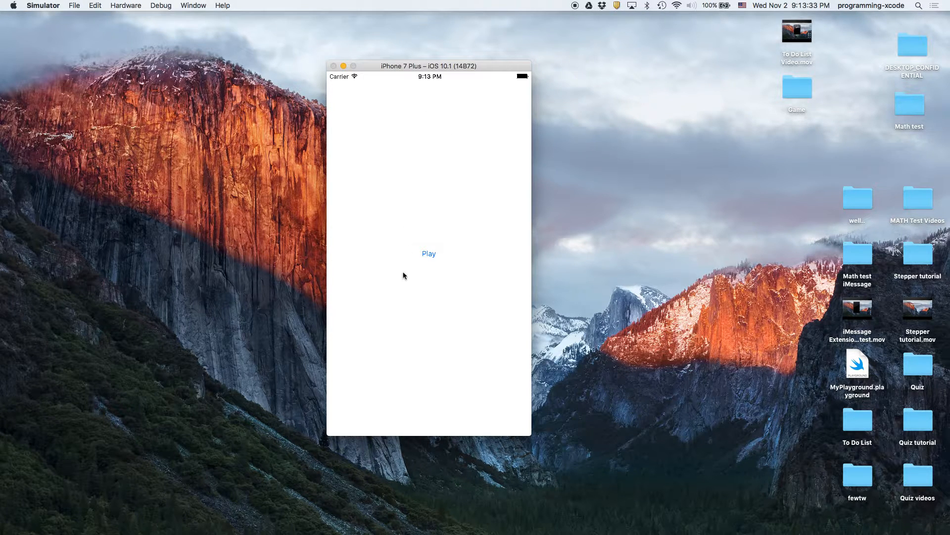
- Start the coin game, then alternate Flip coin and Play again over several rounds
click(429, 253)
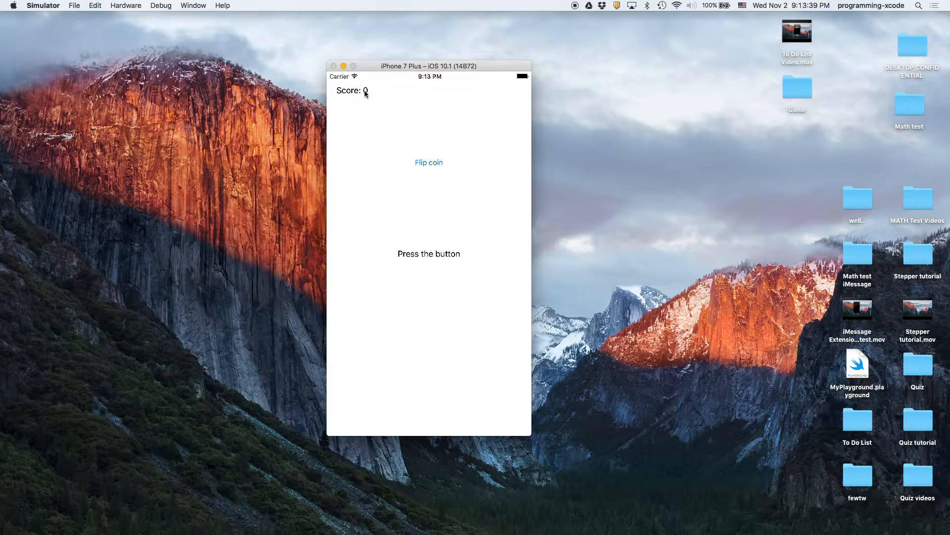
mouse_move(437, 192)
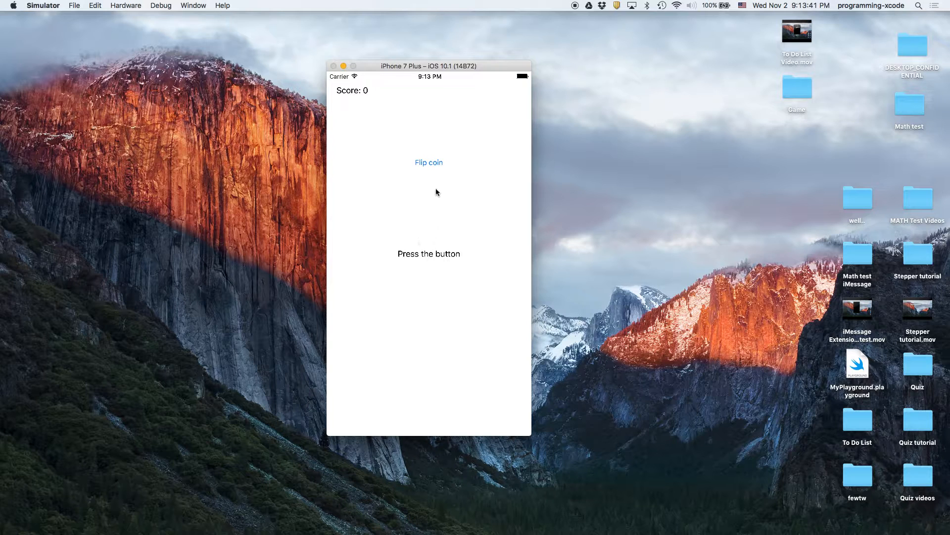
click(429, 163)
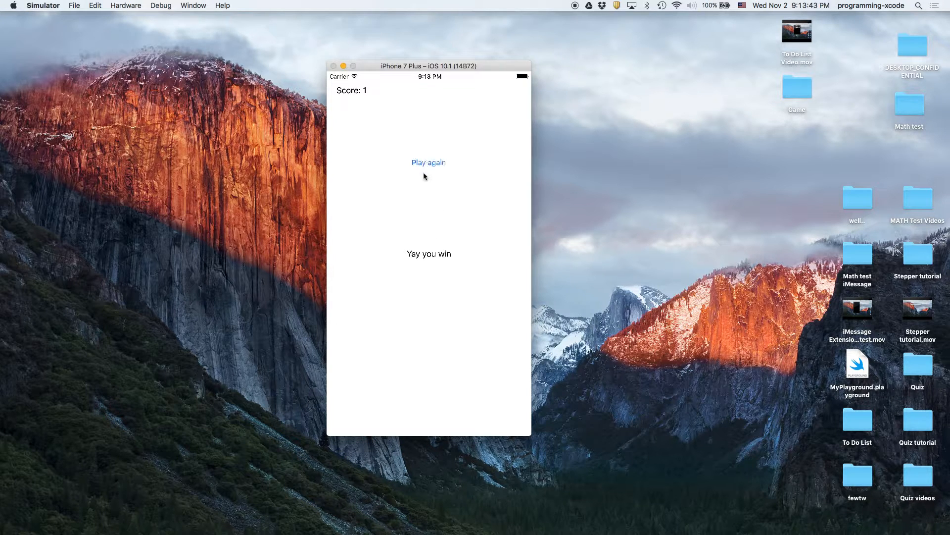
mouse_move(443, 140)
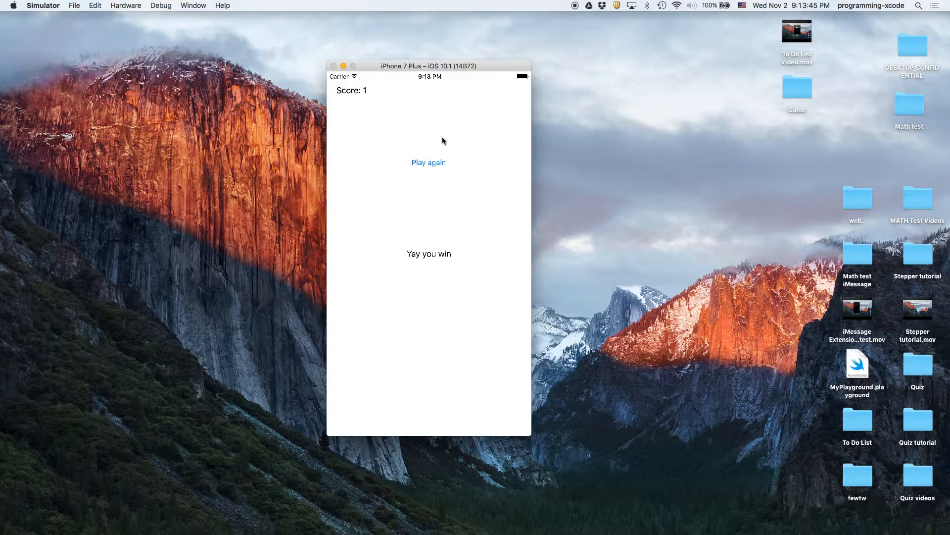
click(428, 162)
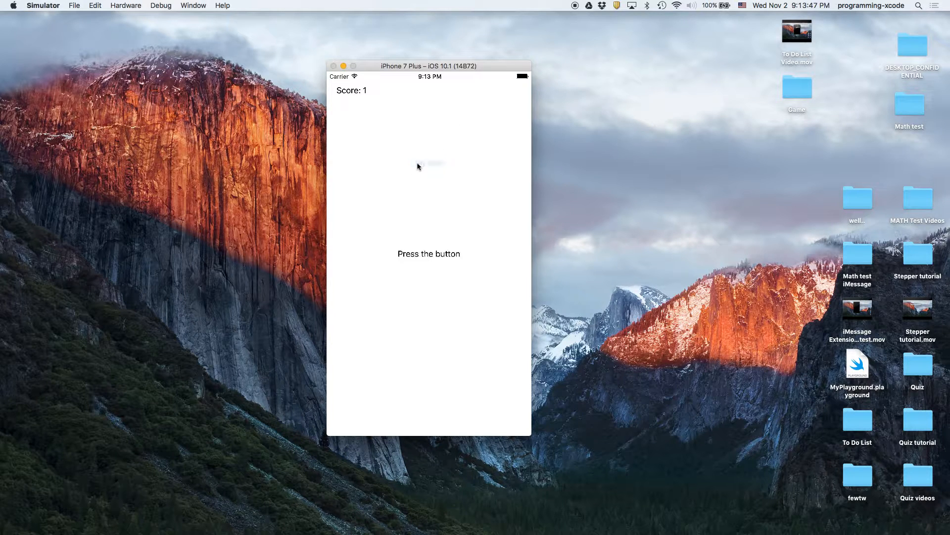
click(429, 164)
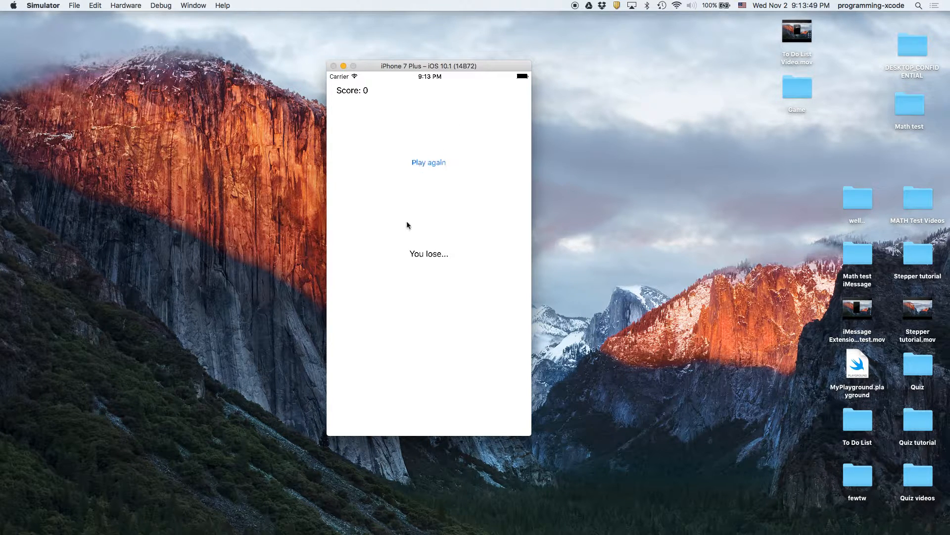
click(428, 163)
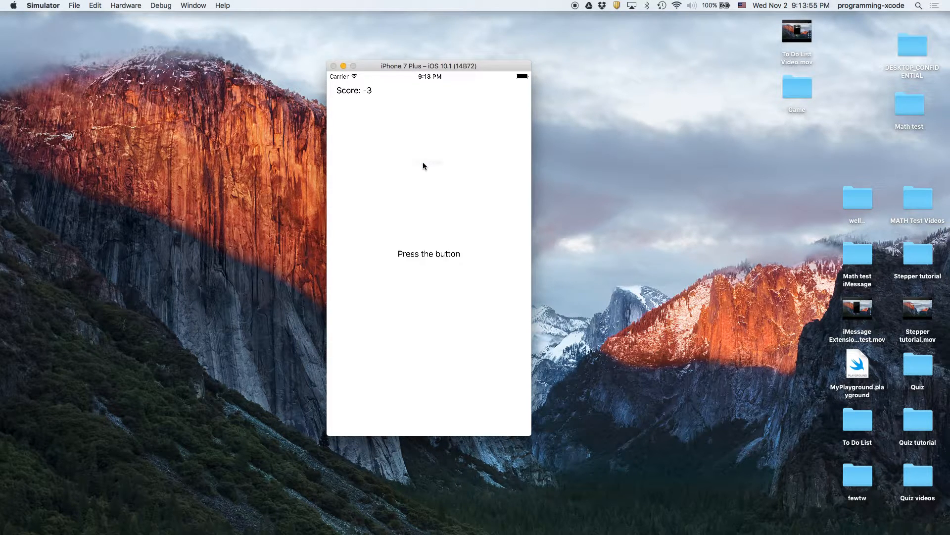
click(429, 163)
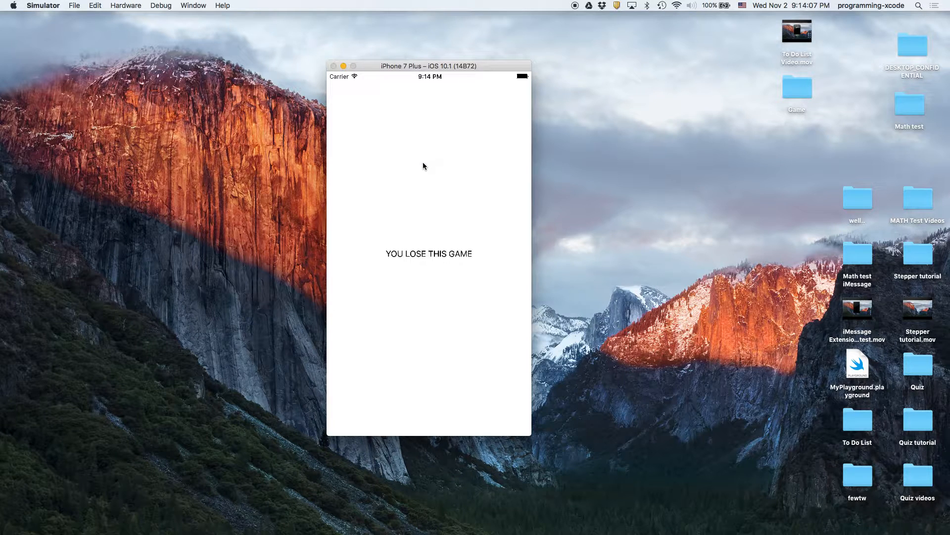
mouse_move(446, 203)
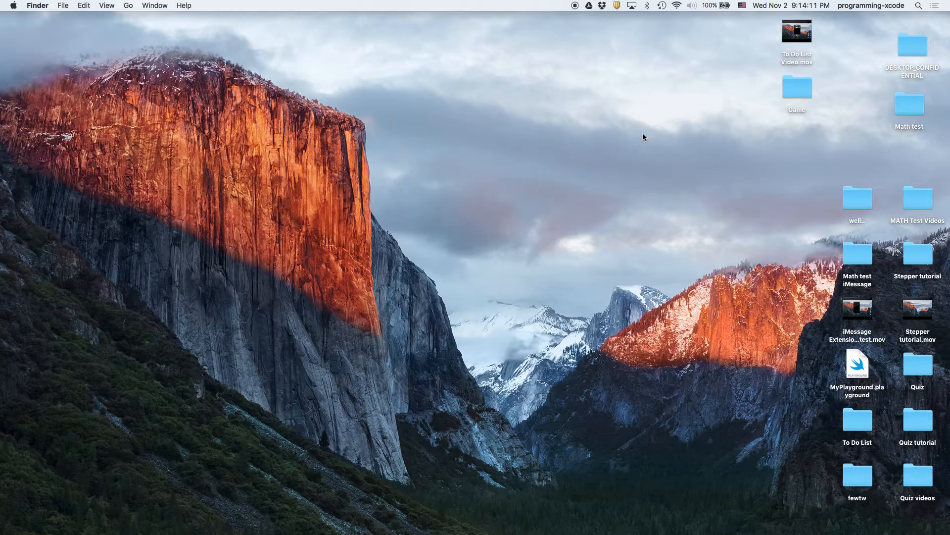
mouse_move(676, 118)
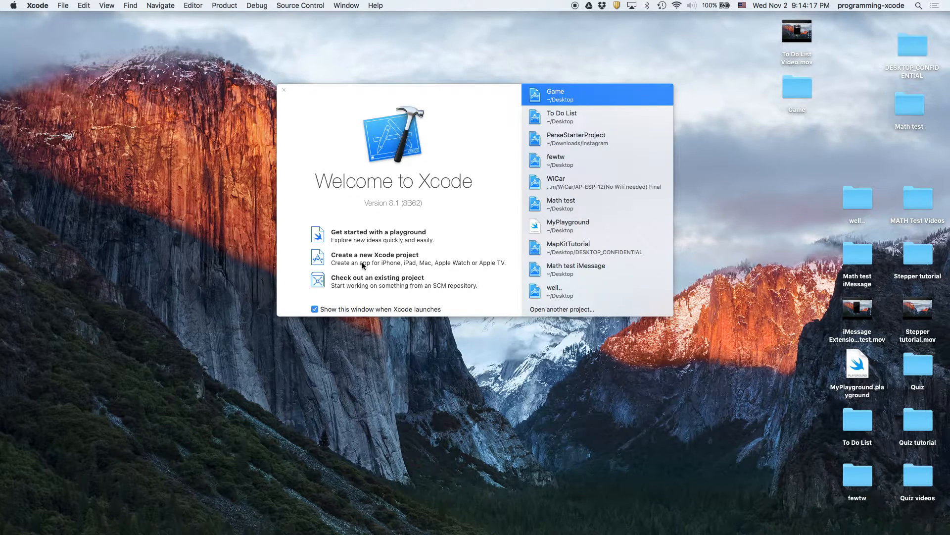
- Start a Single View project, maximise the window, and name it Coin Simulator
click(375, 254)
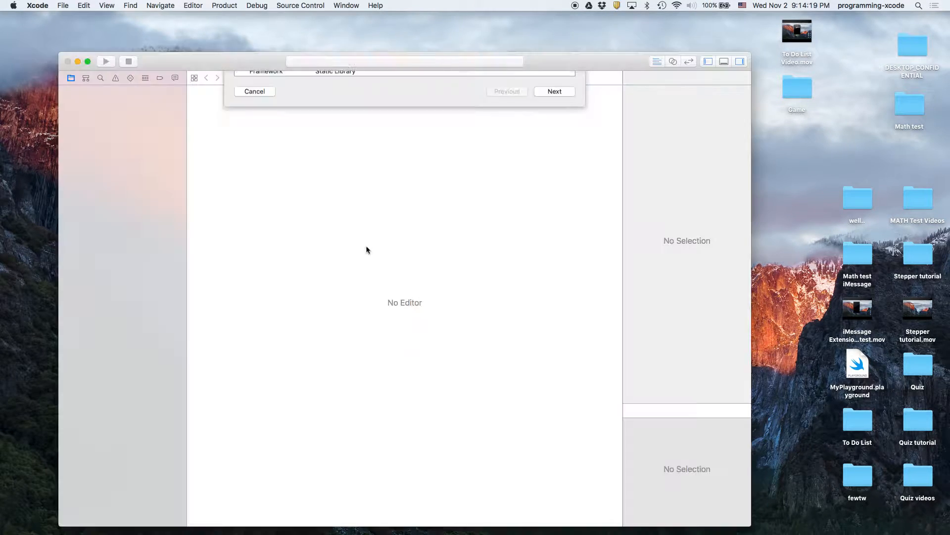
click(345, 5)
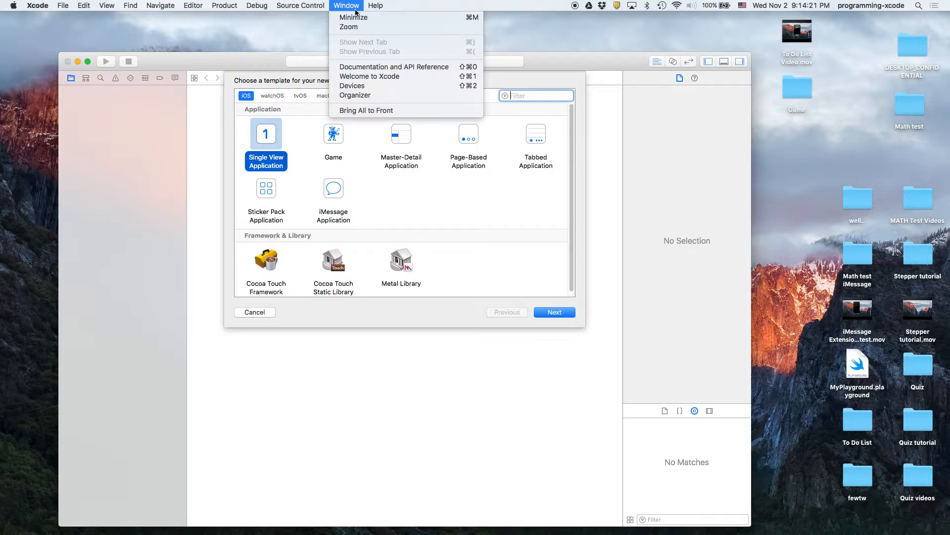
mouse_move(349, 26)
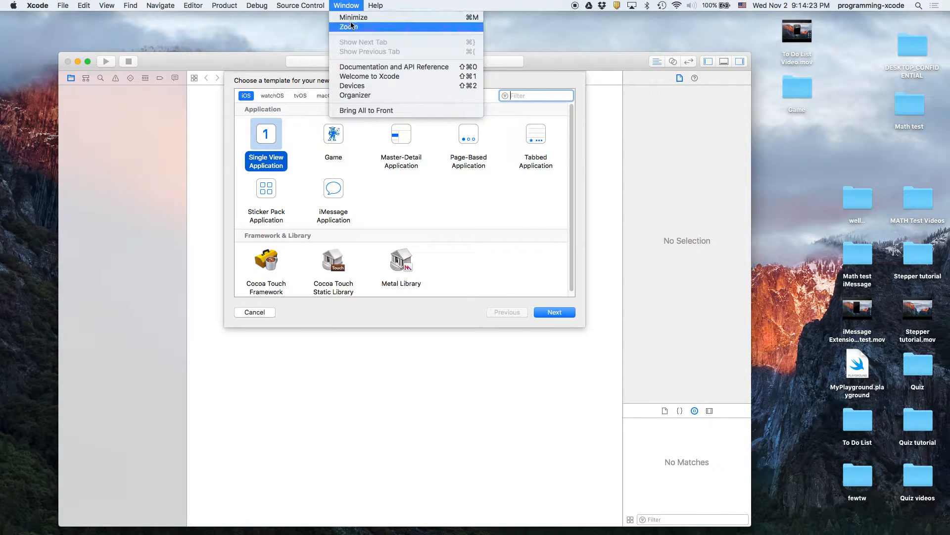
click(554, 312)
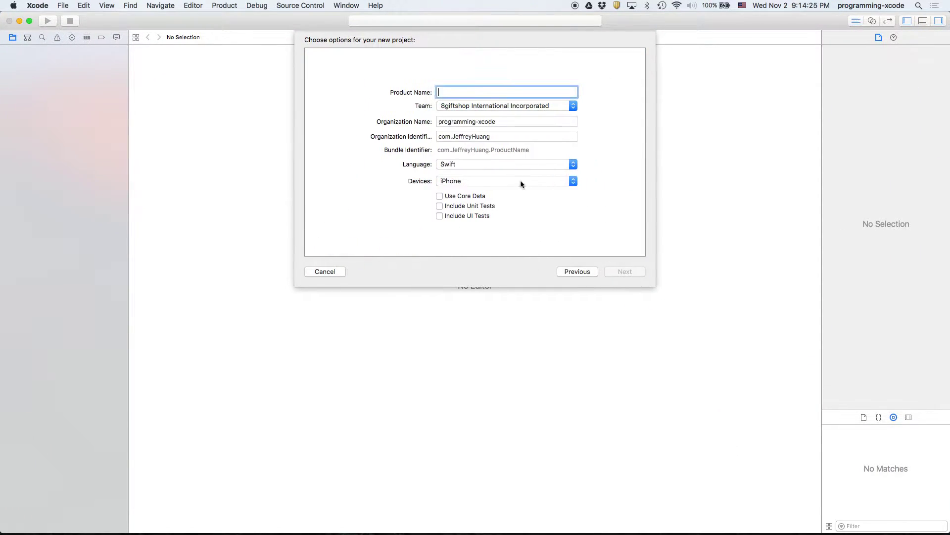
mouse_move(479, 154)
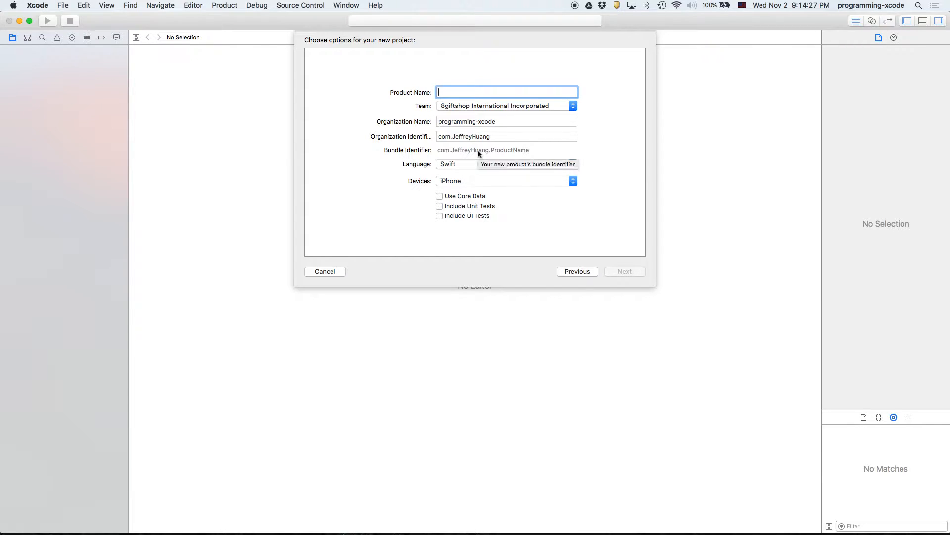
text(Co)
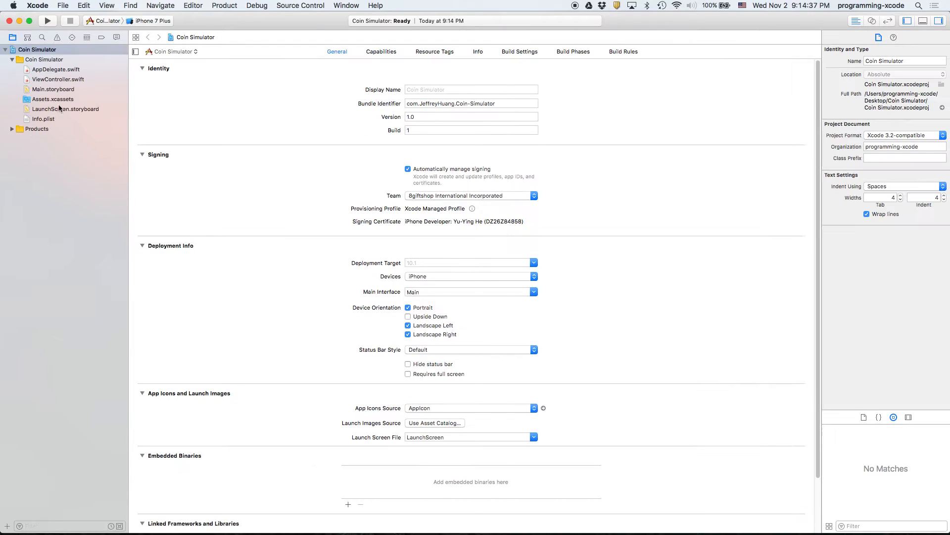
- In Main.storyboard, add a second view controller and a Play button with suggested constraints
click(53, 89)
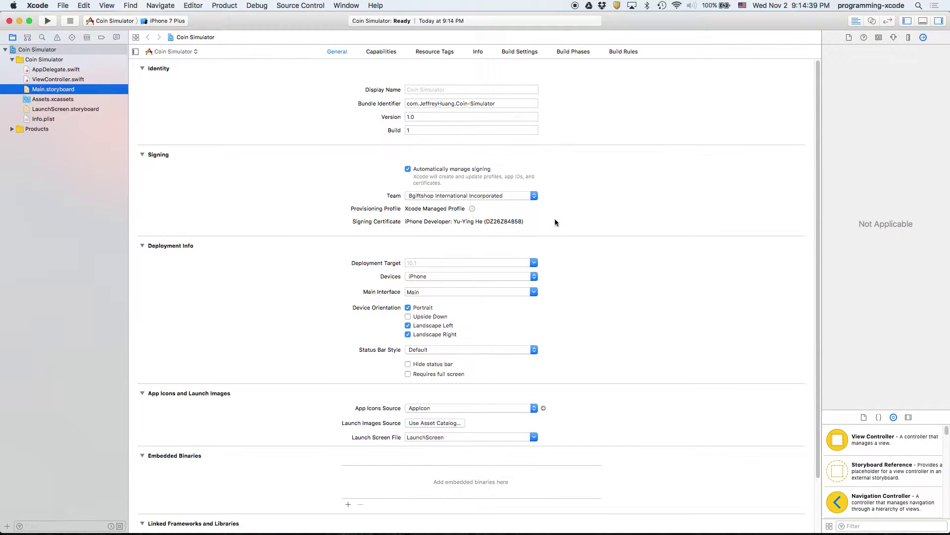
click(53, 89)
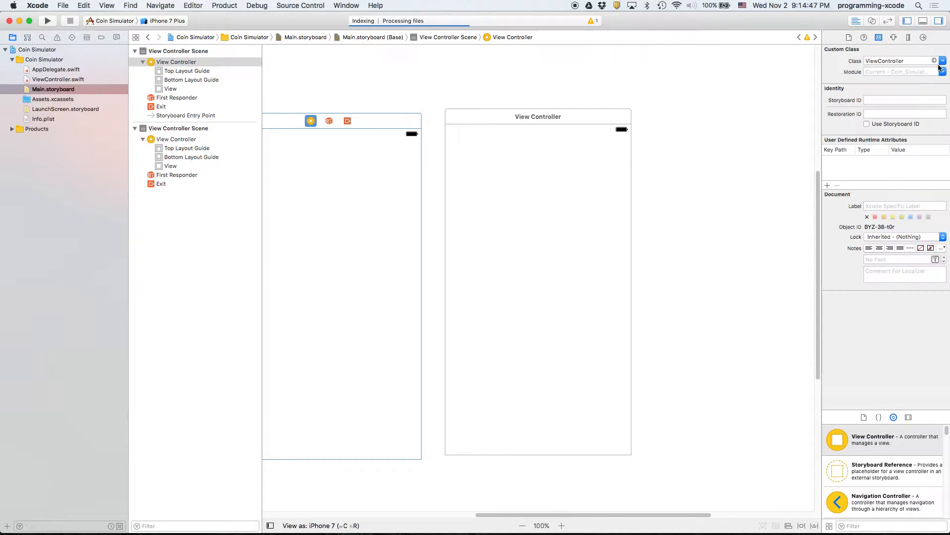
click(903, 60)
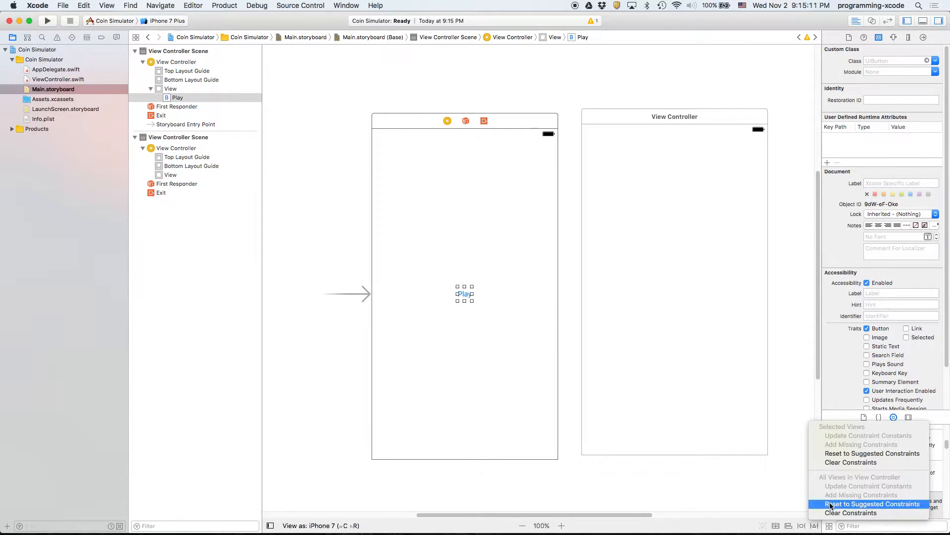
click(872, 503)
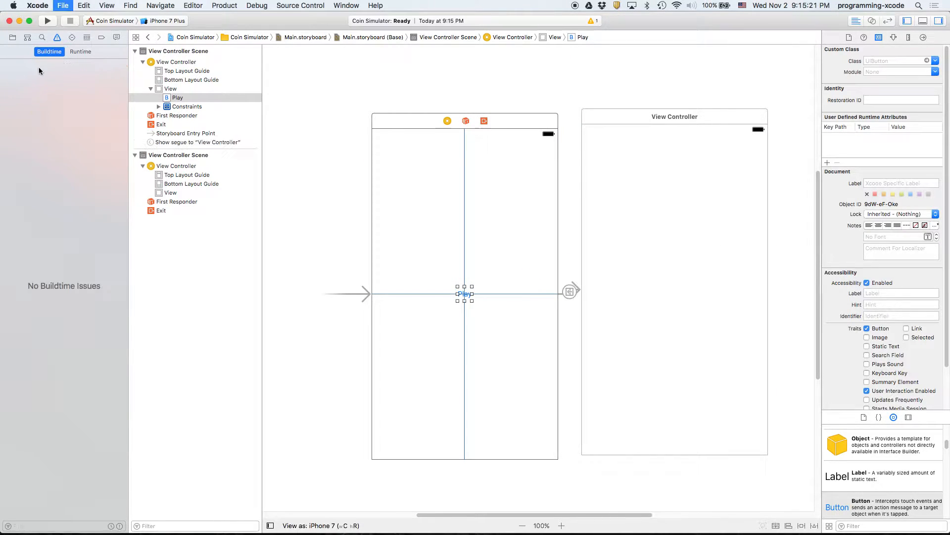
mouse_move(861, 436)
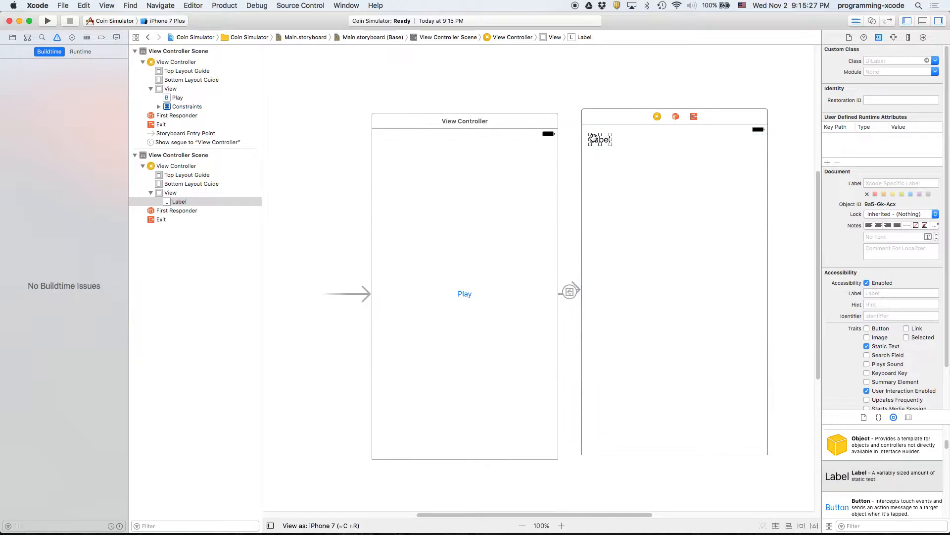
mouse_move(619, 120)
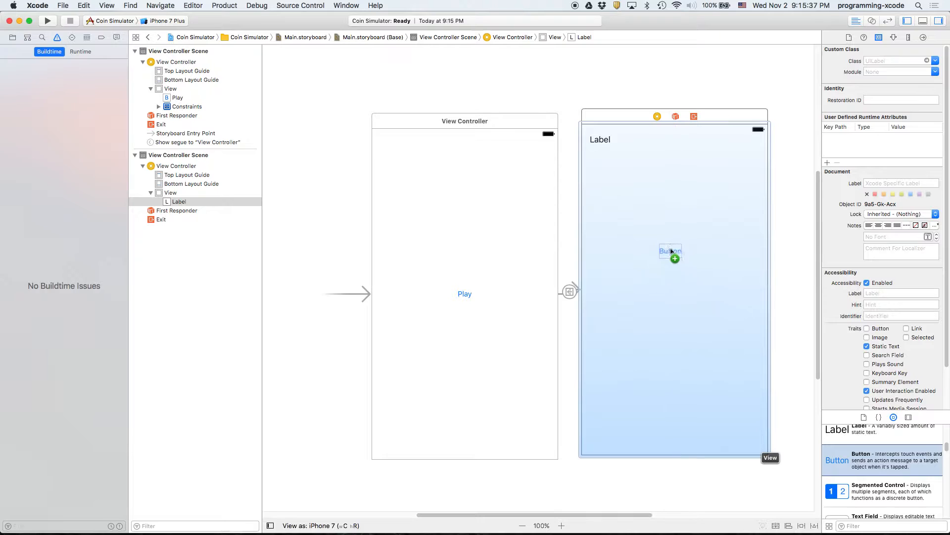
- Add a Flip Coin button and a widened big label to the second screen
drag(670, 251, 675, 206)
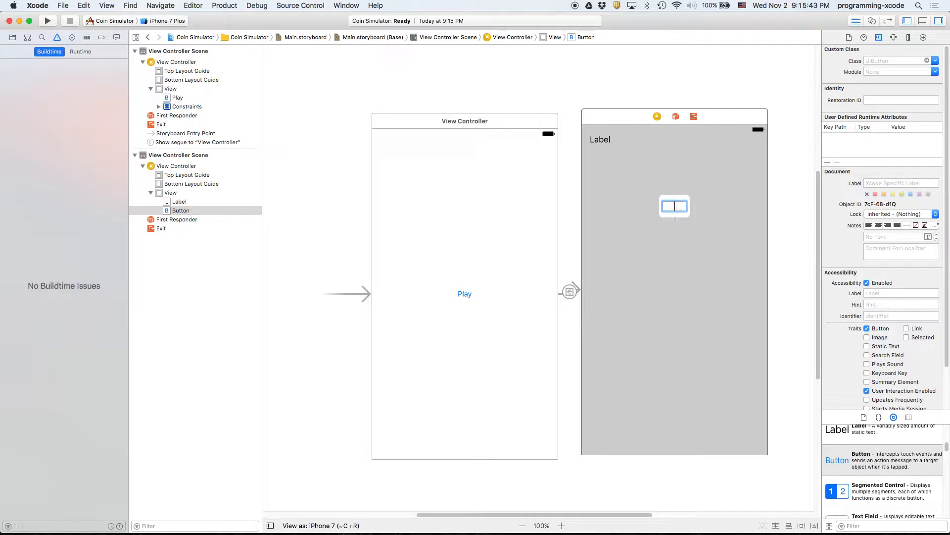
text(Flip Coin)
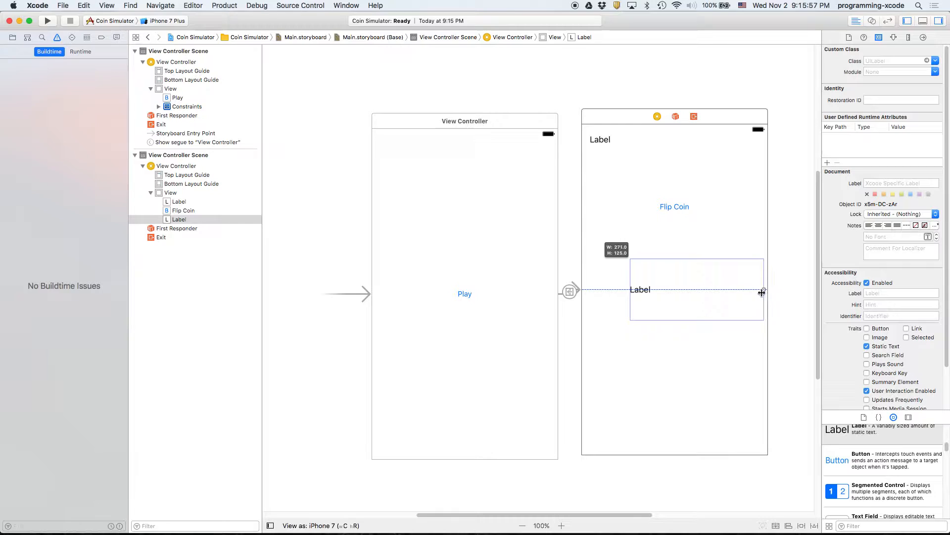
drag(630, 289, 610, 289)
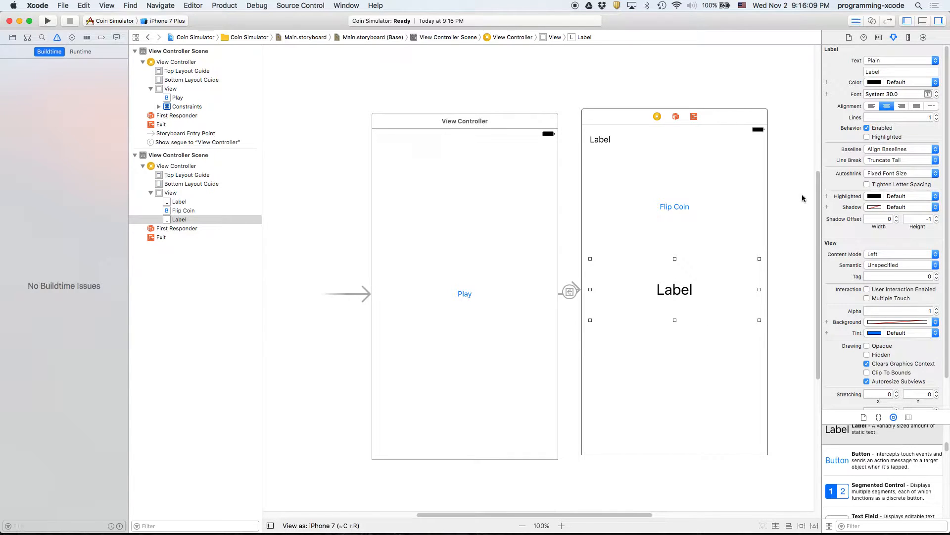
mouse_move(677, 323)
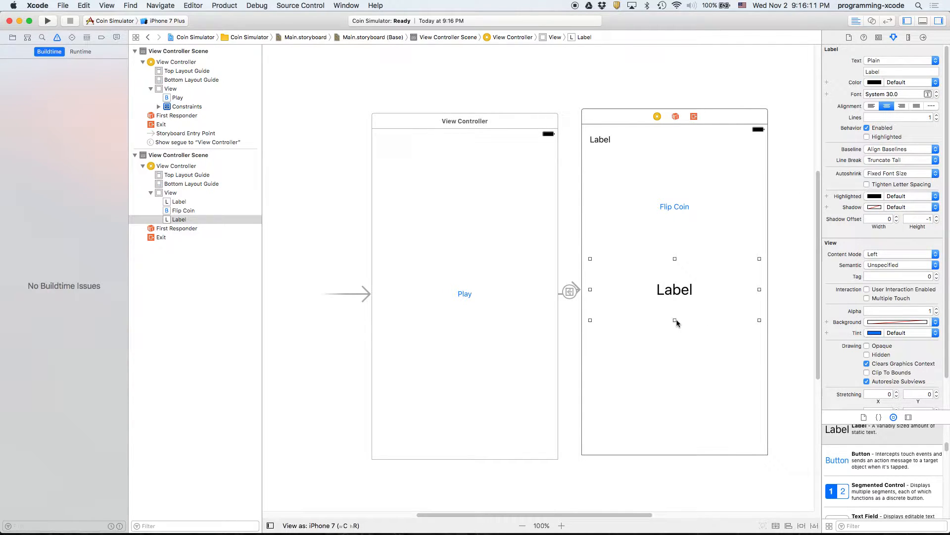
click(170, 192)
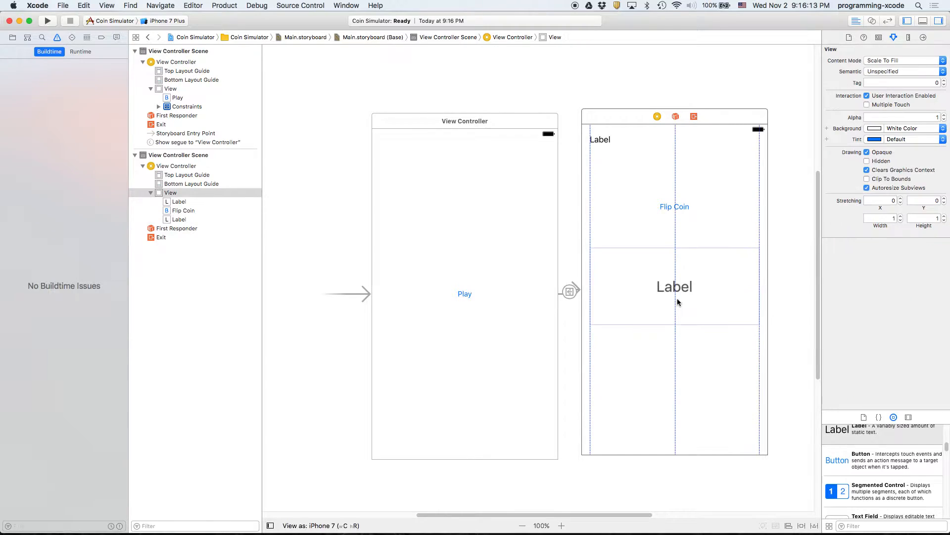
click(675, 290)
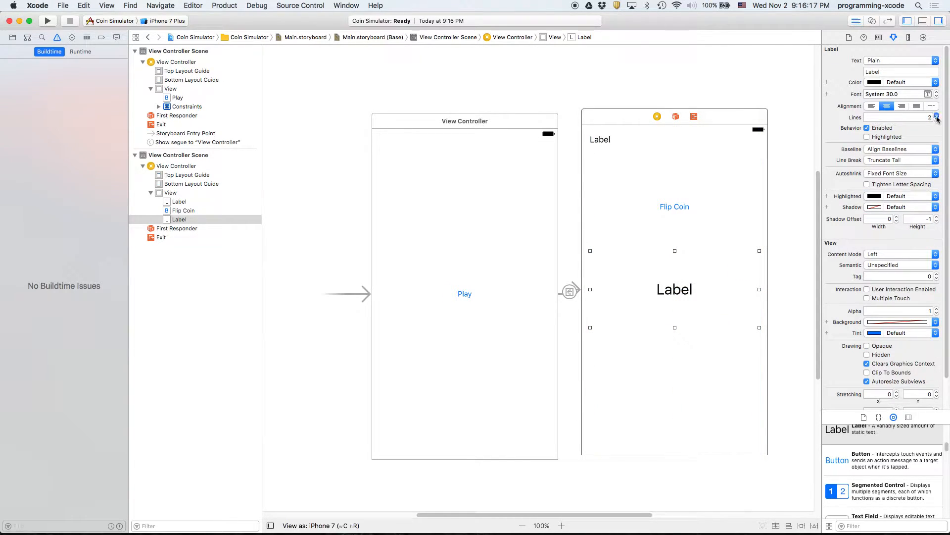
mouse_move(767, 249)
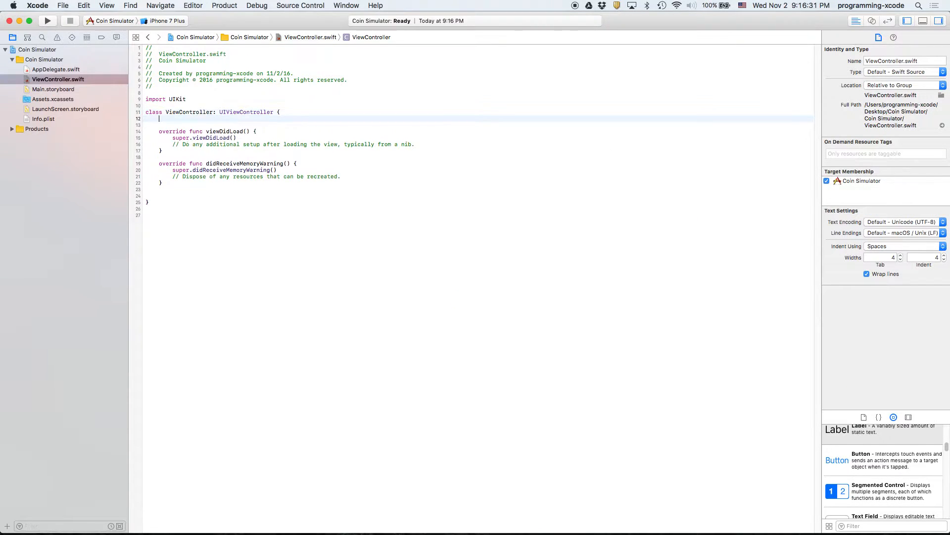
text(@IBOutlet var)
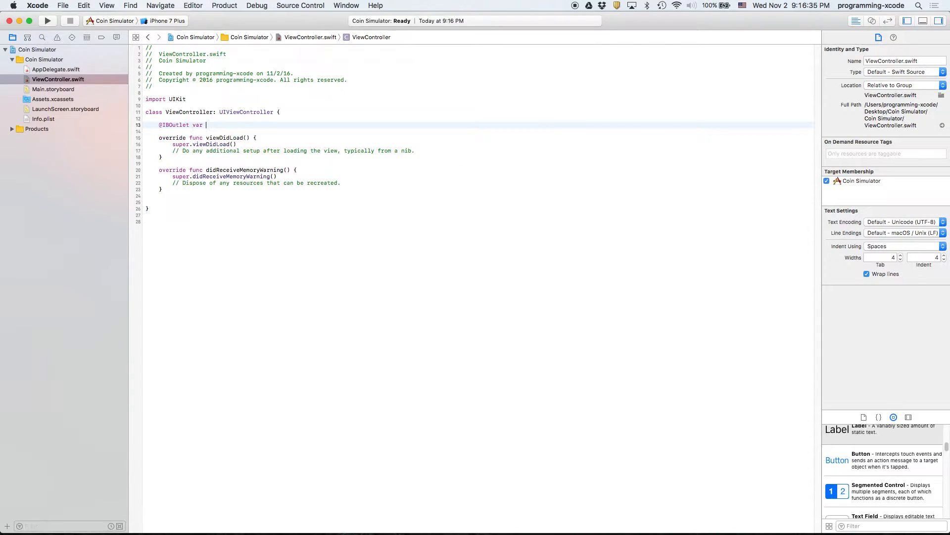
text(info)
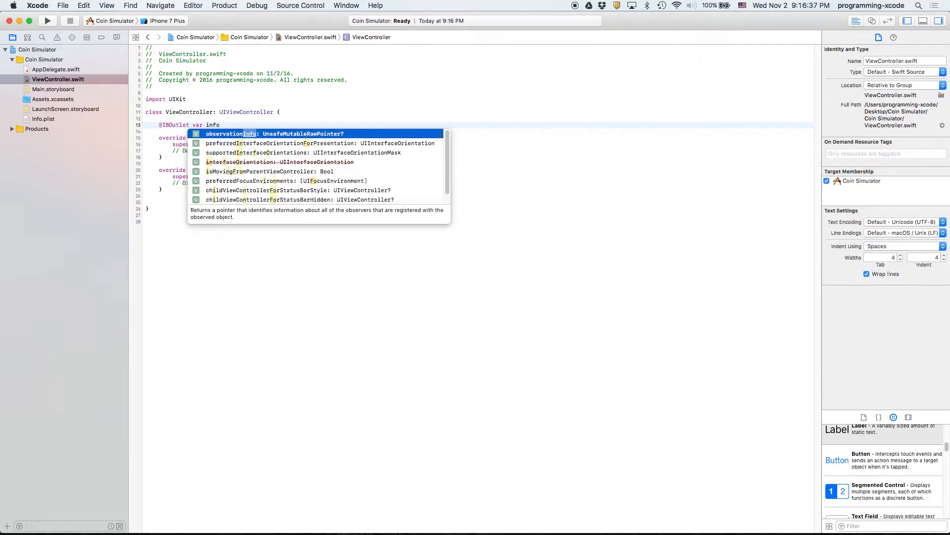
text(label: UILabel!)
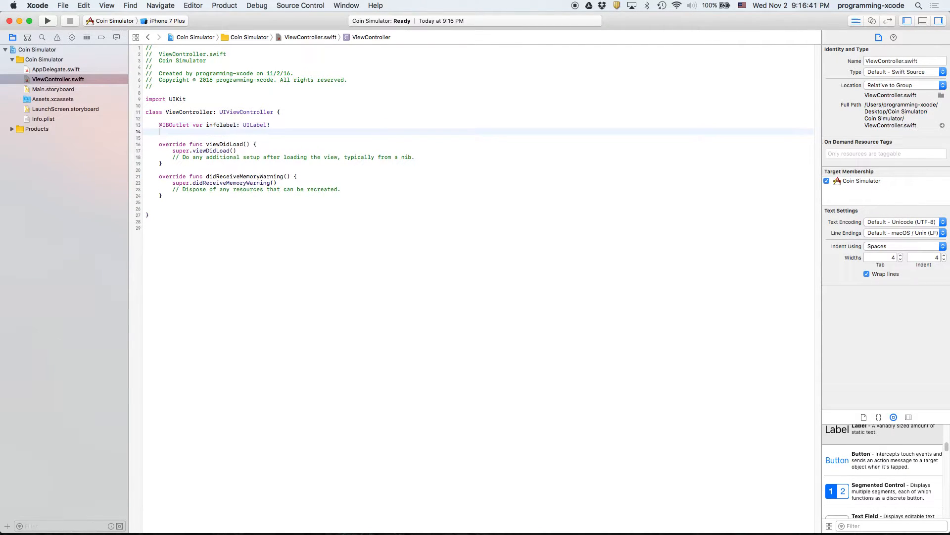
text(@IBOutlet)
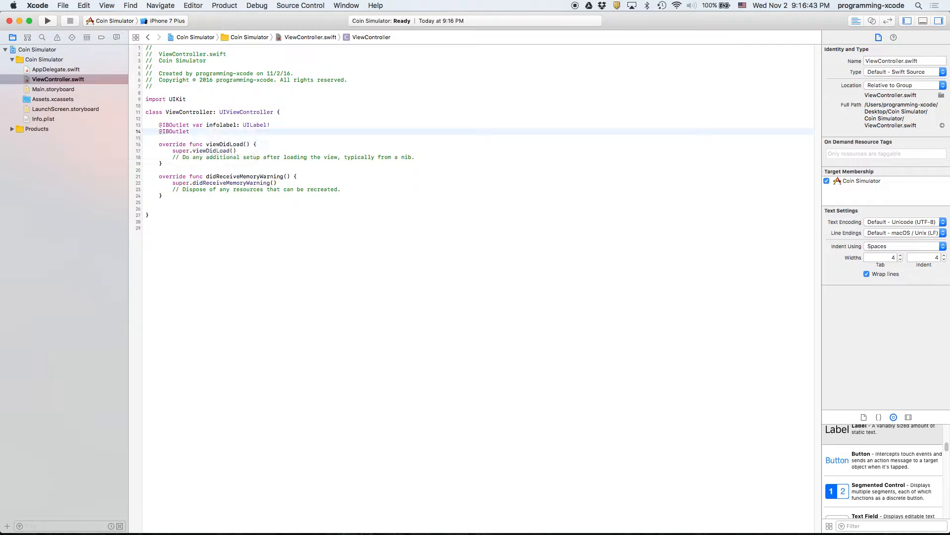
text(var)
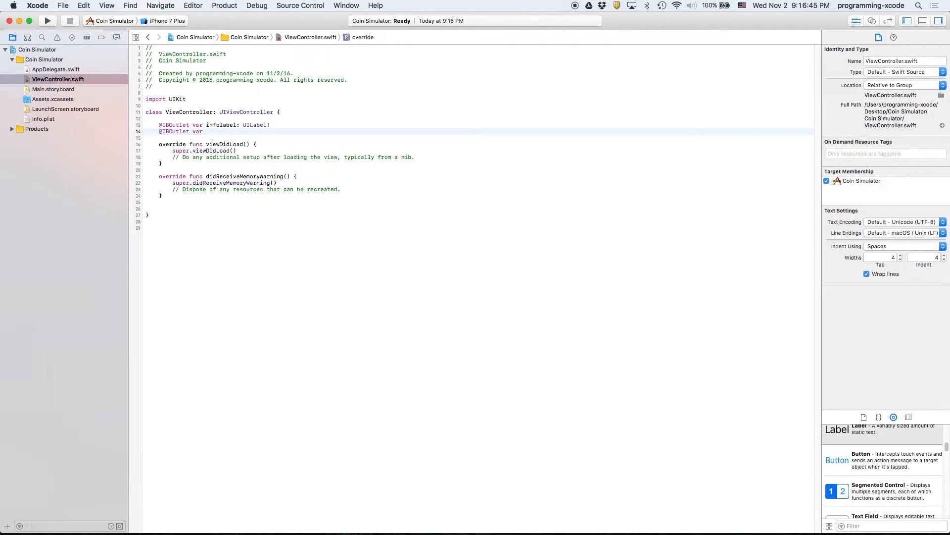
text(scorelabel: UILabel!)
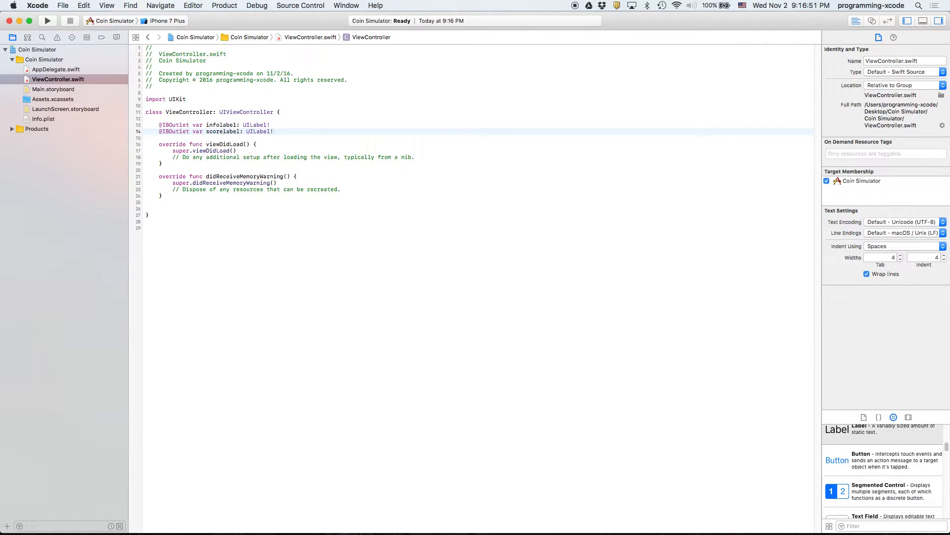
text(@IBOutlet var)
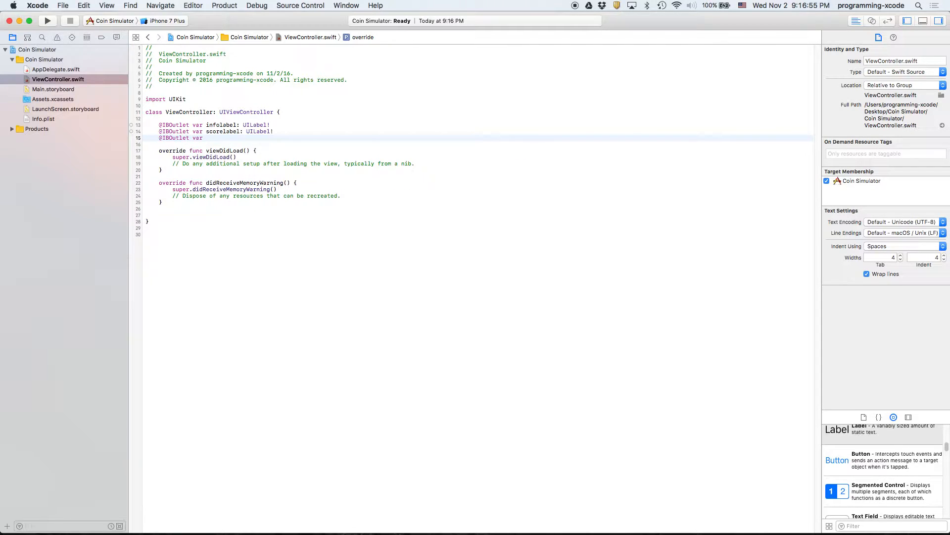
text(button: UIButton!)
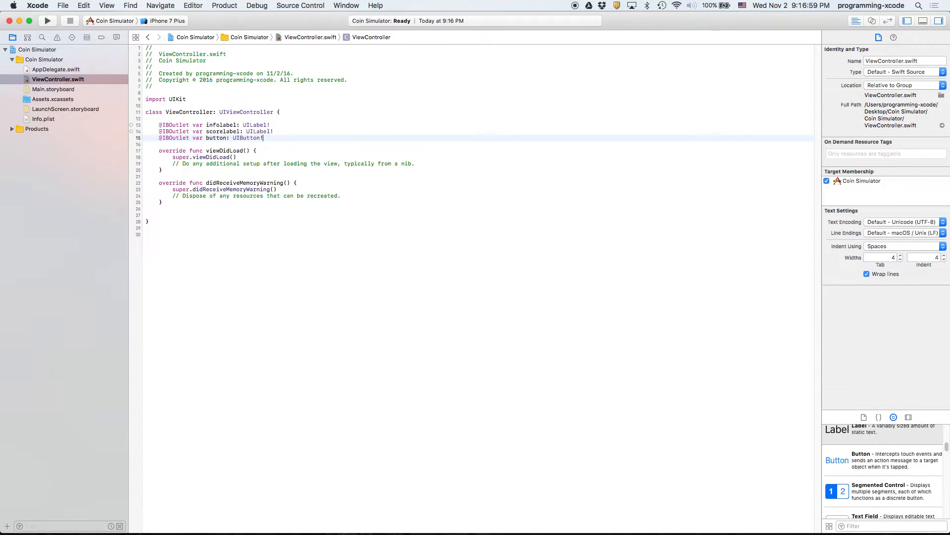
text(@IBAction func)
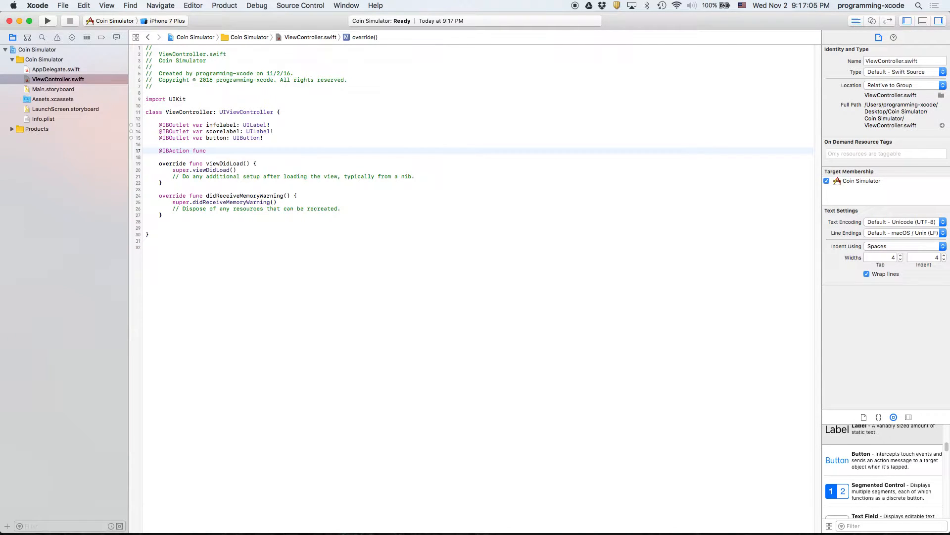
text(button(_)
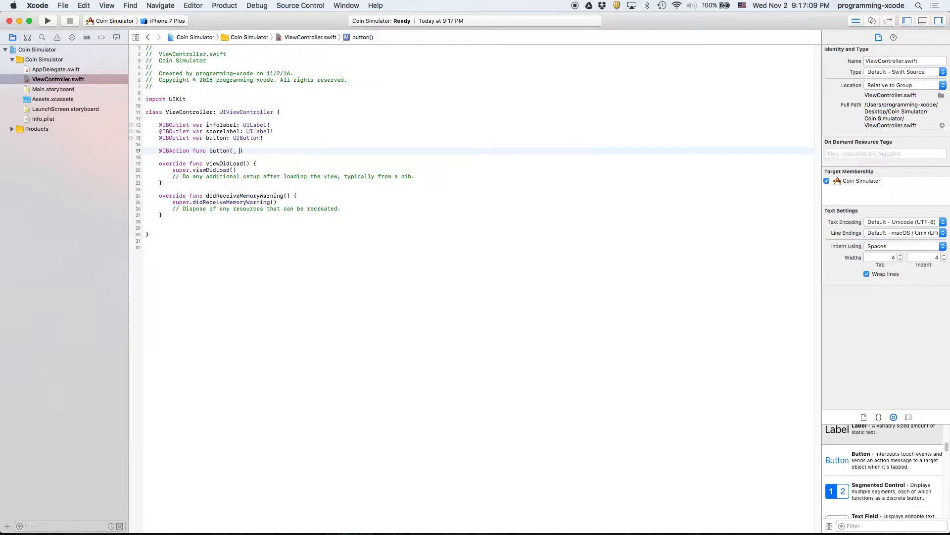
text(sender: AnyObject)
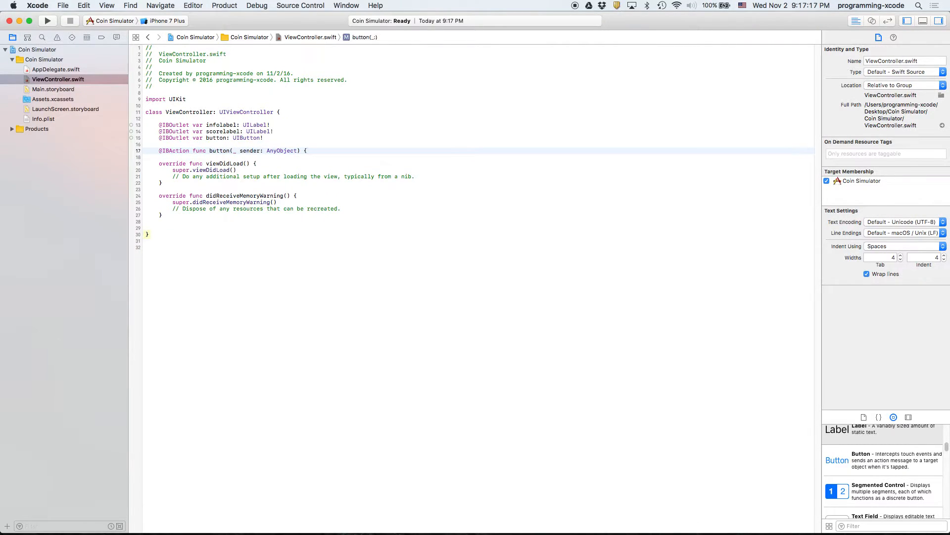
key(Return)
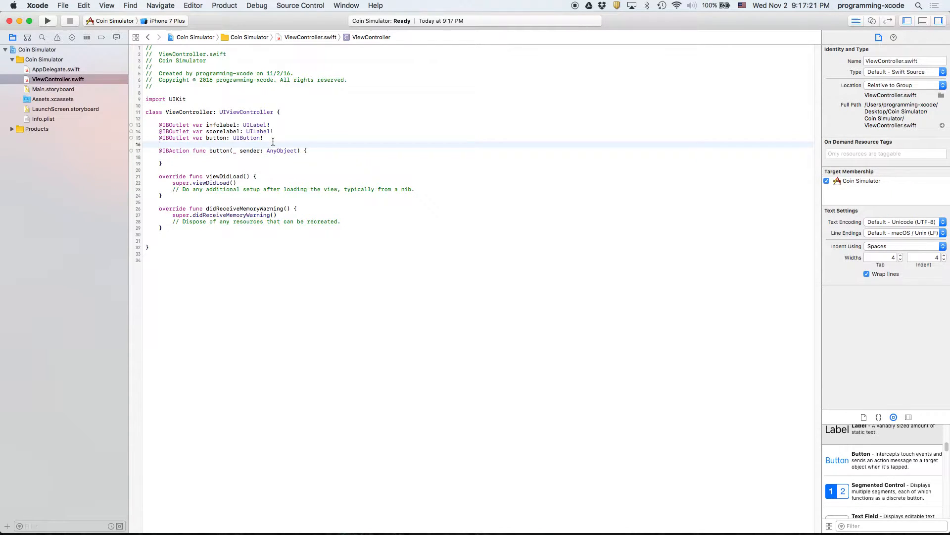
- Add an isover variable and an 'if isover == false {' check
text(var)
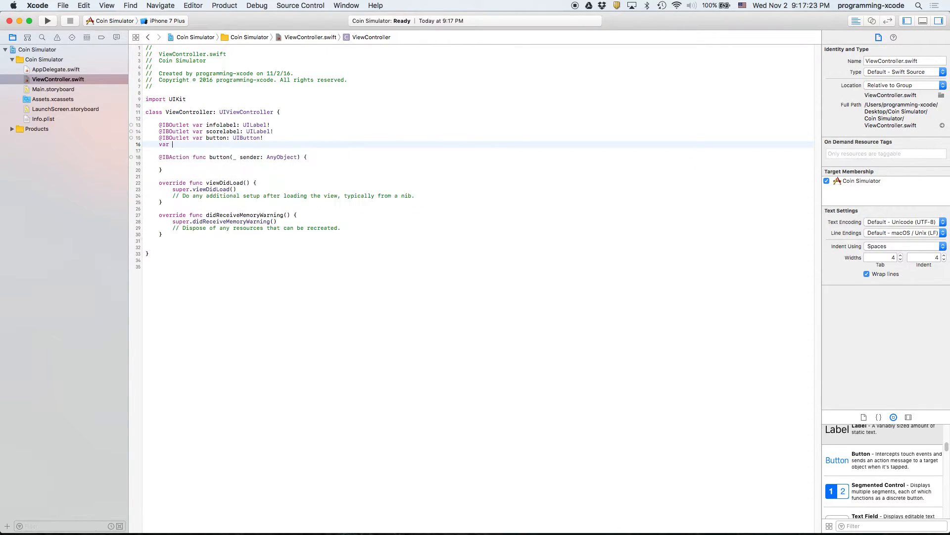
text(isover:)
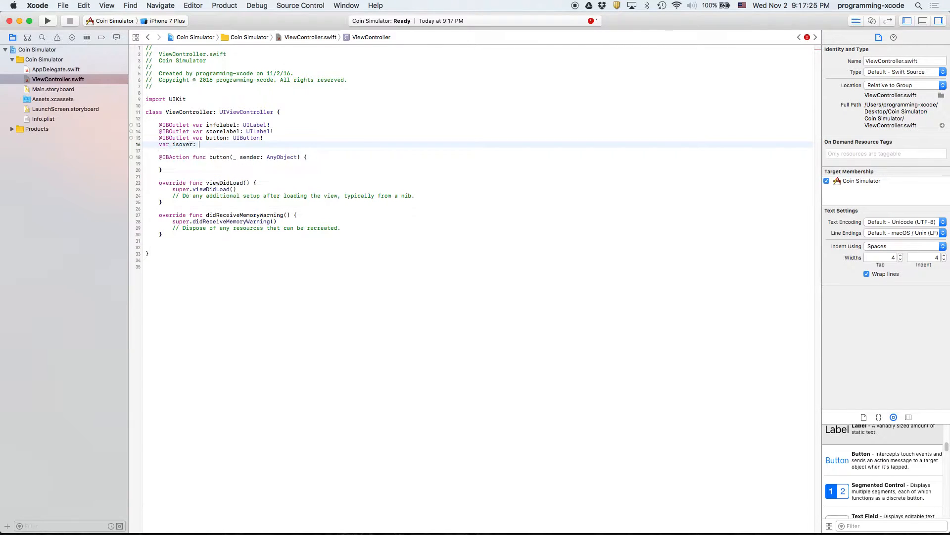
text(= true)
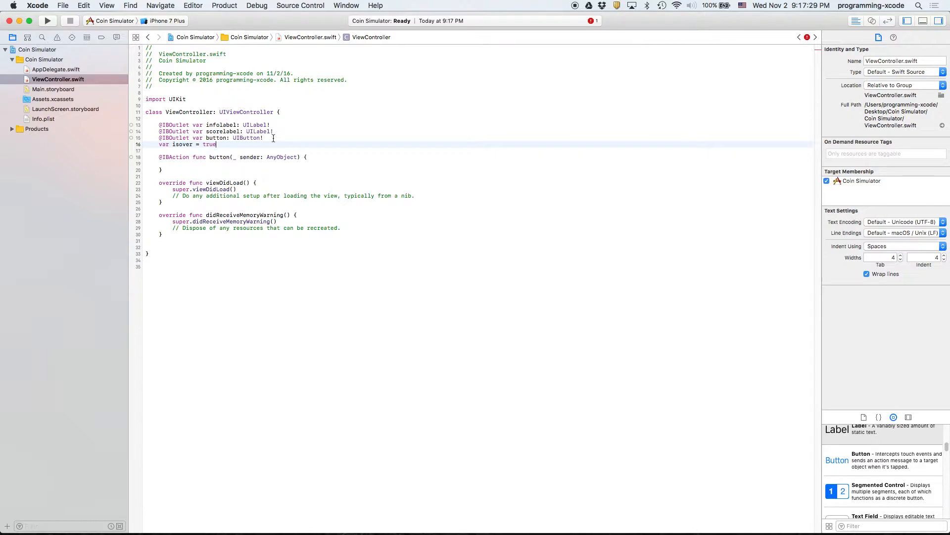
text(false)
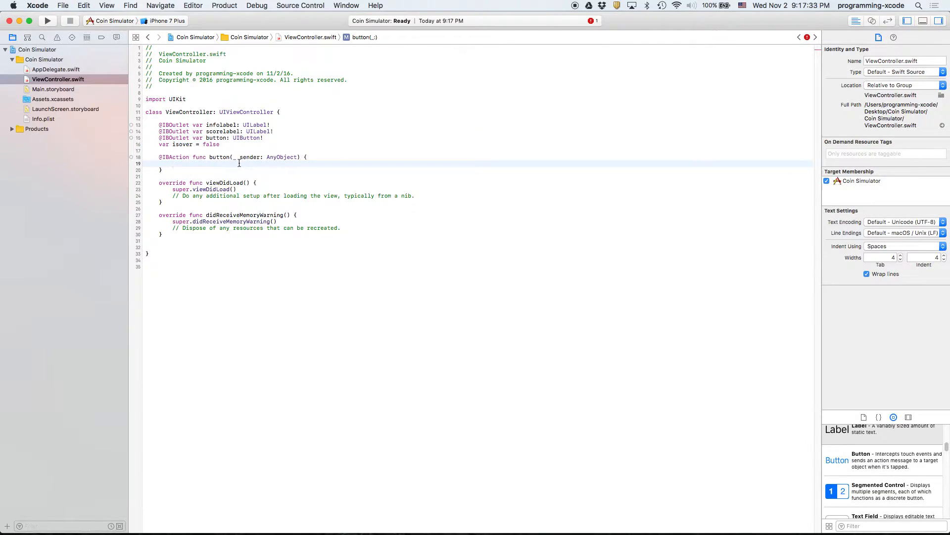
text(if i)
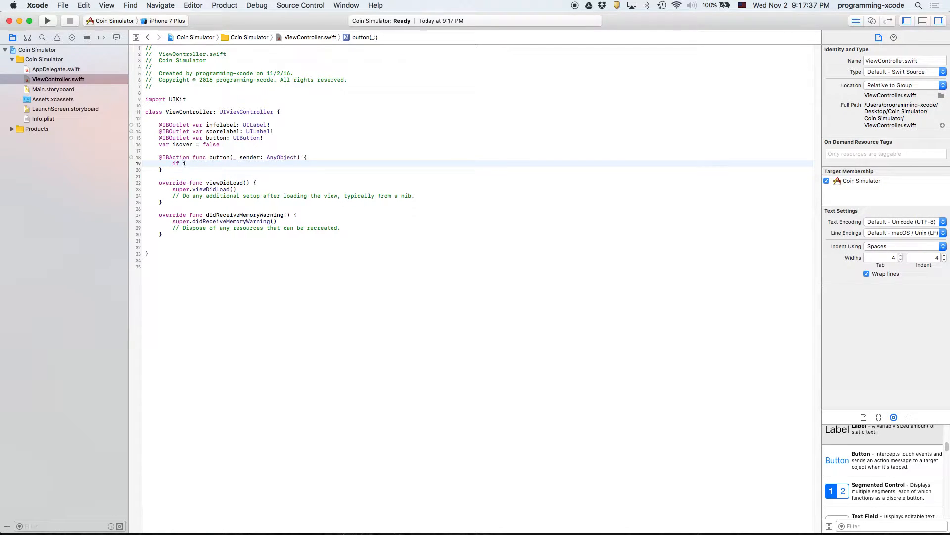
text(sover =)
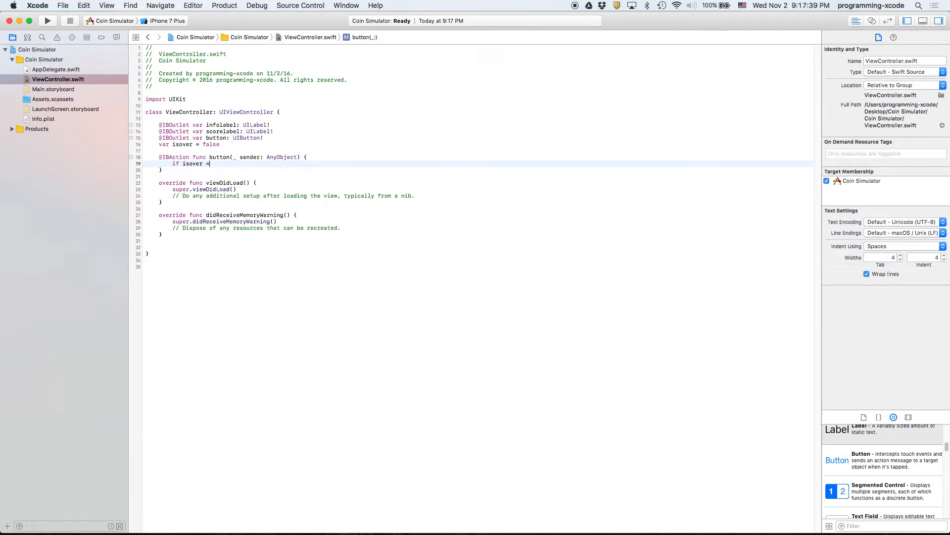
text(= false {)
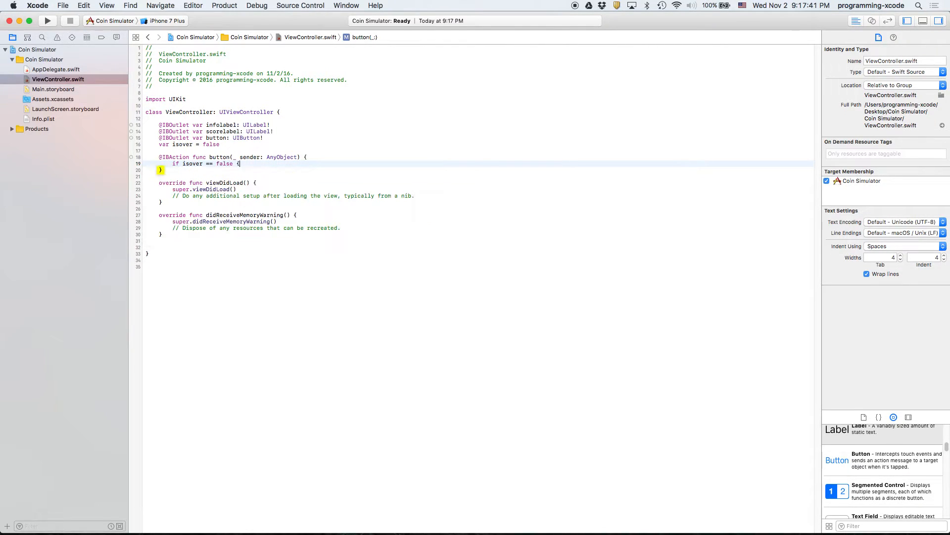
key(Return)
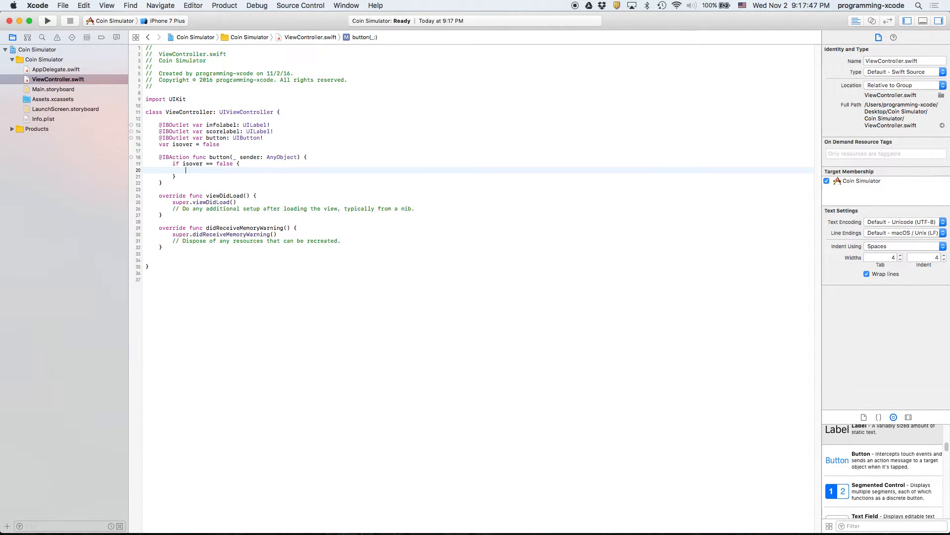
- Inside the check, set isover = true, pick num = arc4random(2), and start 'if num'
text(isover =)
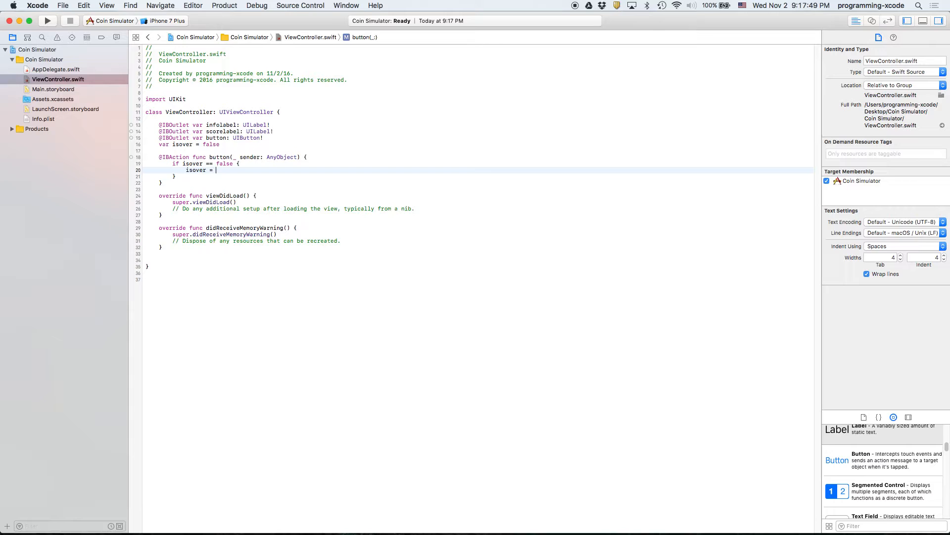
text(true)
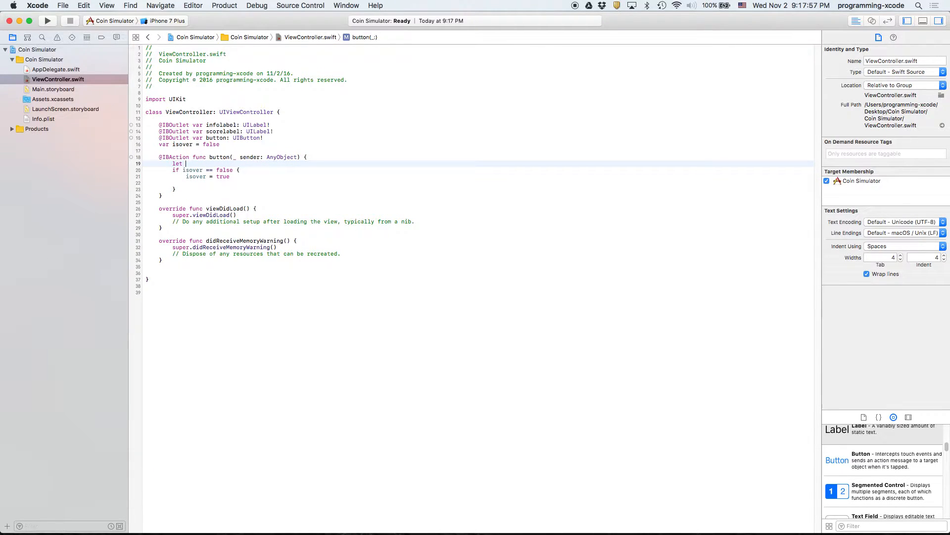
text(num = arc4random_uniform()
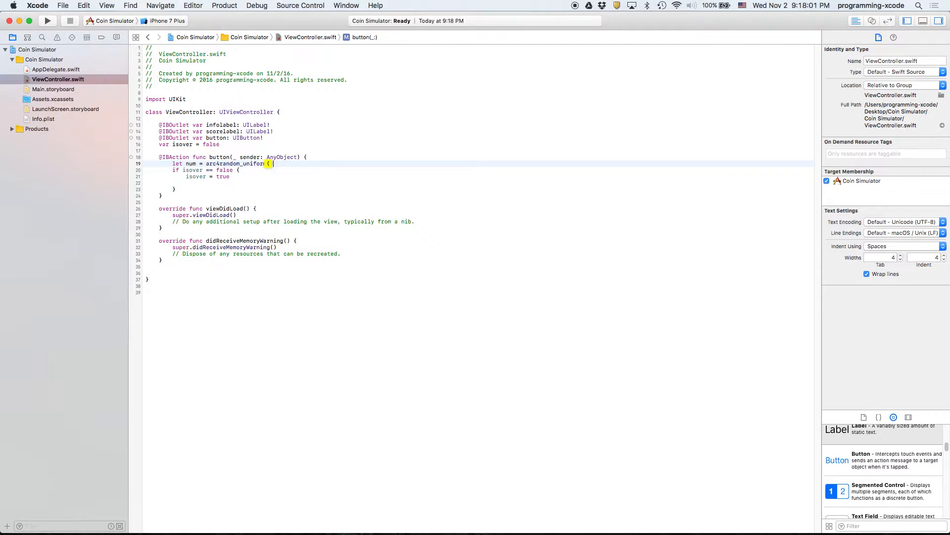
text(2))
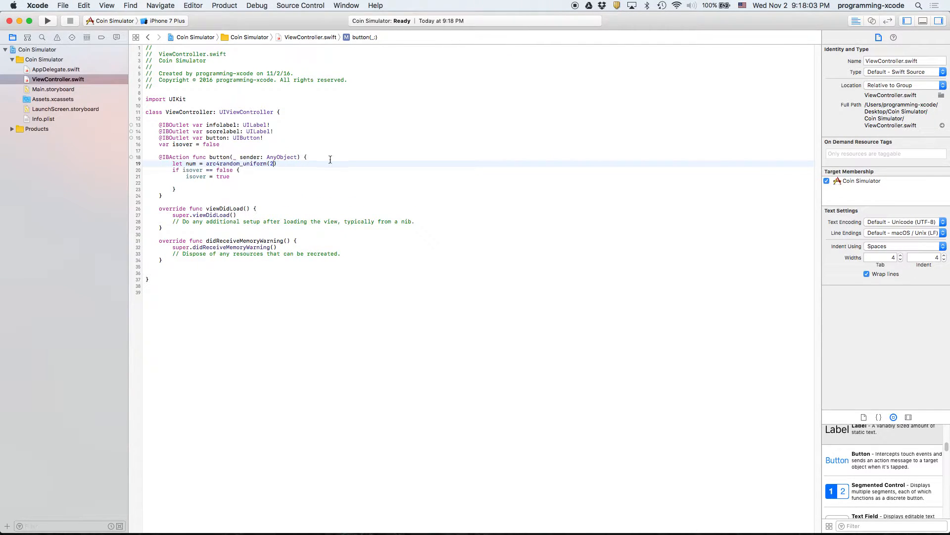
text(if)
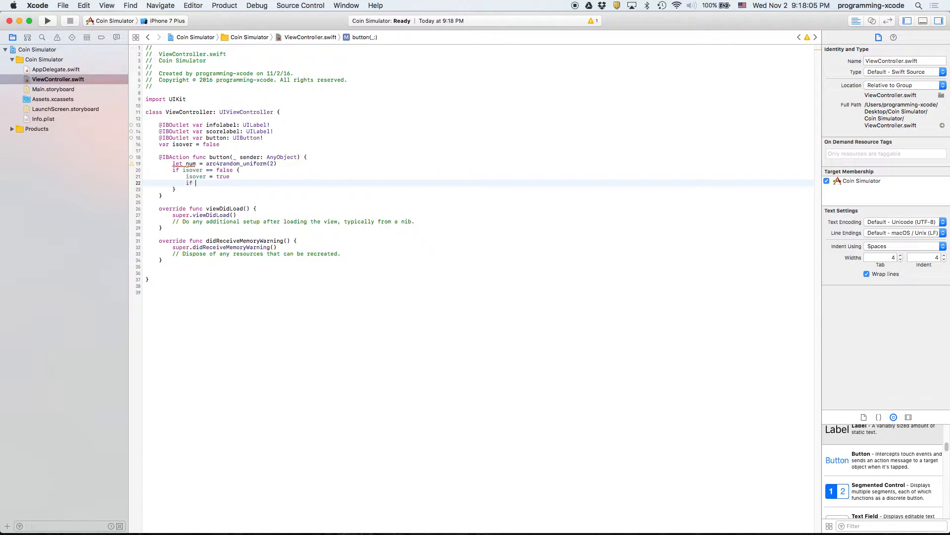
text(num == 0 {)
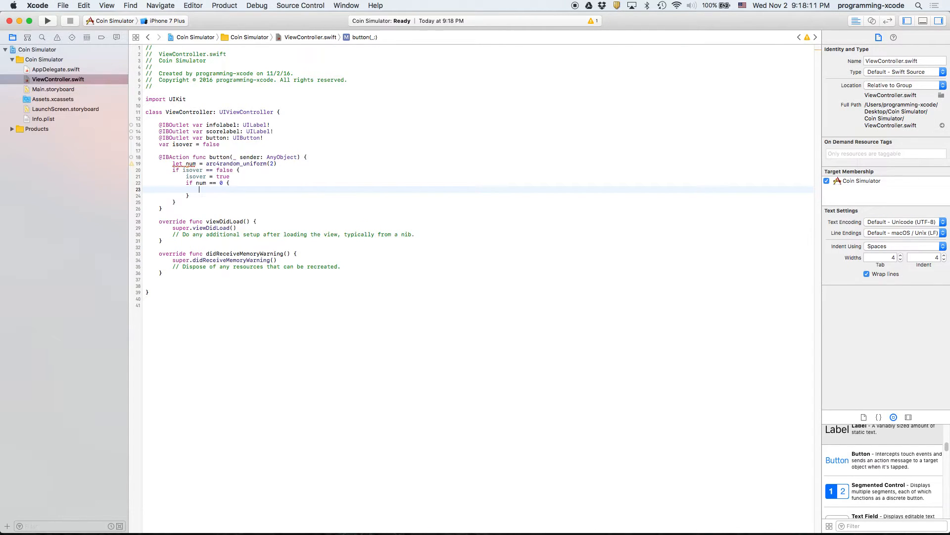
text(s)
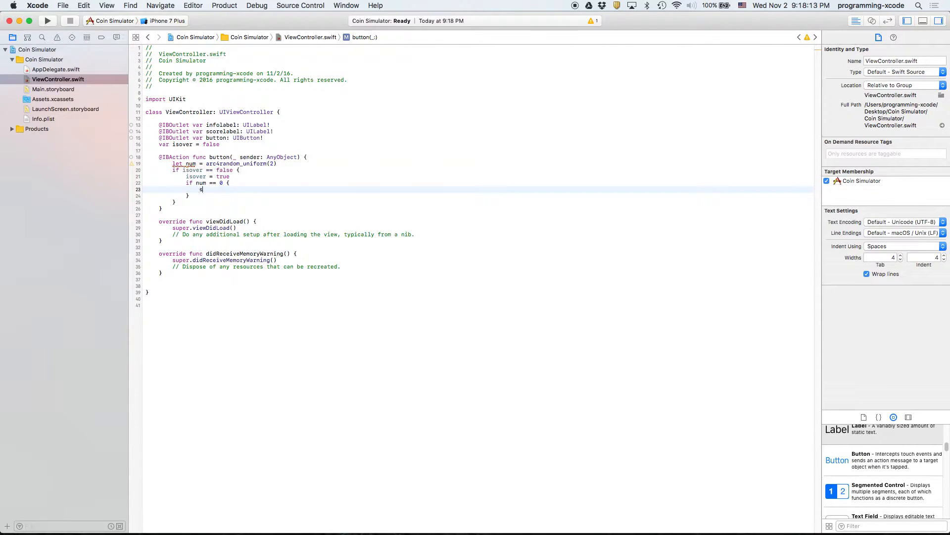
text(corelabel)
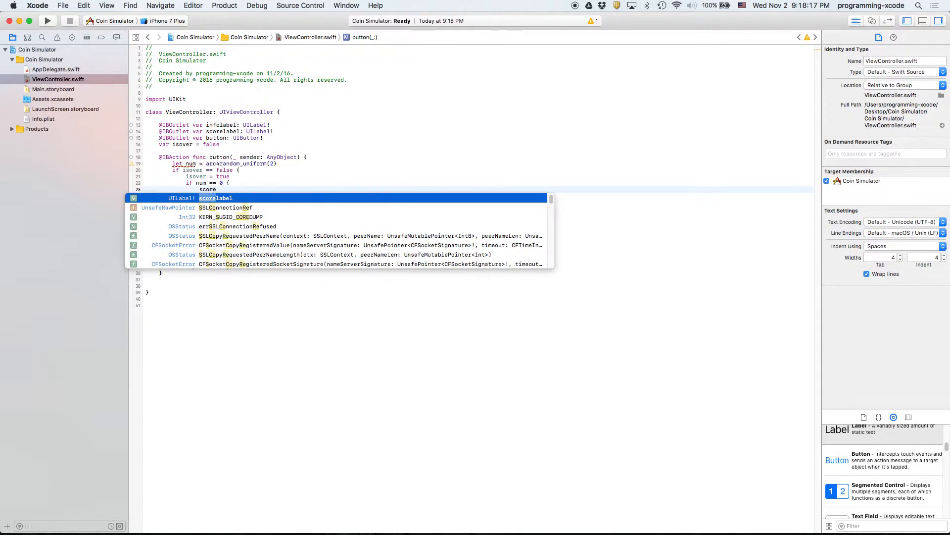
key(escape)
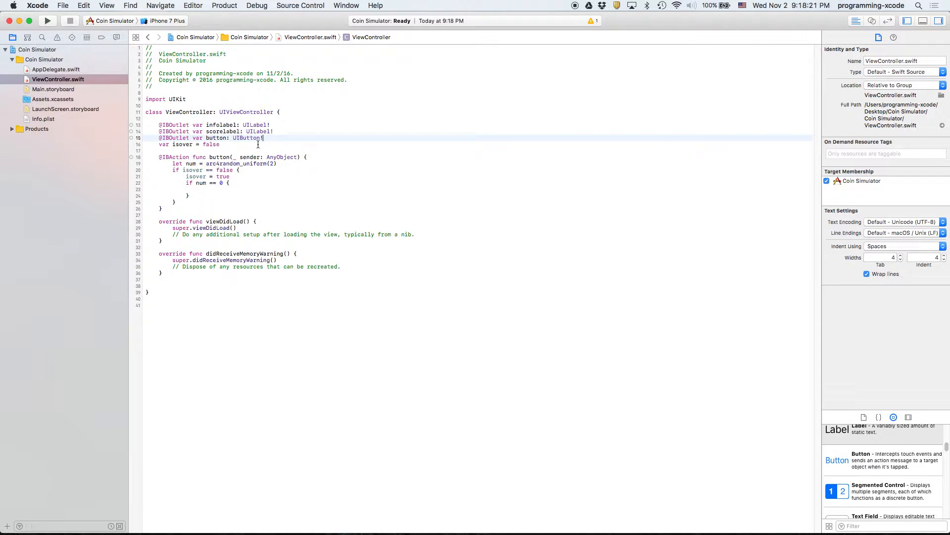
- Add var score, increment it, and set scorelabel.text to "Score: \(score)"
text(var score = 0)
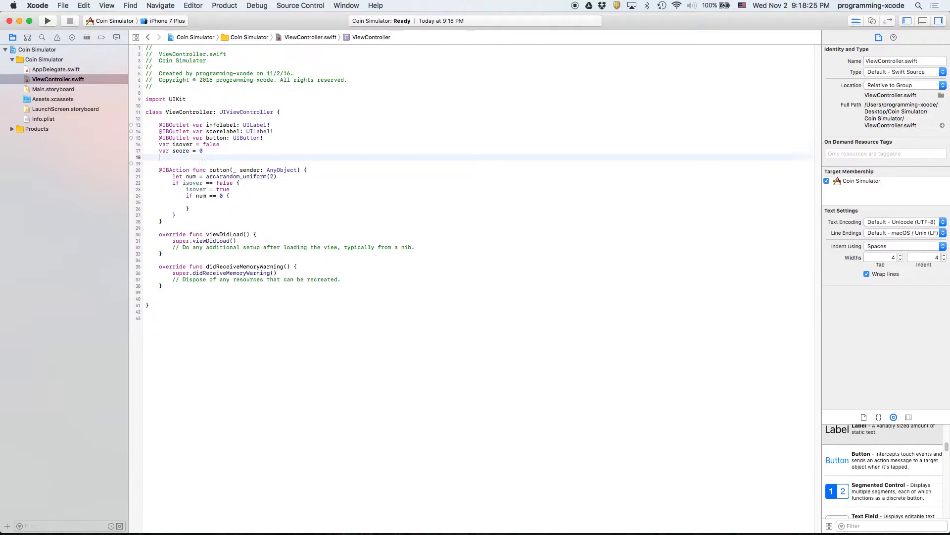
key(Backspace)
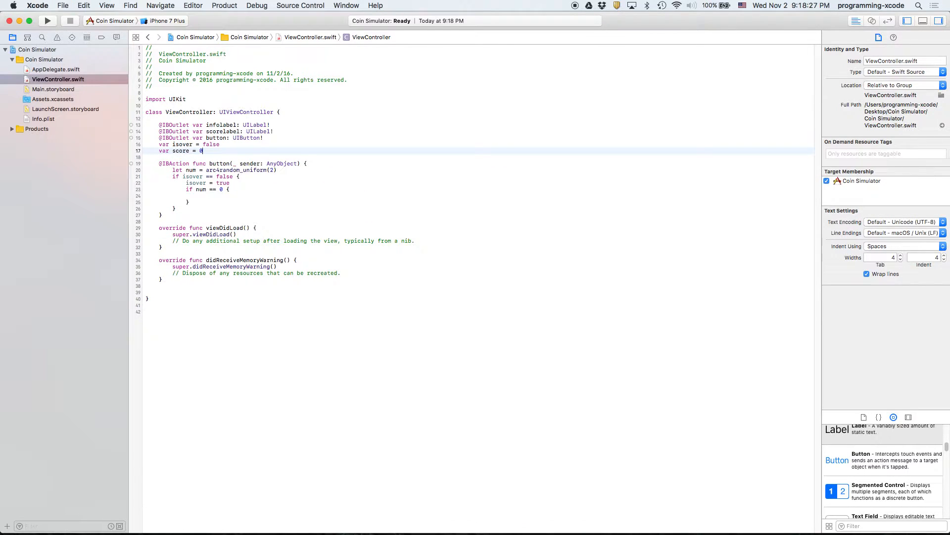
text(score = score + 1)
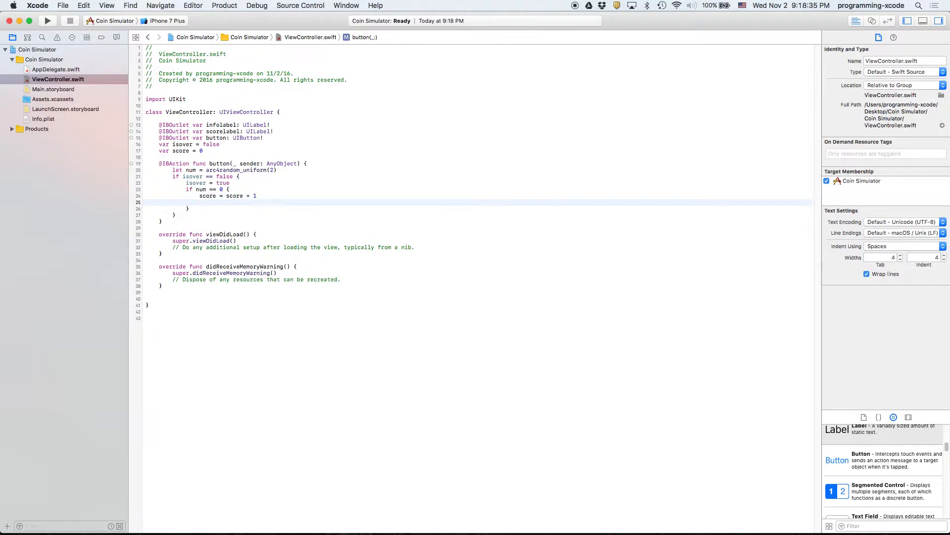
text(sco)
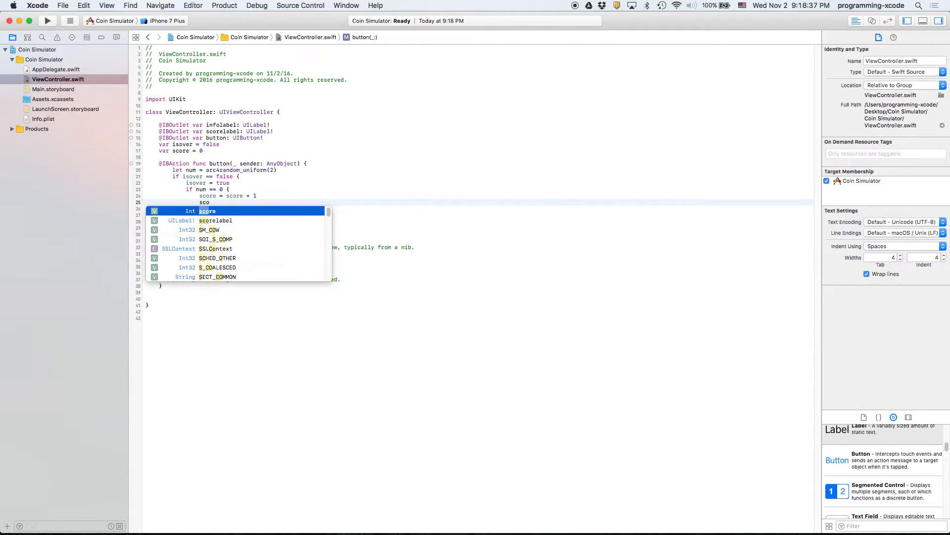
text(scorelabel.t)
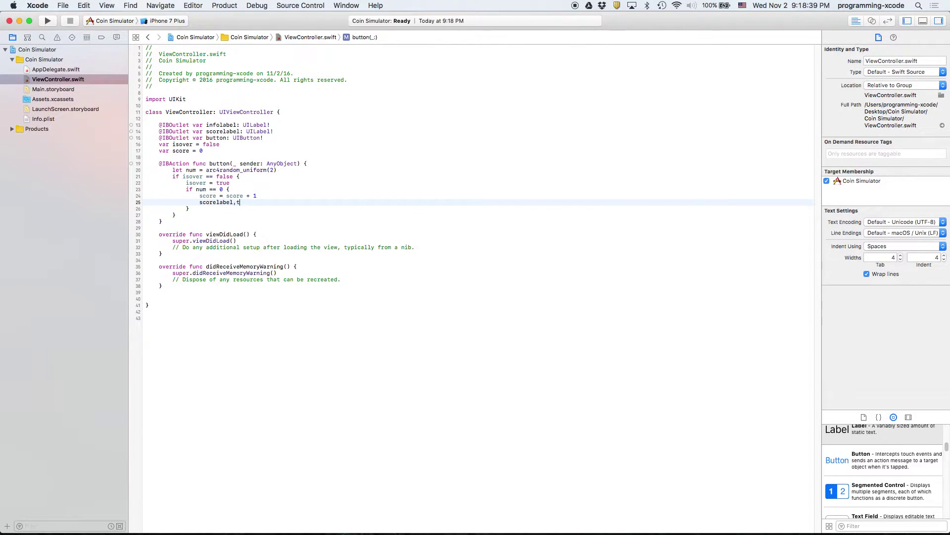
text(ext)
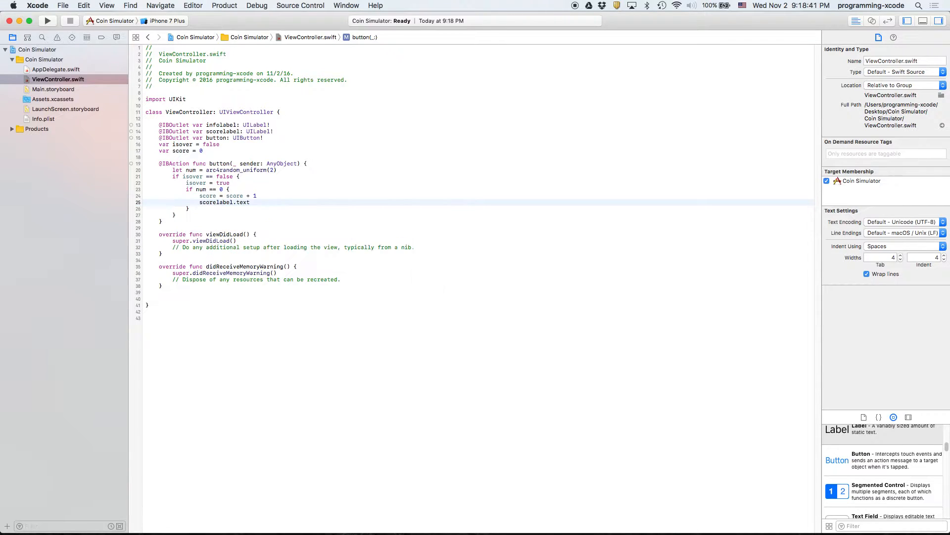
text(= "")
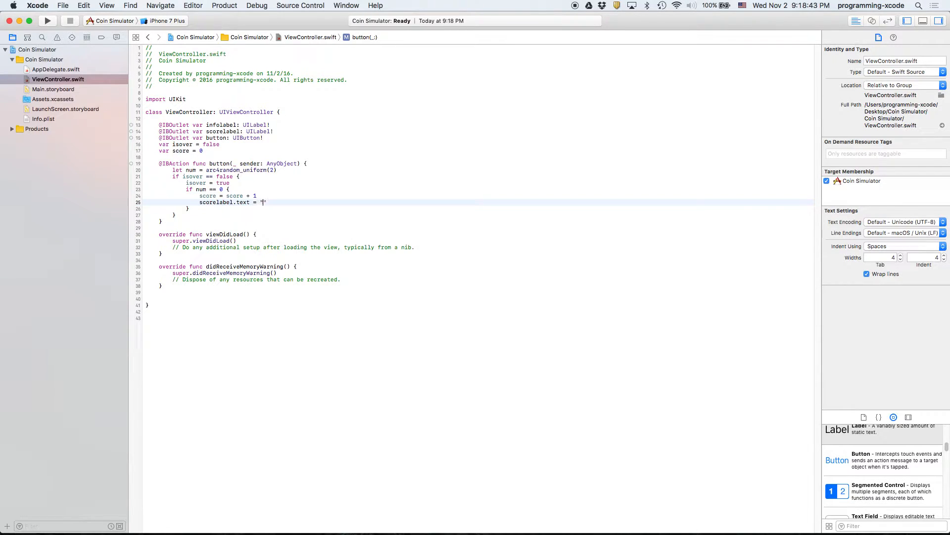
text(Scor)
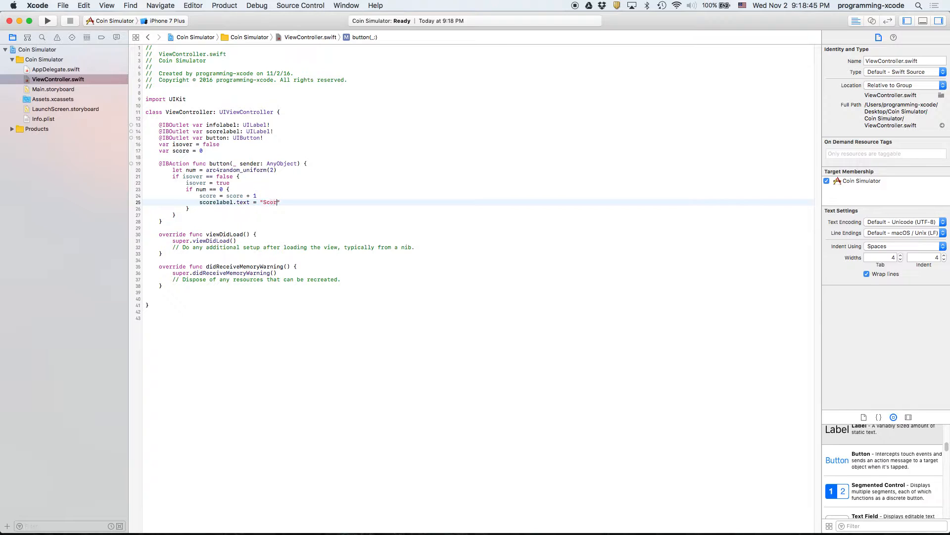
text(e: \()
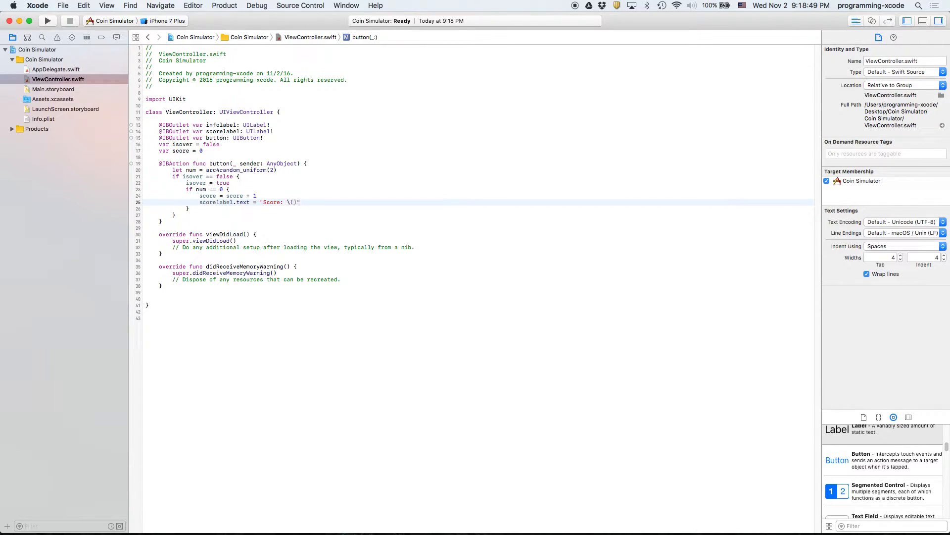
text(score)
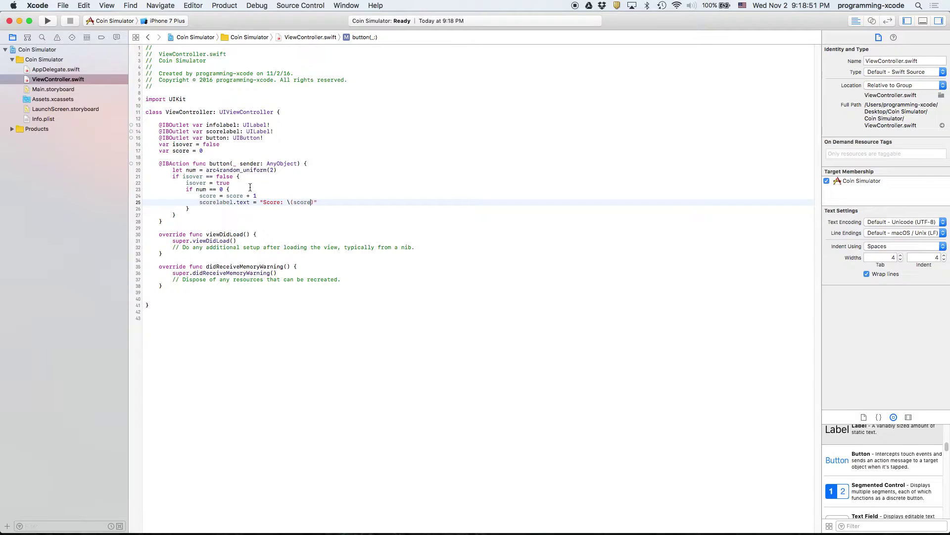
- Set infolabel.text to "Yay you got heads" in the heads branch
click(182, 209)
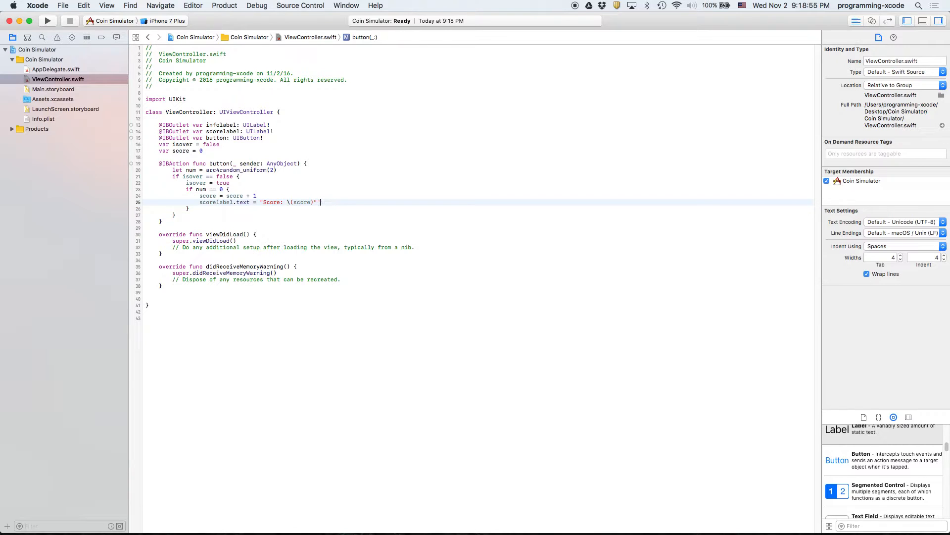
text(infolabel.)
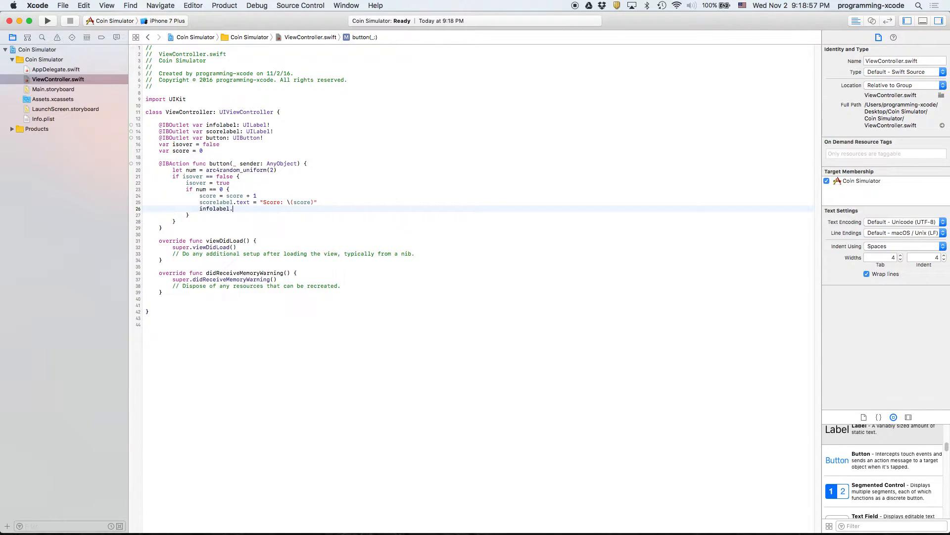
text(text = "")
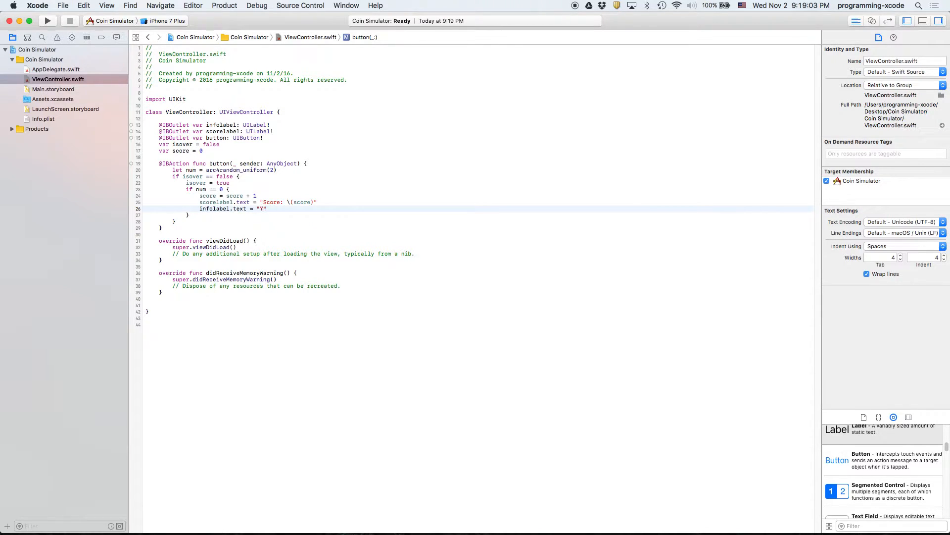
text(Yay 1)
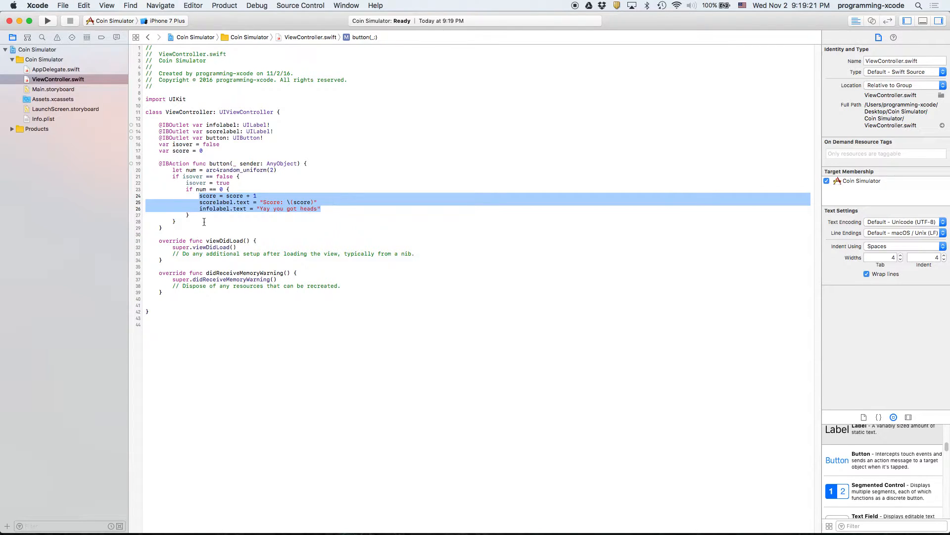
- Add an else branch subtracting a point and showing "You lose..."
text(else {)
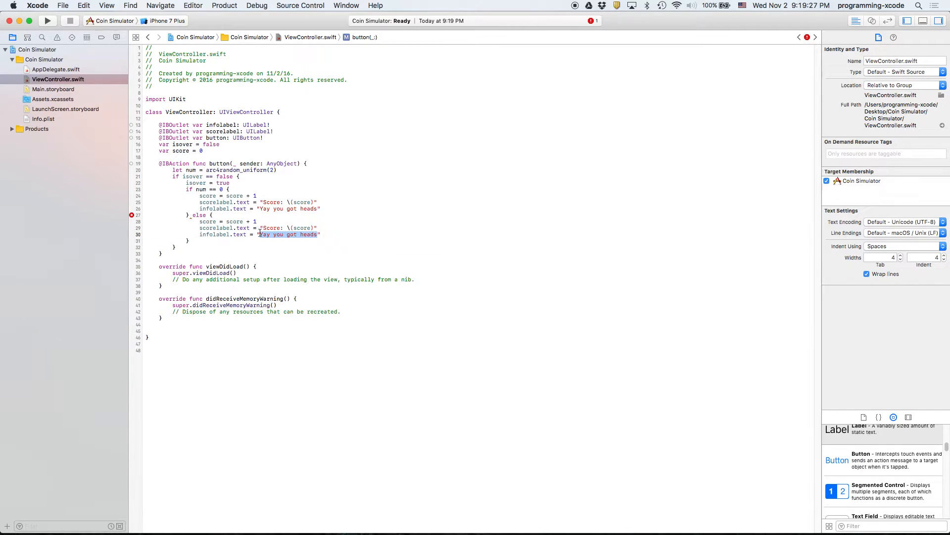
text(You)
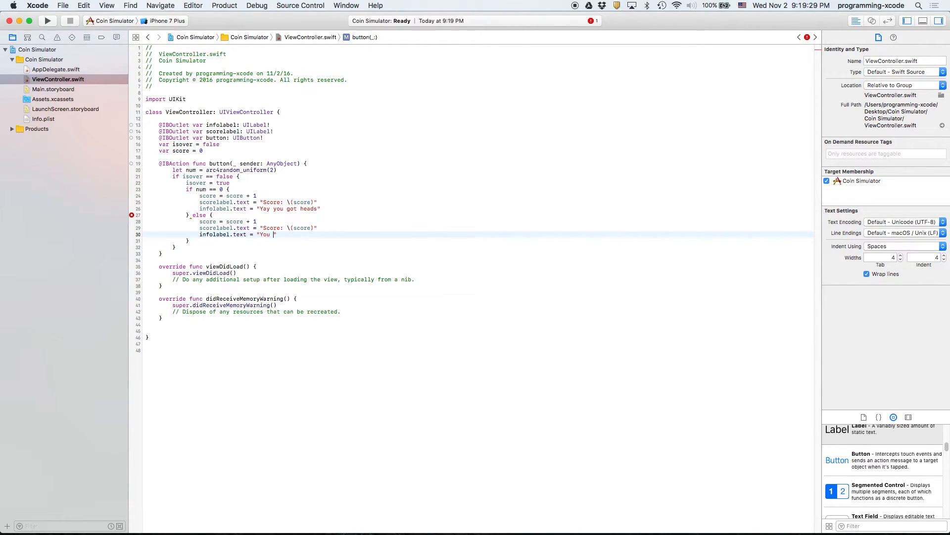
text(lose...)
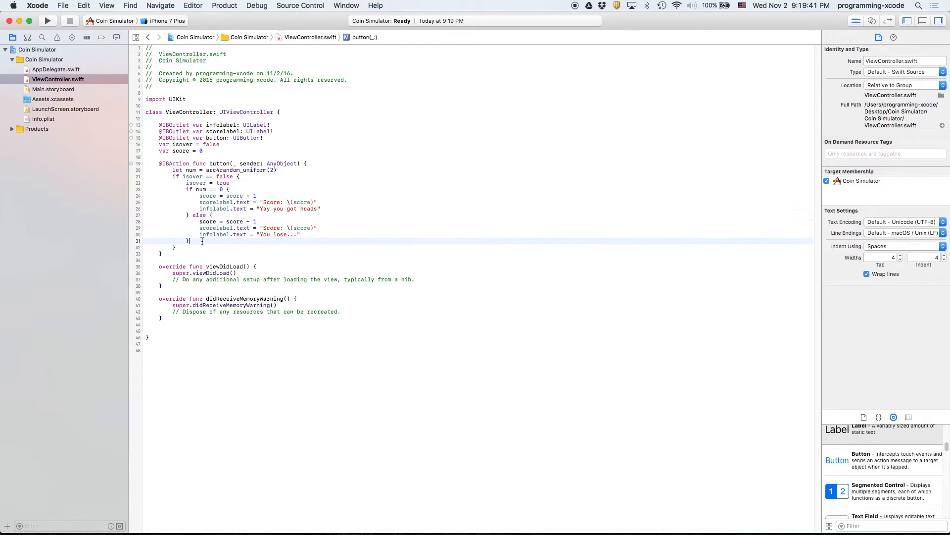
- Add an outer else that sets isover = false and calls viewDidLoad()
text(} else {)
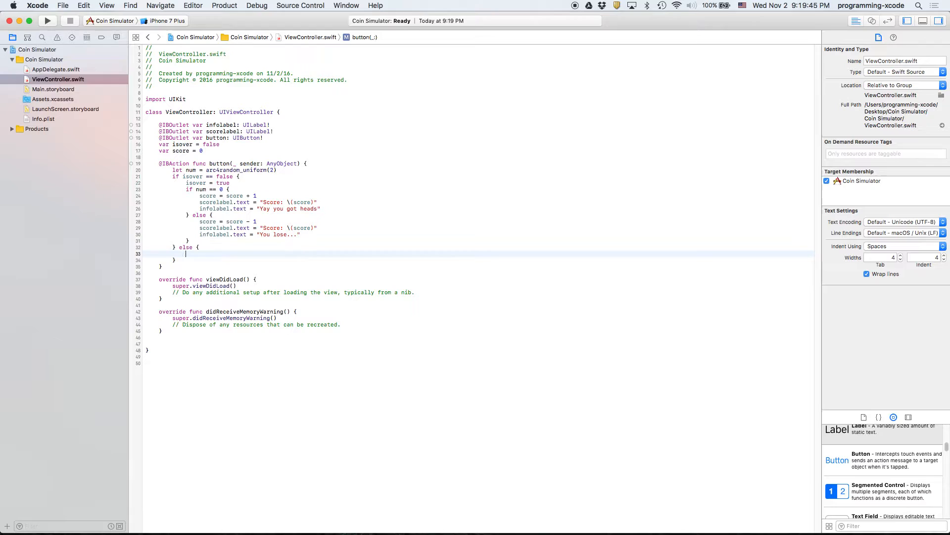
text(isover = false)
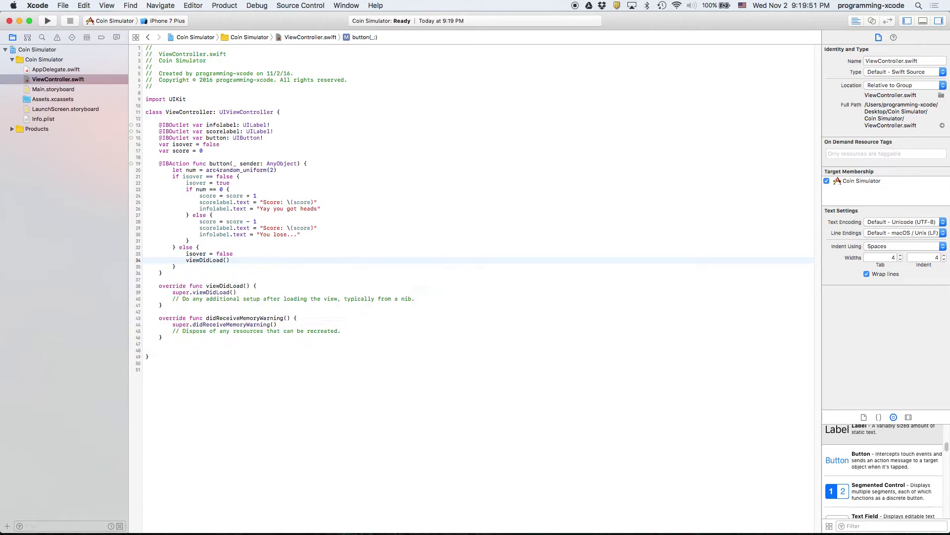
click(237, 292)
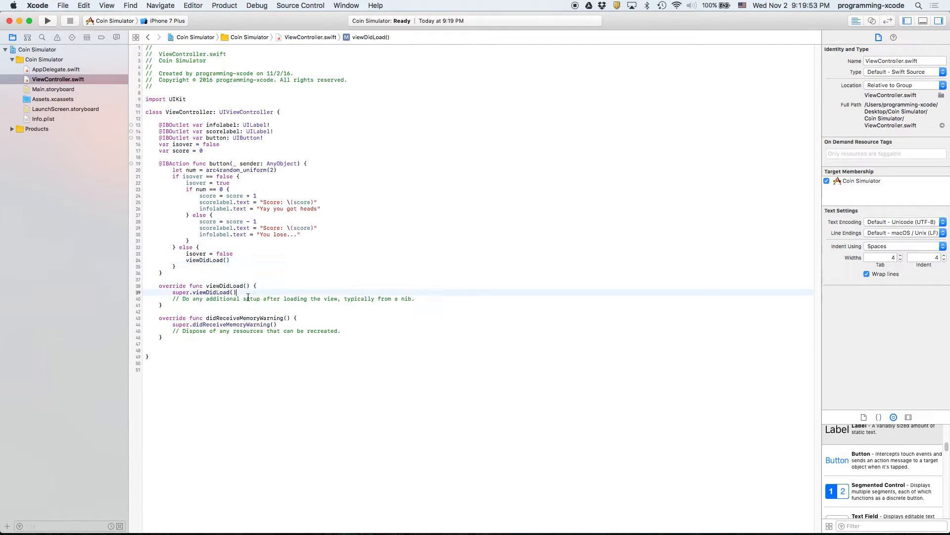
- In viewDidLoad, add '_ = Timer.scheduledTimer' with interval 0.001, target self, and #selector()
key(Return)
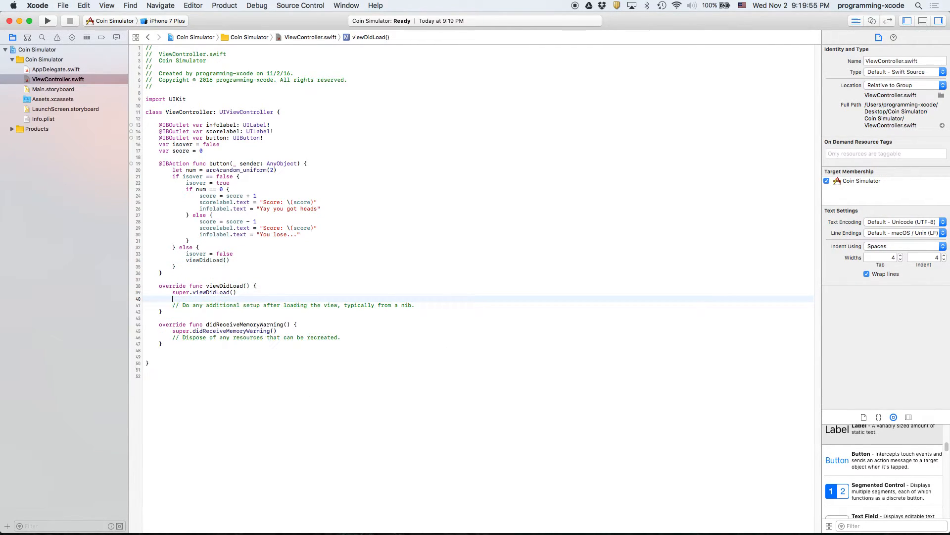
text(_ =)
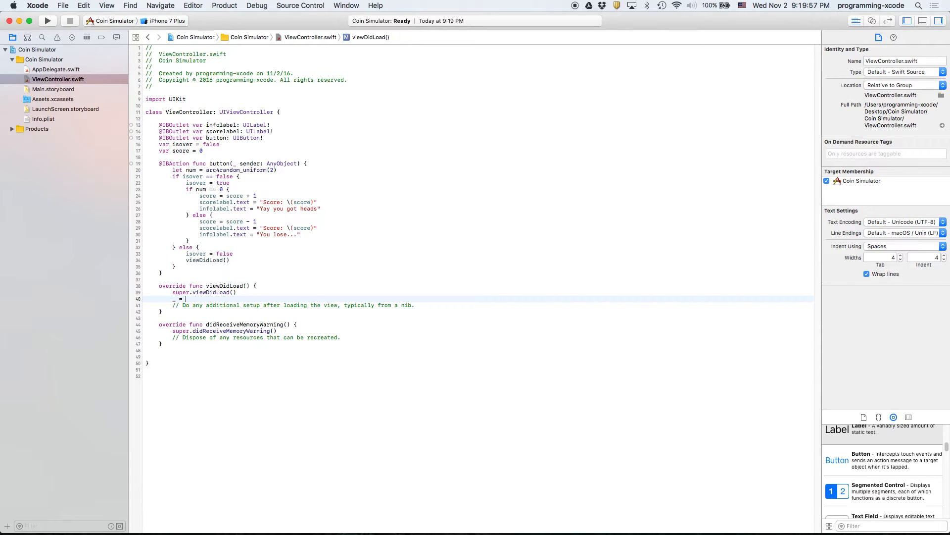
text(Timer)
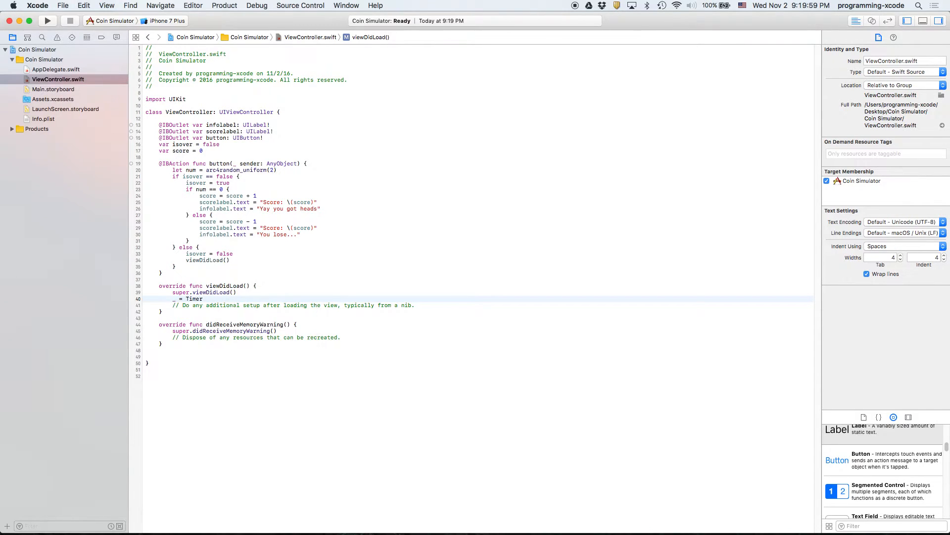
text(.s)
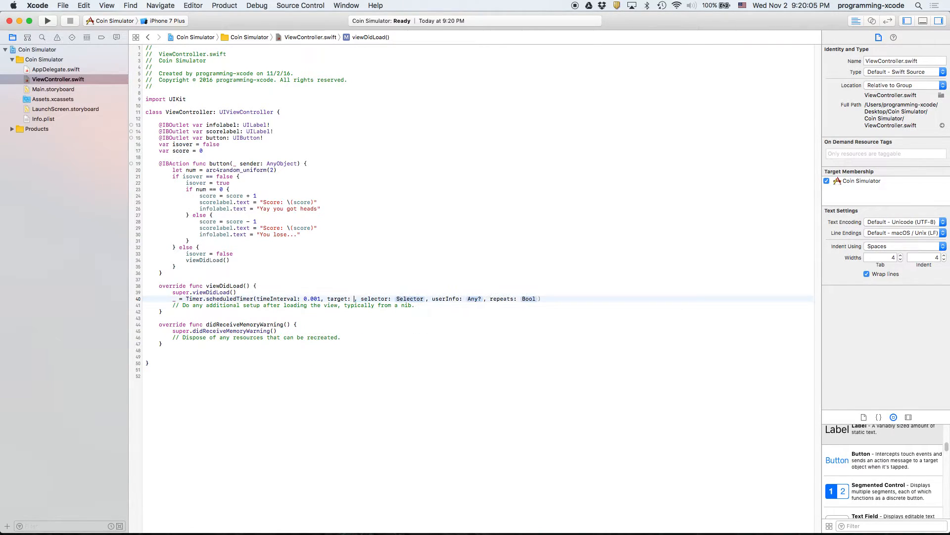
text(self)
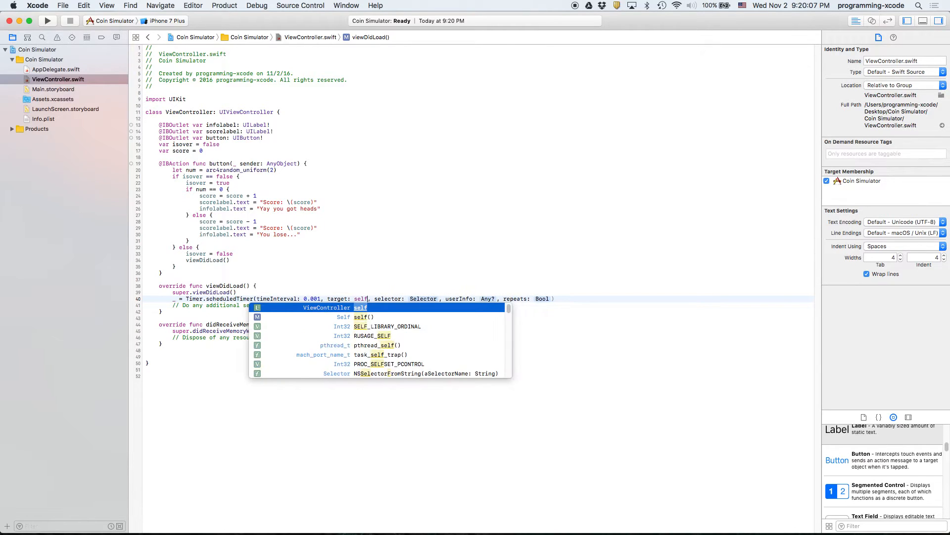
text(#)
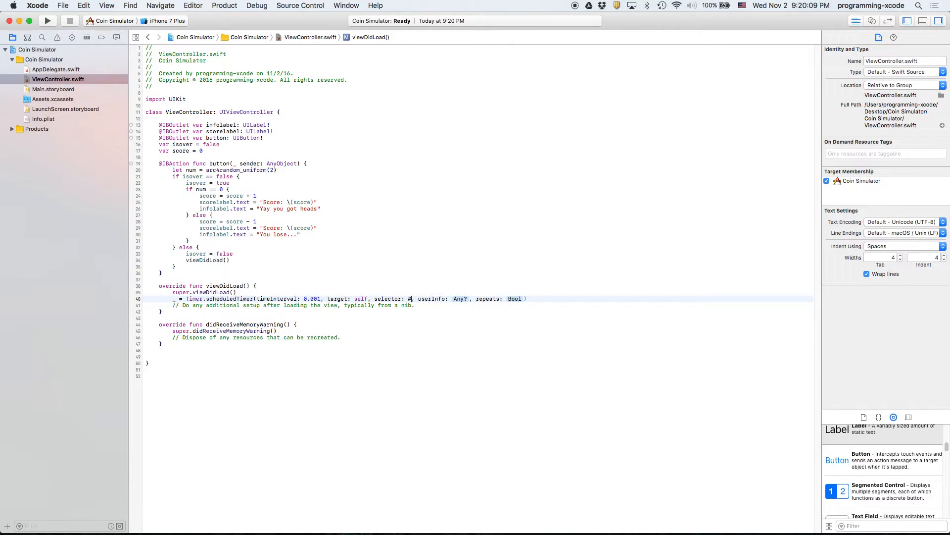
text(selector()
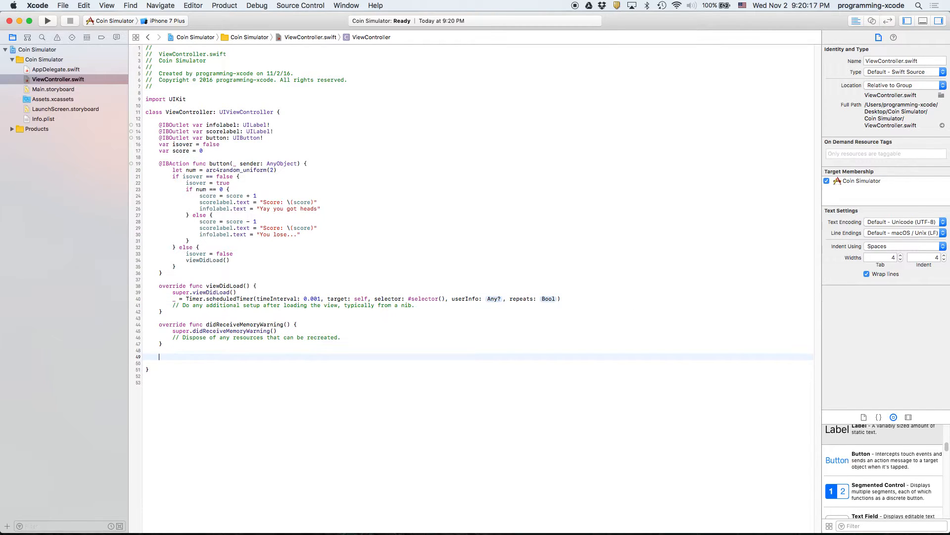
- Add an empty func check() { }
text(func)
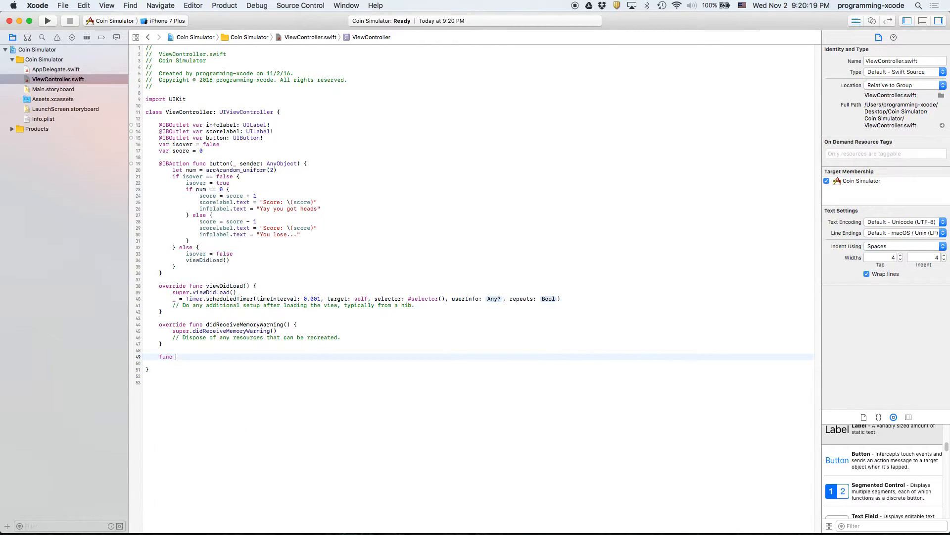
text(check()
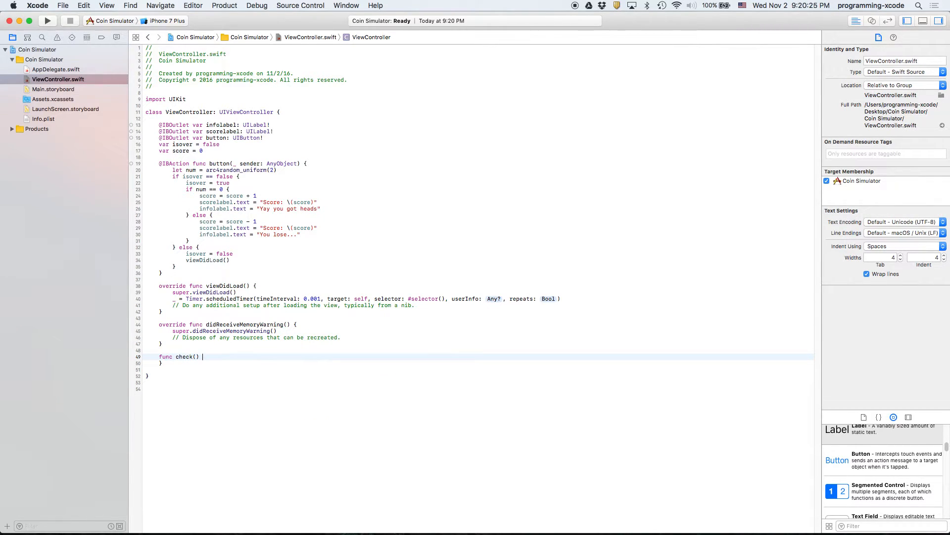
text({)
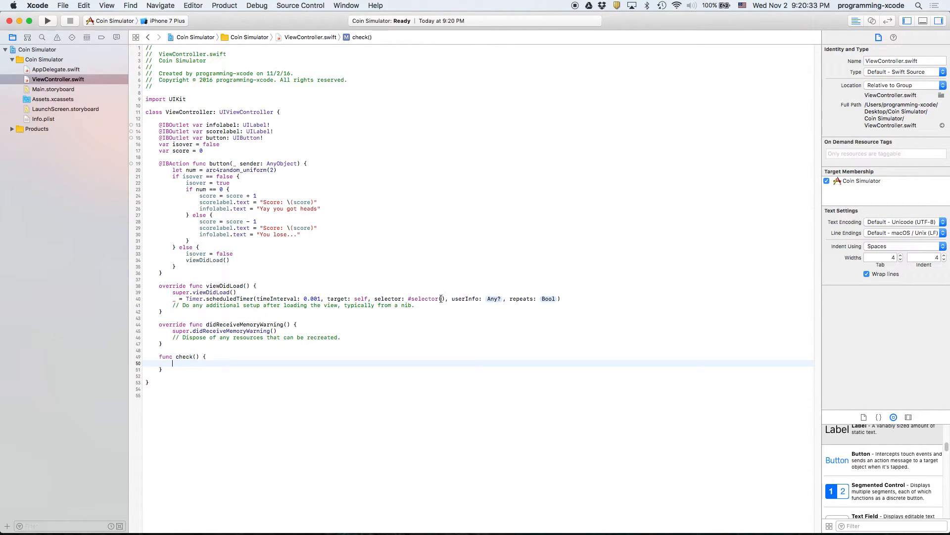
- Point the timer selector at ViewController.check with userInfo nil and repeats true
text(View)
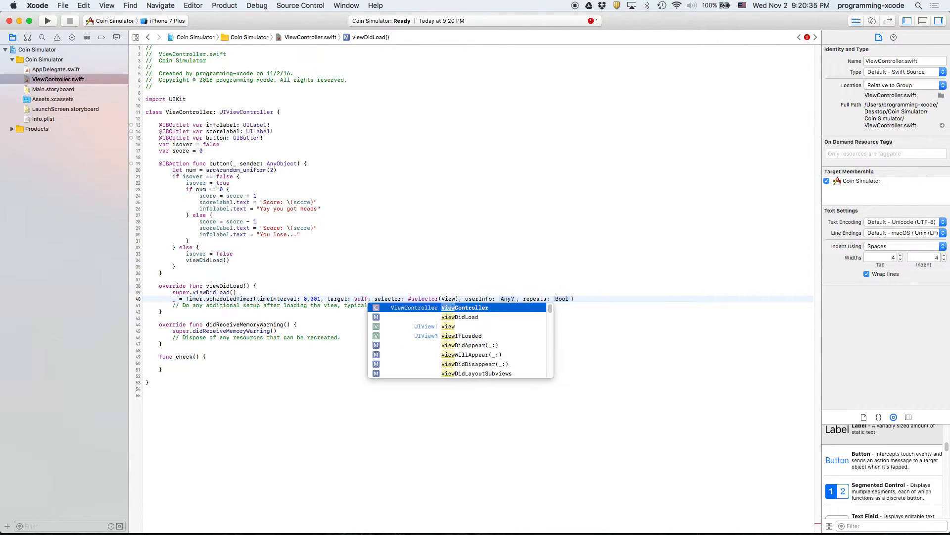
text(.sd)
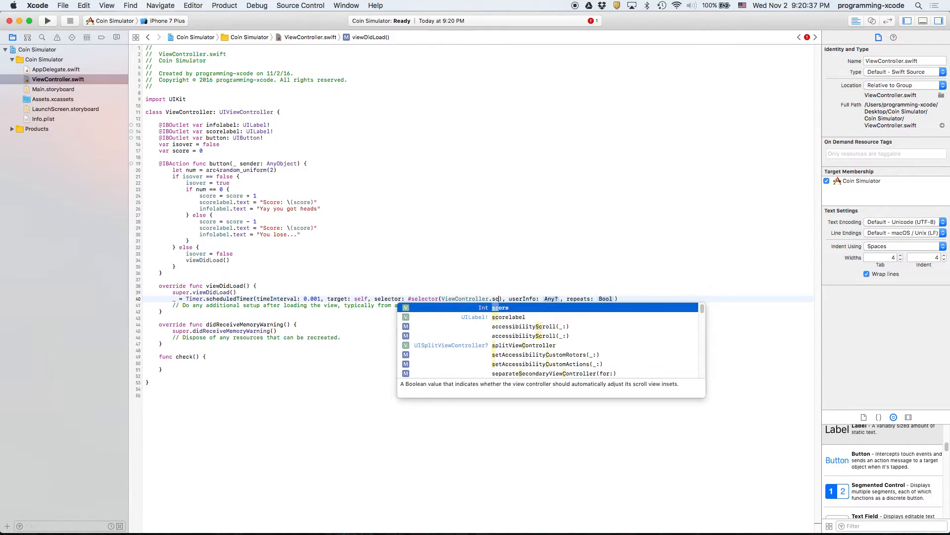
text(check)
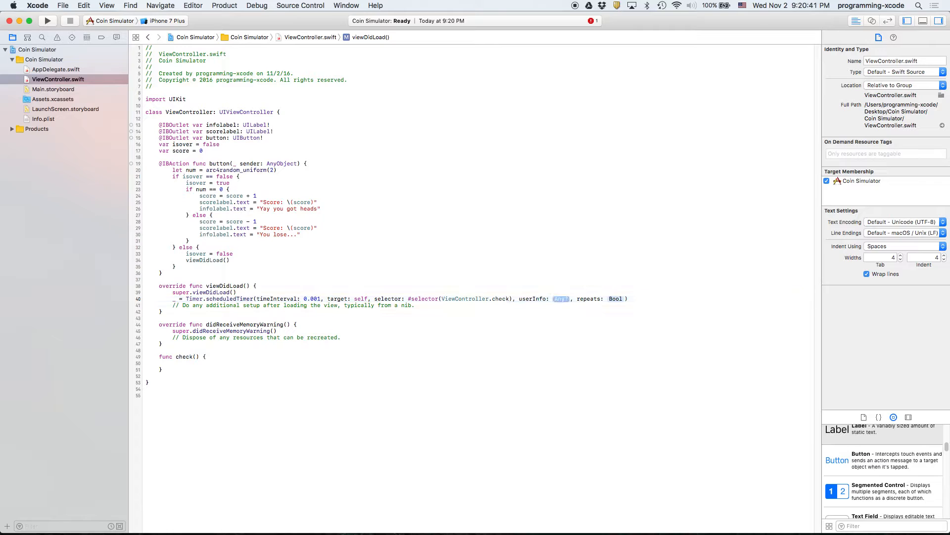
text(nil)
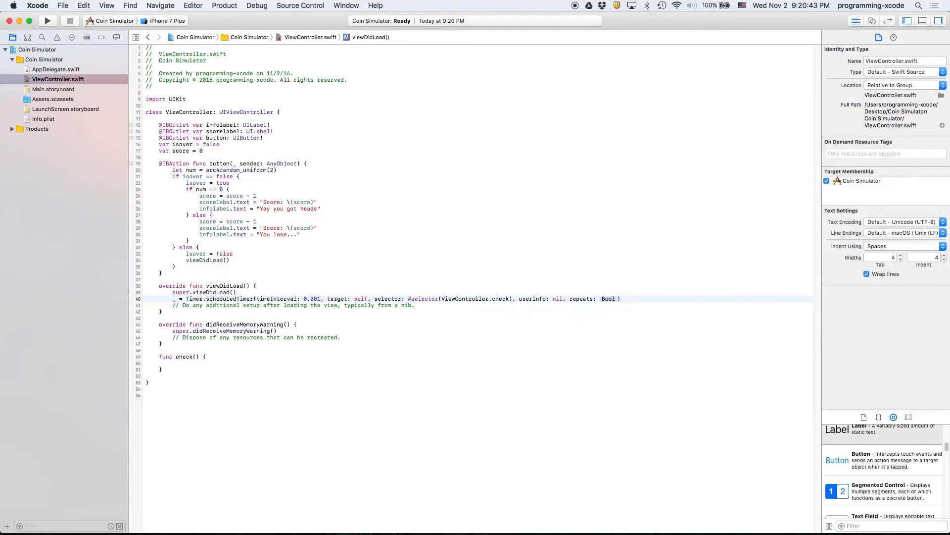
text(true)
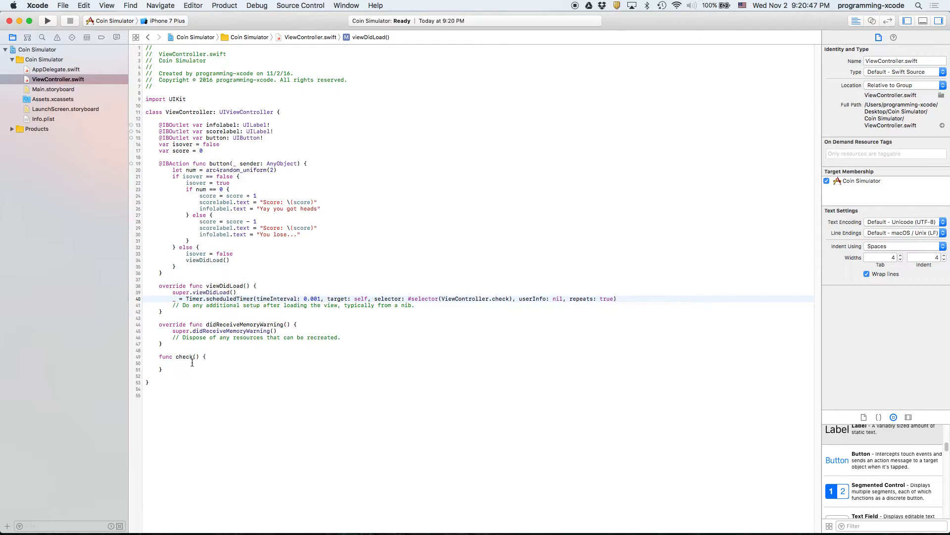
- Start an 'if score < -4 {' block inside check()
text(if)
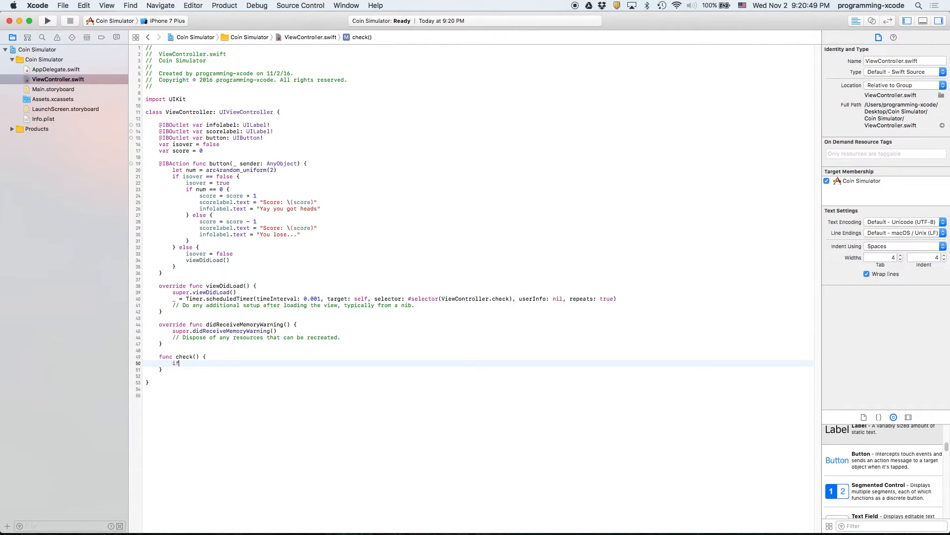
text(score <)
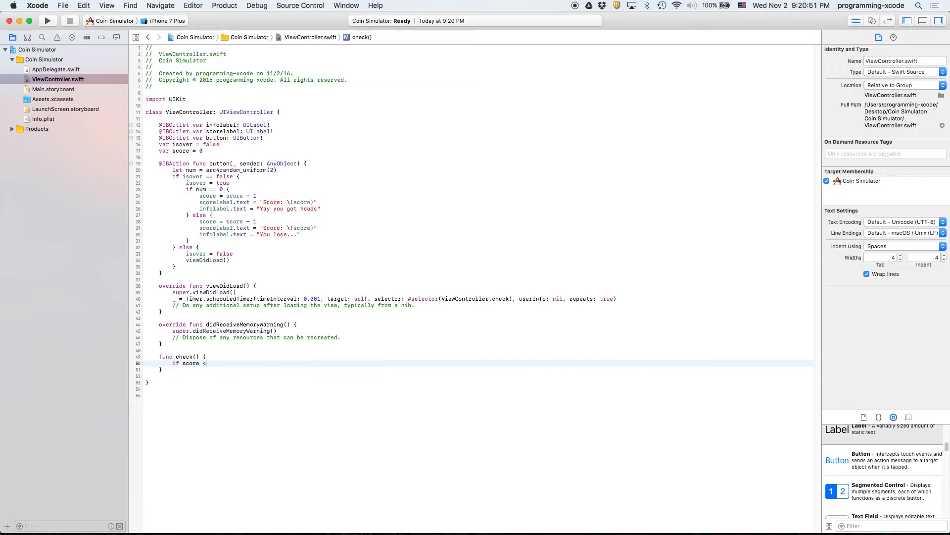
text(-4)
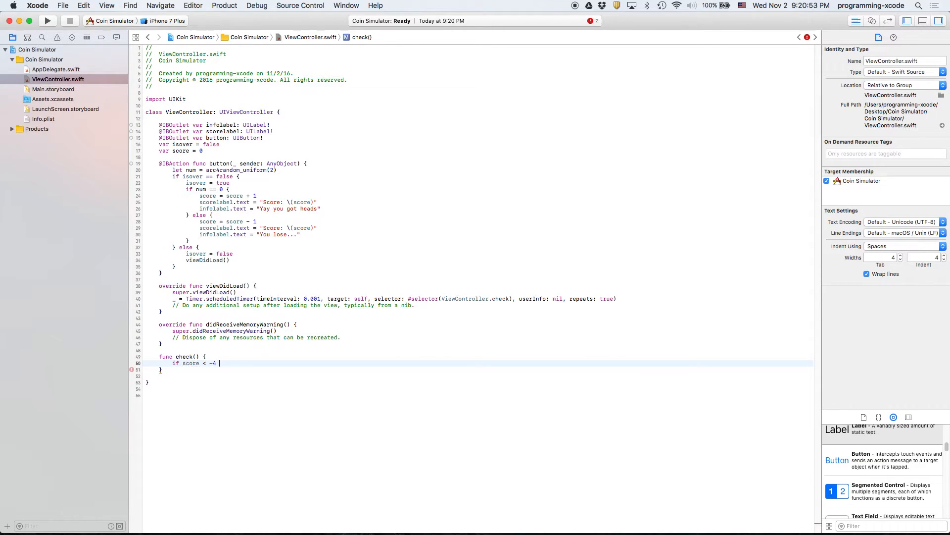
text({)
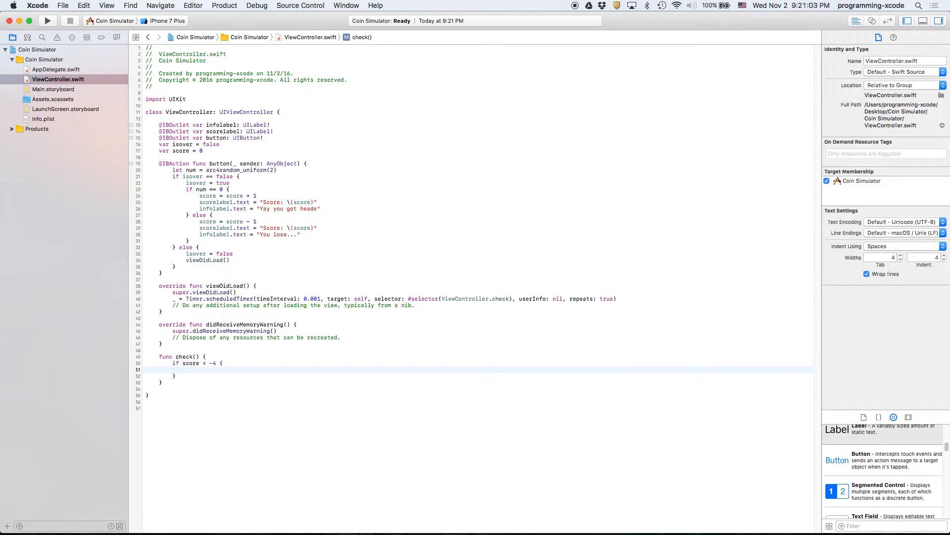
- Set scorelabel and button isHidden = true and infolabel.text to "YOU LOSE THIS GAME"
click(186, 370)
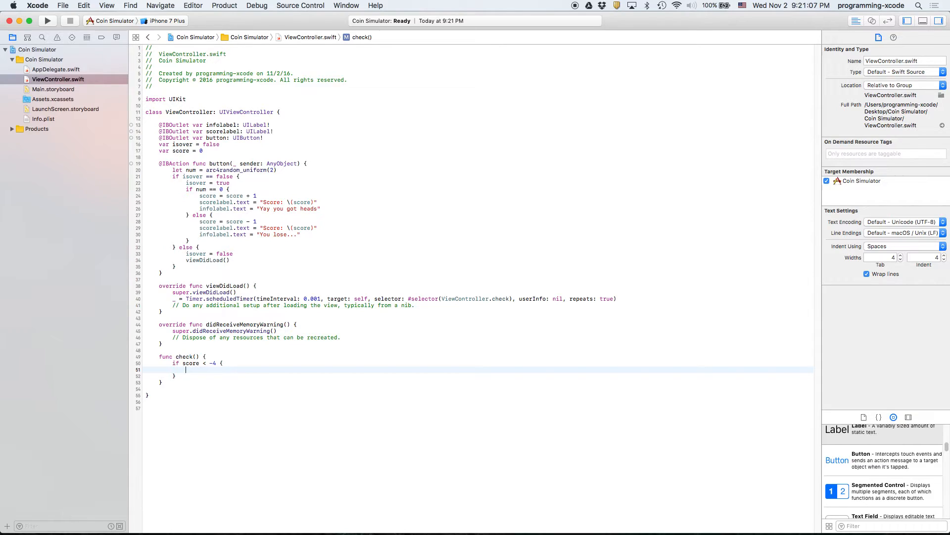
text(scorelabel.)
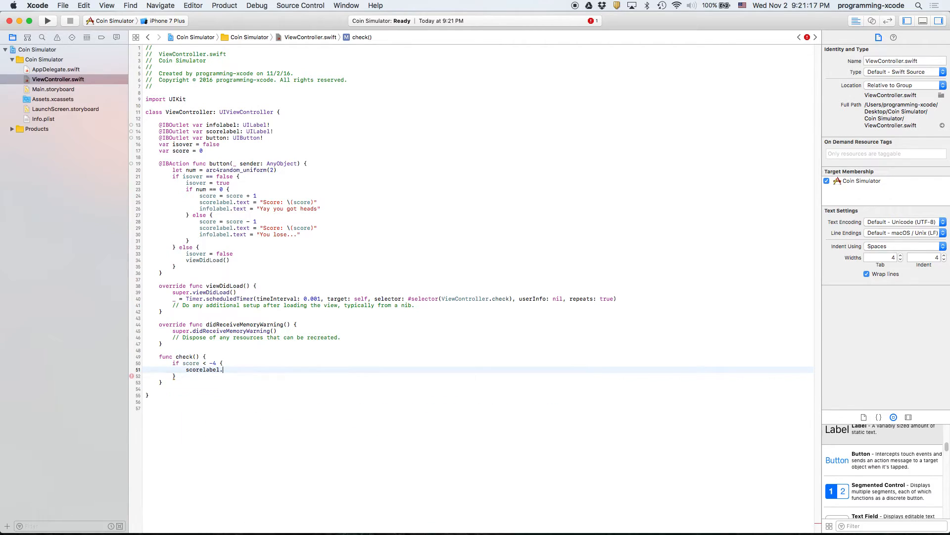
text(isHidden = t)
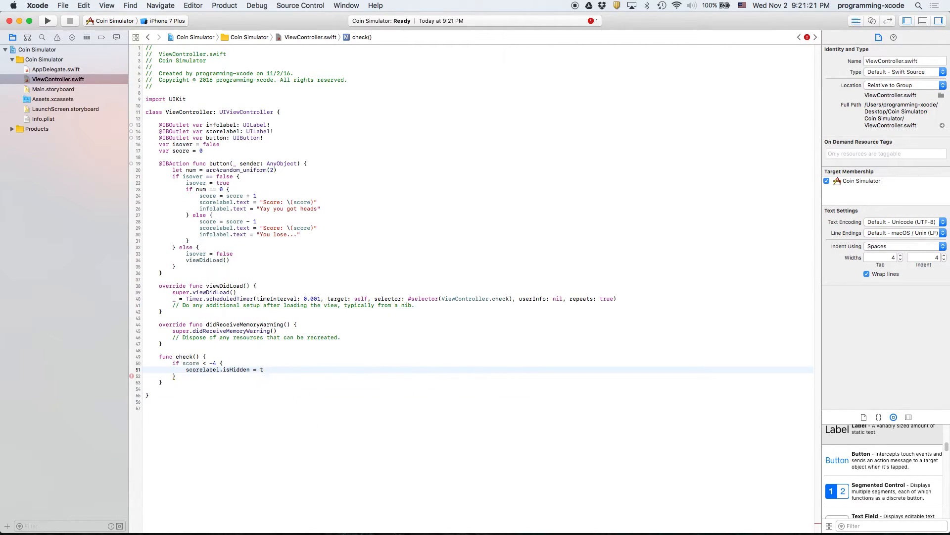
text(rue)
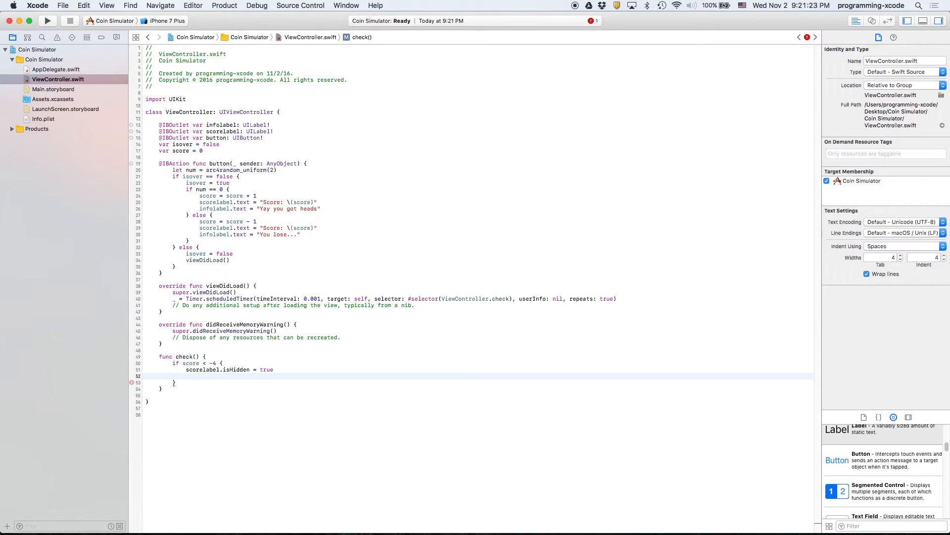
text(b)
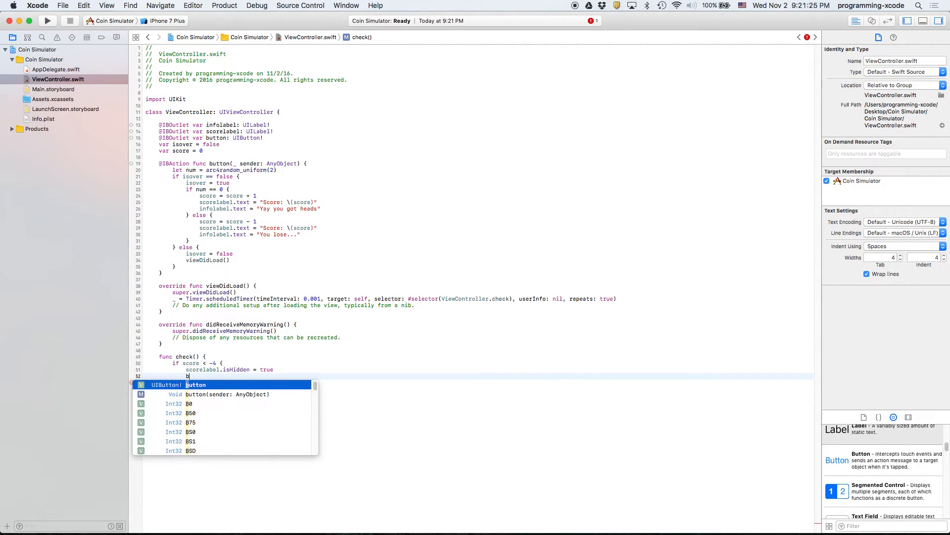
text(utton.isHidden = true)
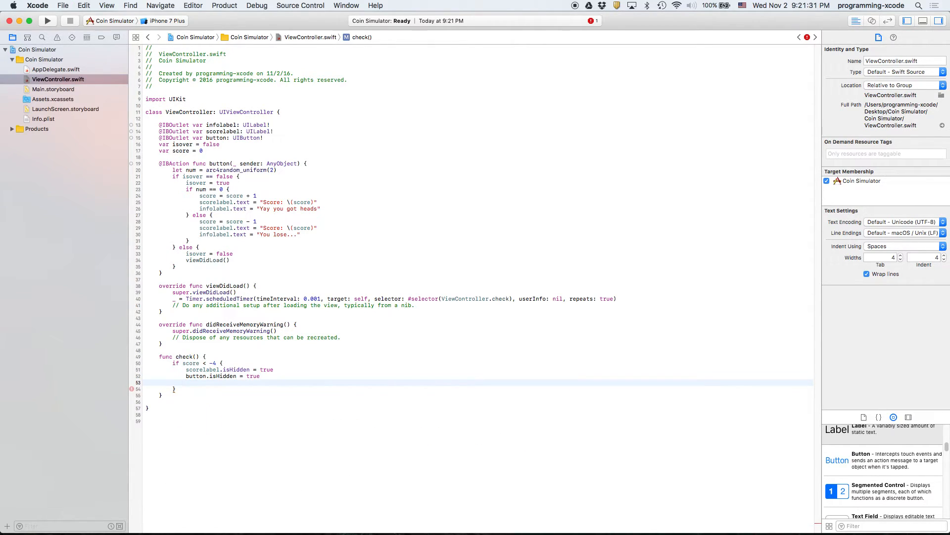
text(infolabel.text = ")
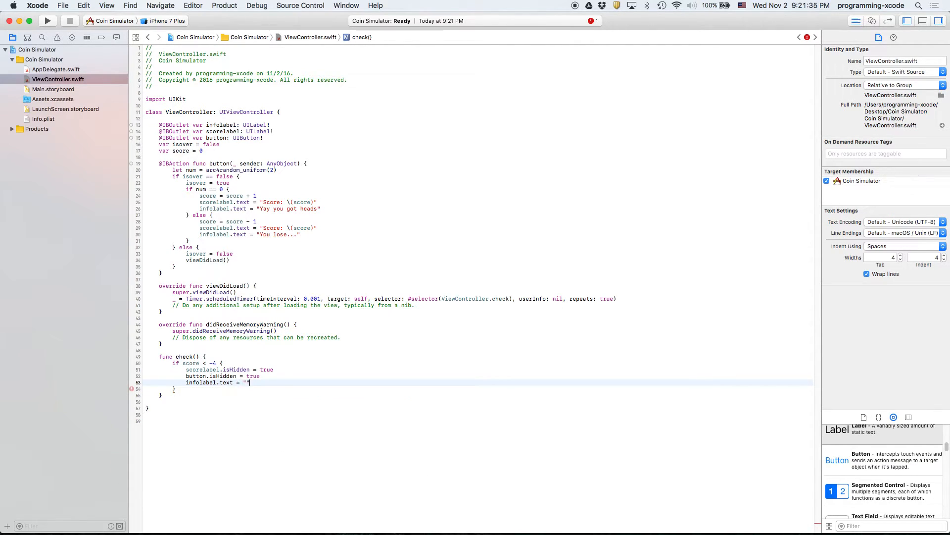
text(YOU LO)
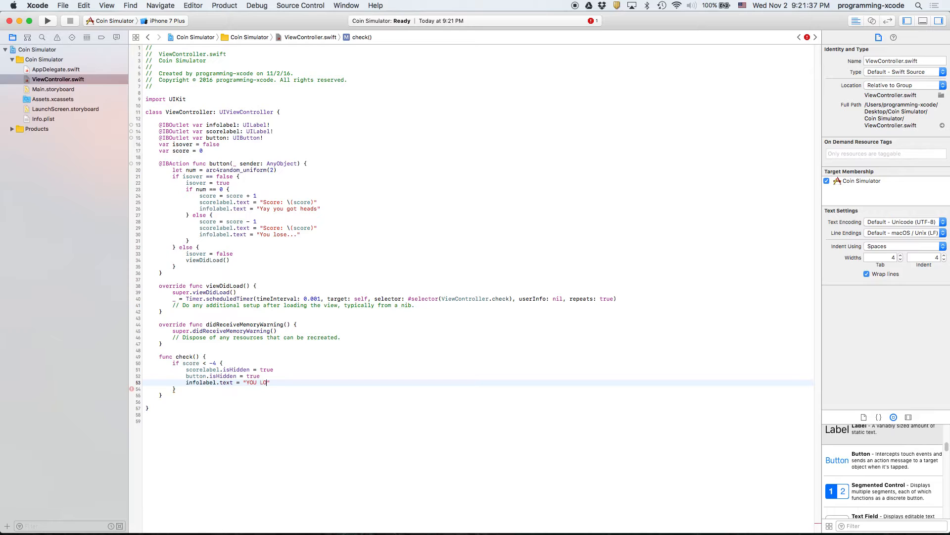
text(SE THIS GAME)
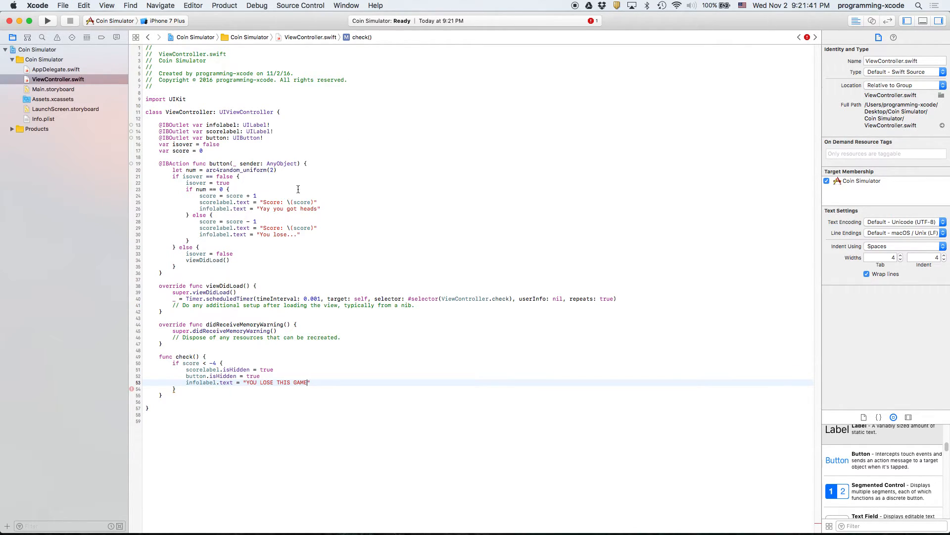
mouse_move(285, 299)
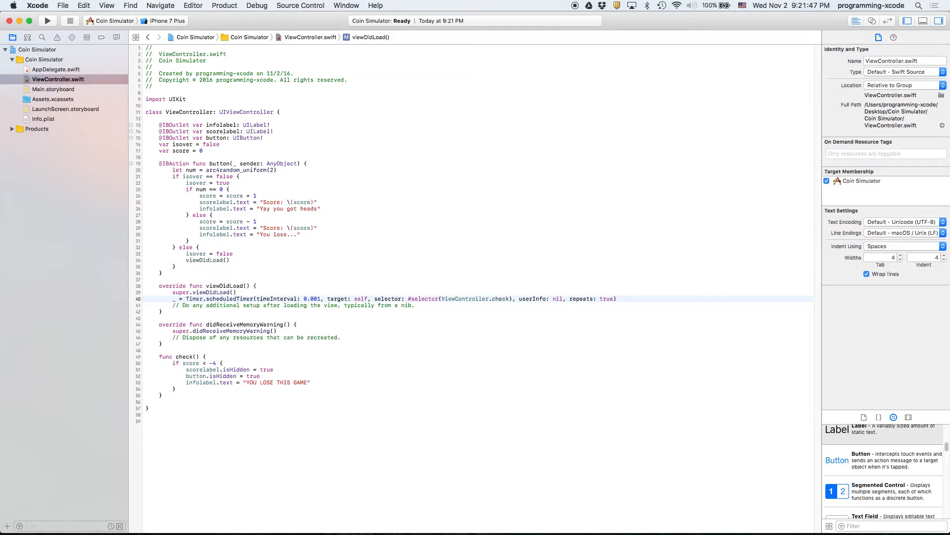
key(Return)
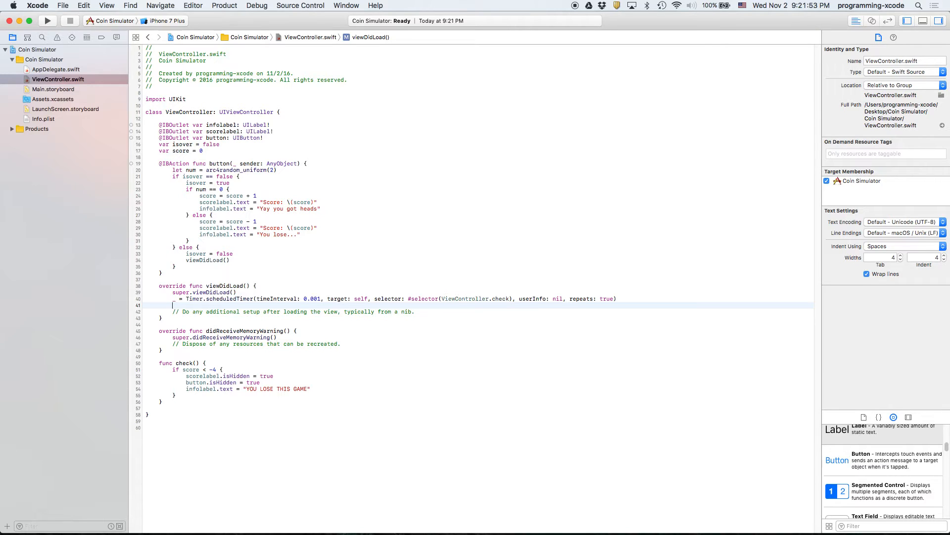
- In viewDidLoad, set the button title to "Flip Coin" for the normal state
text(in)
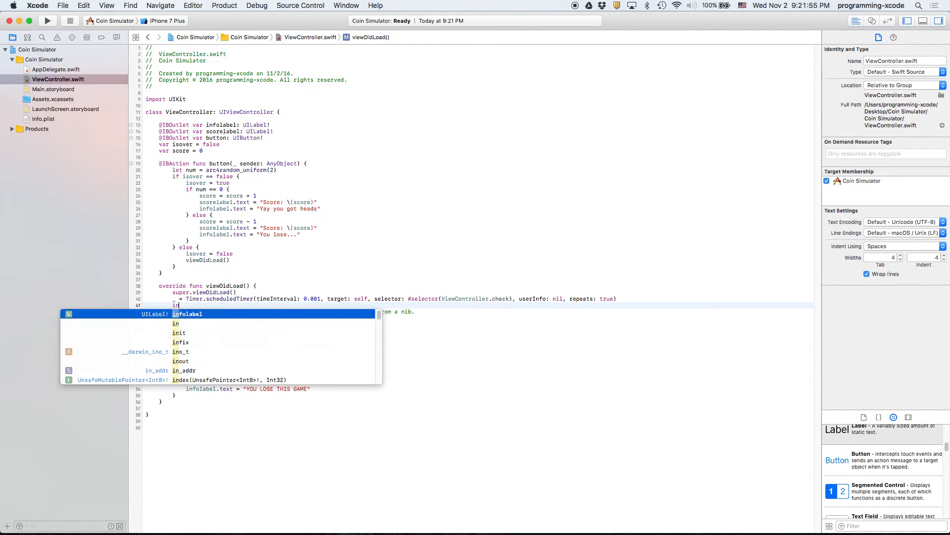
text(bu)
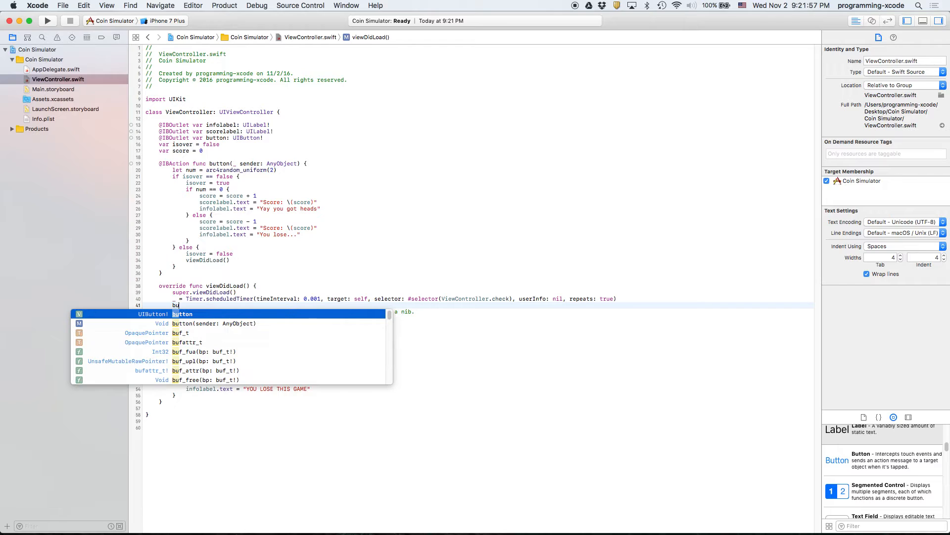
text(.setTitle("Flip Coin", for:)
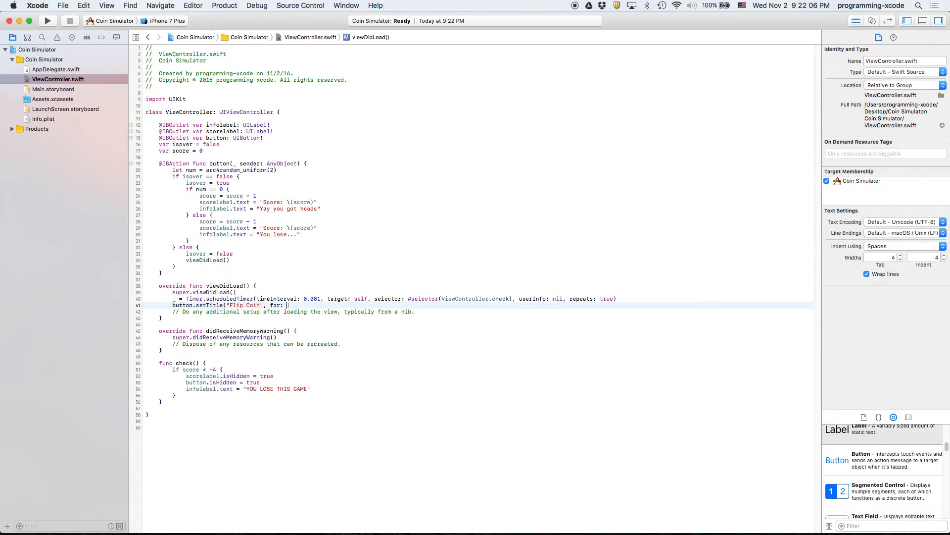
text(.normal))
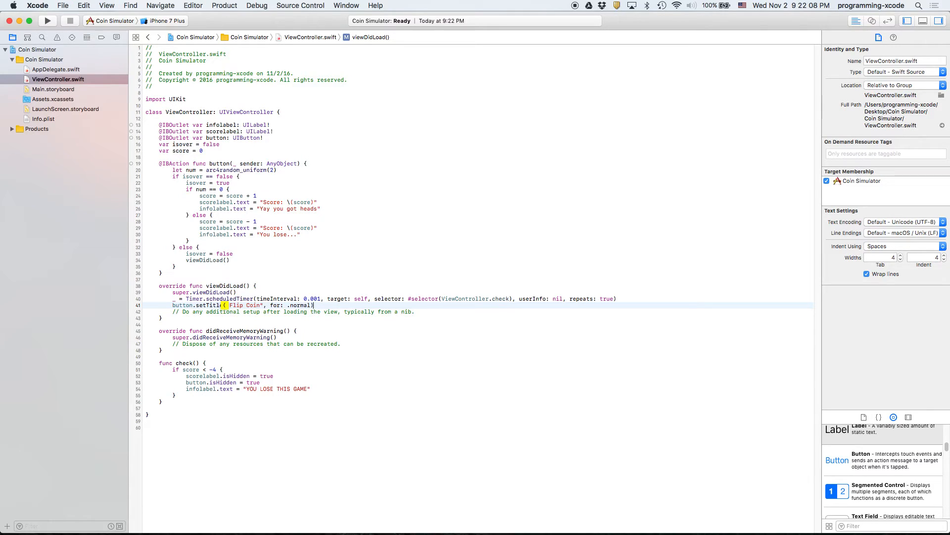
key(return)
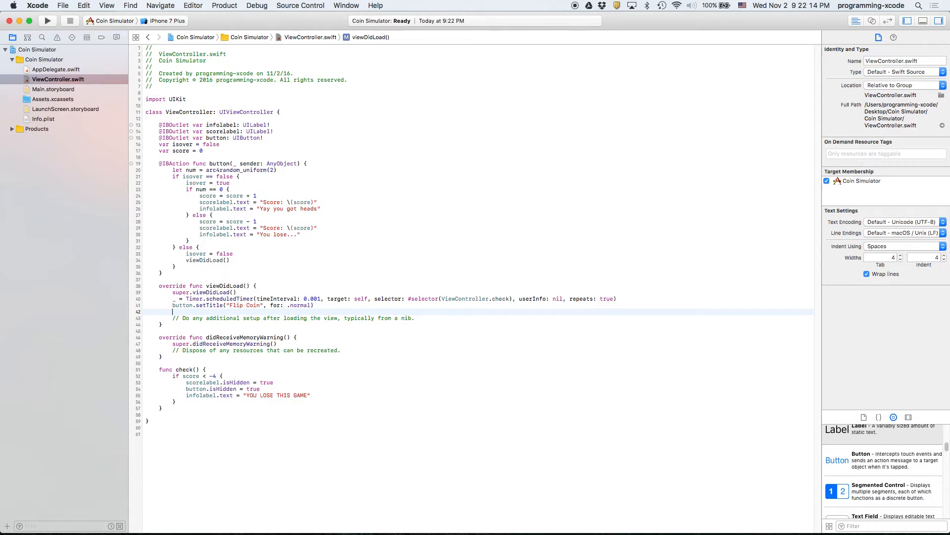
- Set scorelabel's text to "Score: \(score)" in viewDidLoad
text(scp)
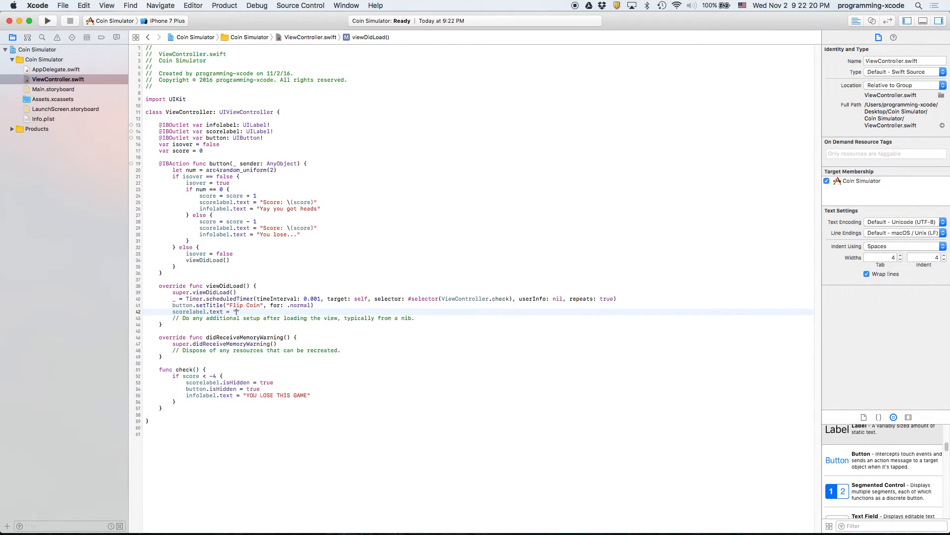
text(Sc())
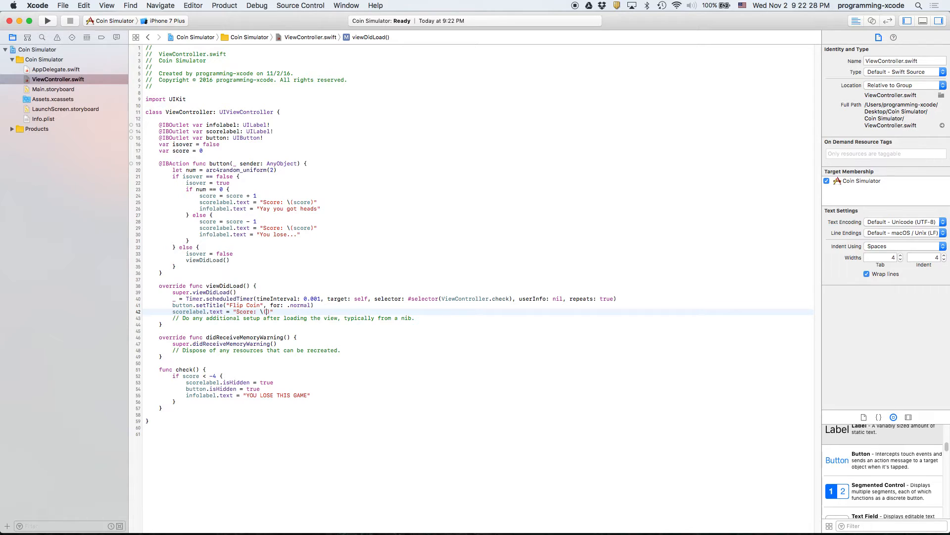
text(score))
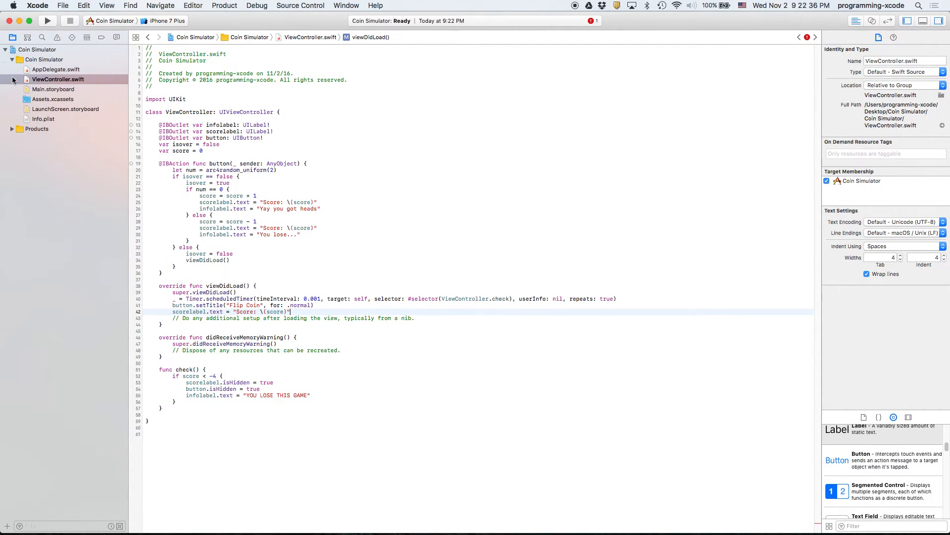
- In Main.storyboard, connect the top label to the scorelabel outlet and launch the app
click(53, 89)
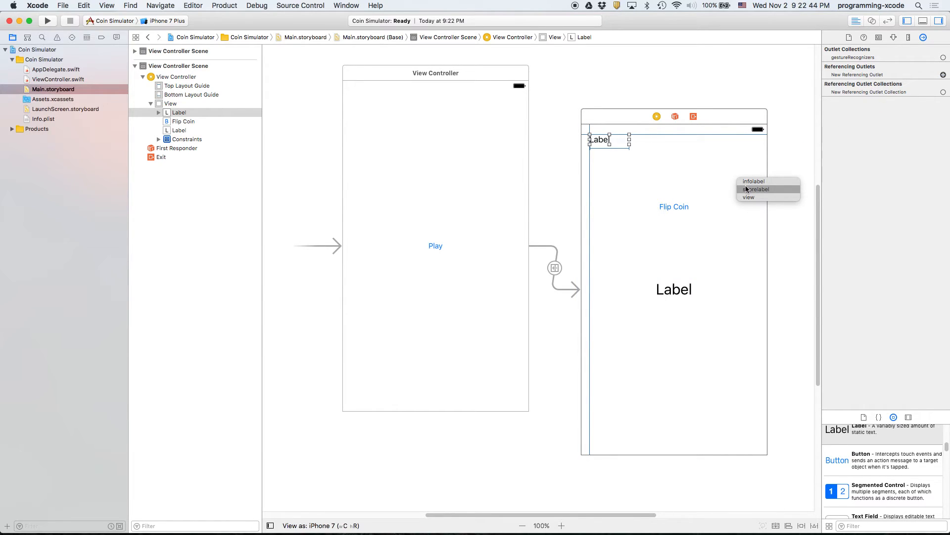
click(756, 190)
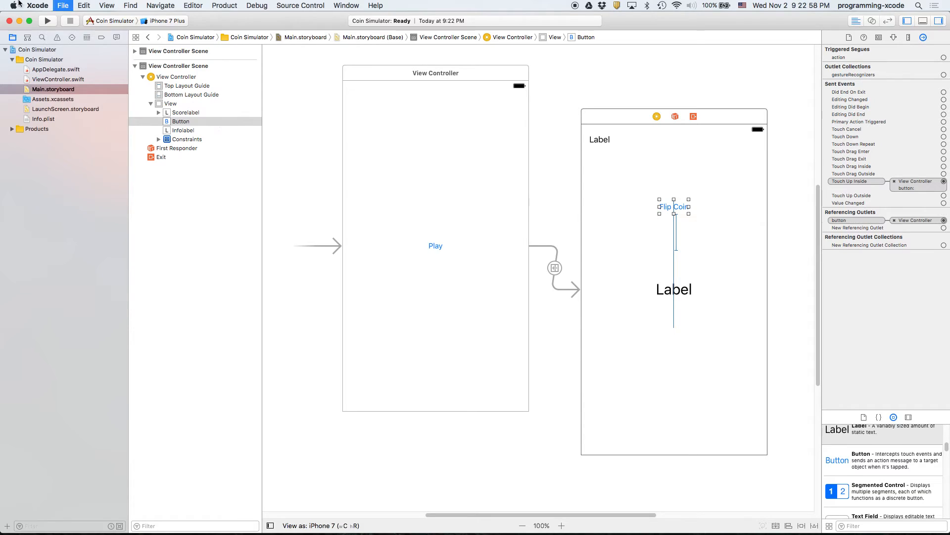
click(47, 21)
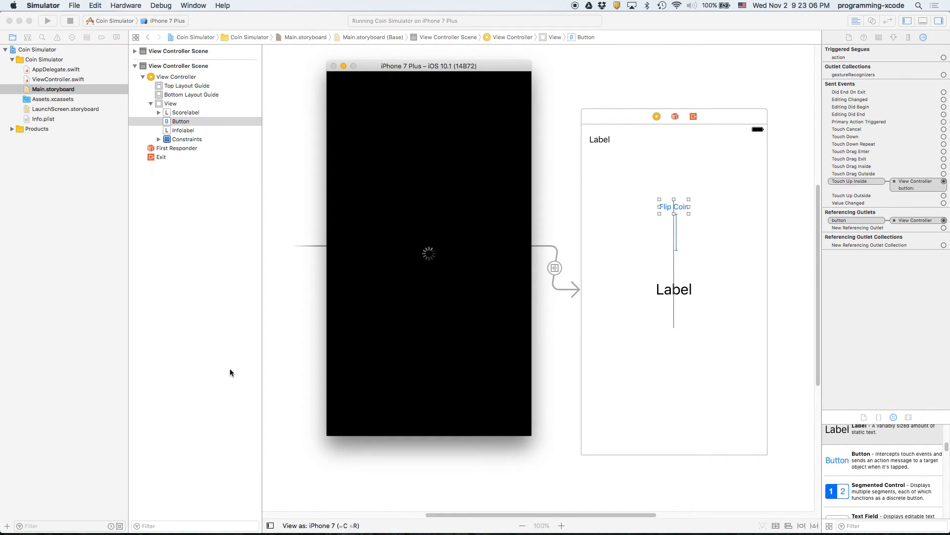
mouse_move(393, 247)
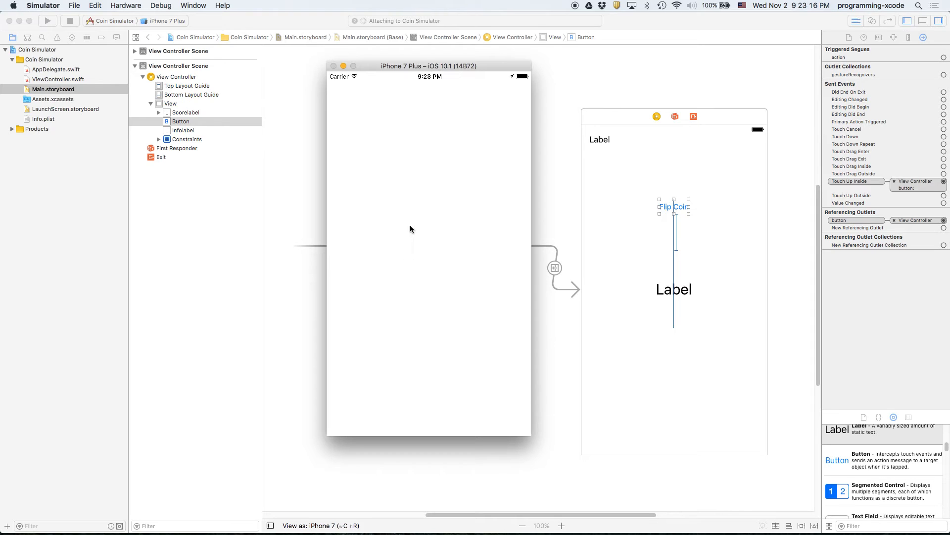
- Tap Play, flip the coin three times, then return to ViewController.swift
click(47, 20)
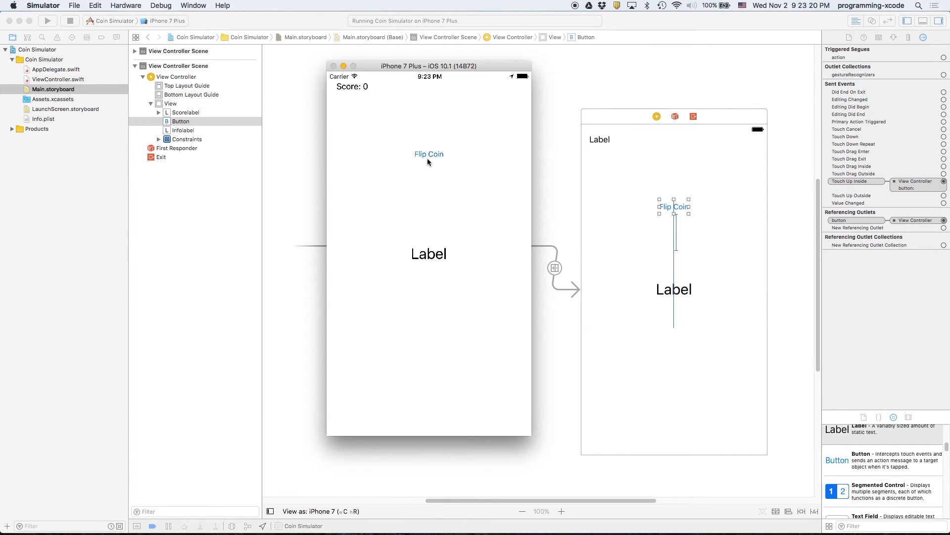
click(429, 154)
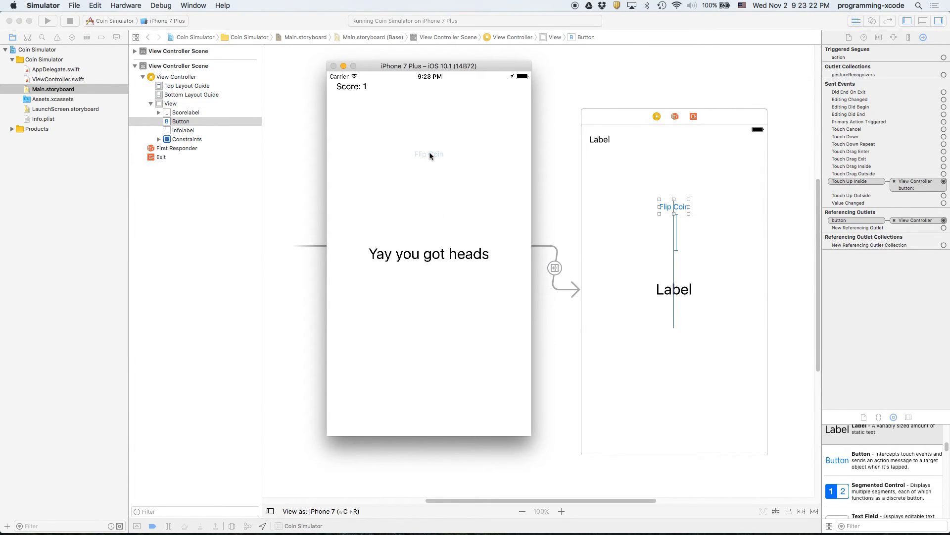
click(430, 156)
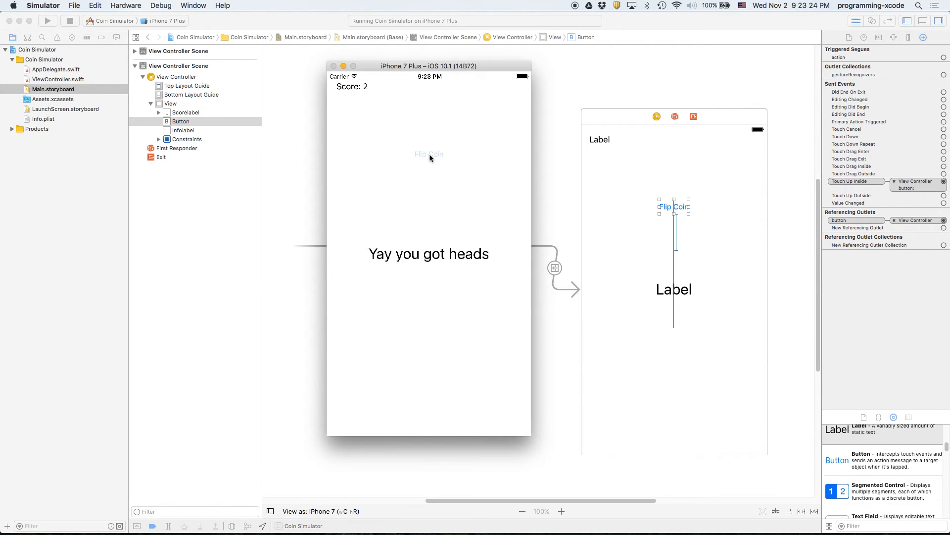
click(429, 154)
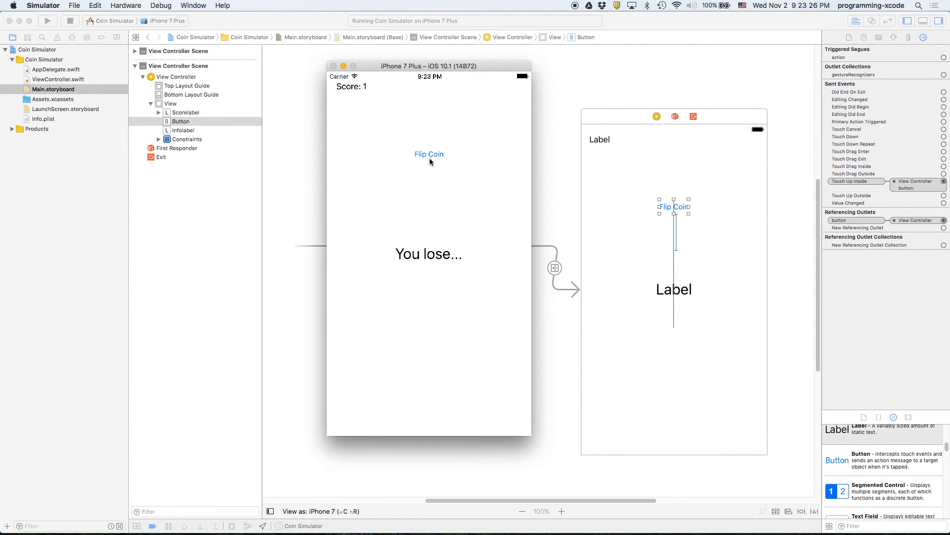
click(58, 79)
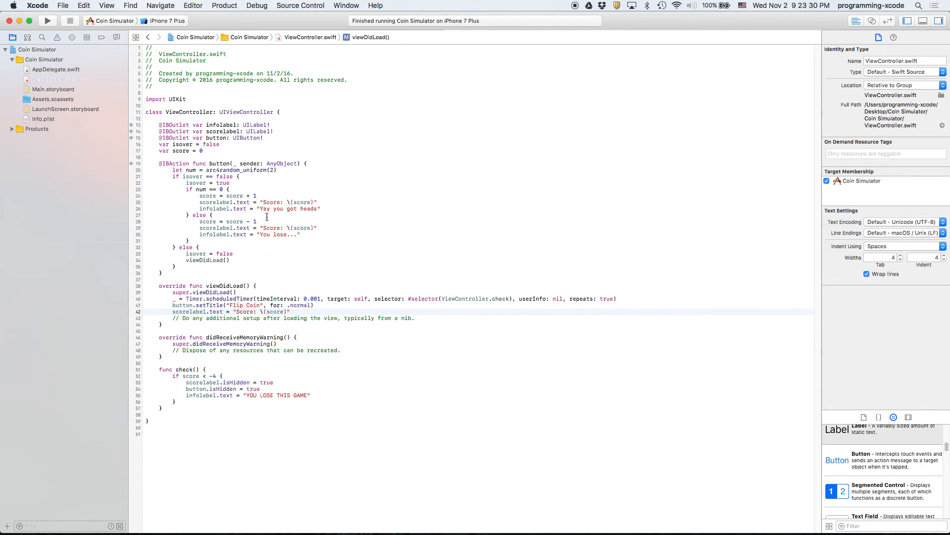
mouse_move(317, 215)
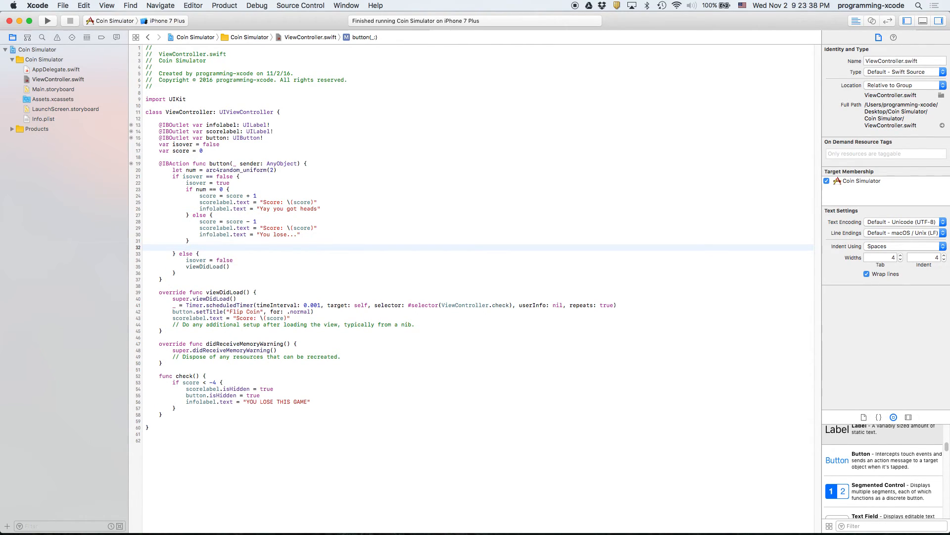
- Add button.setTitle("Play again", for: .normal) after the flip's if/else, then rebuild
text(b)
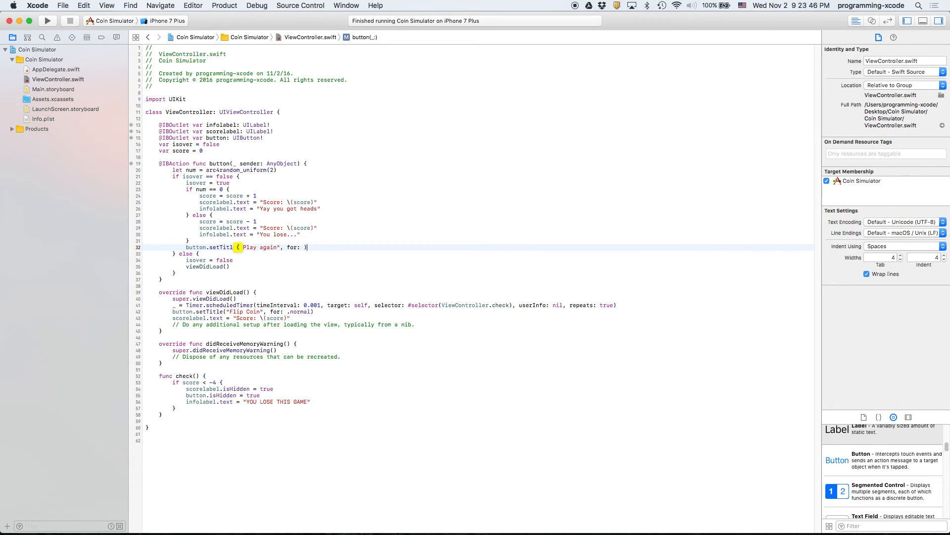
text(.normal)
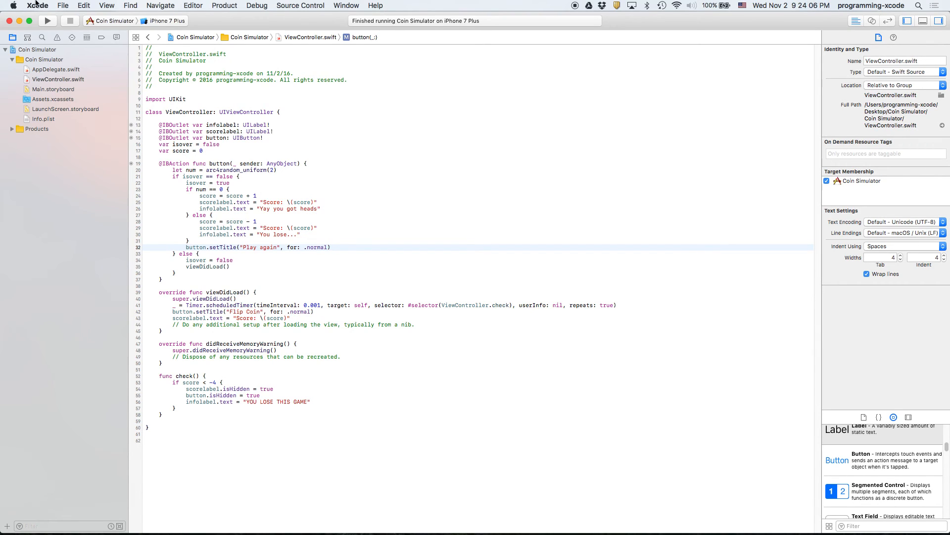
key(cmd+tab)
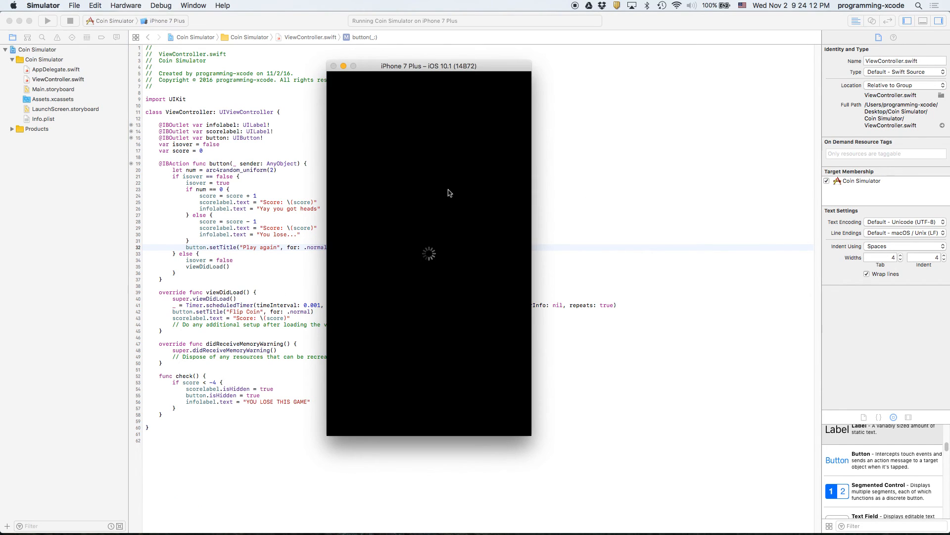
mouse_move(440, 210)
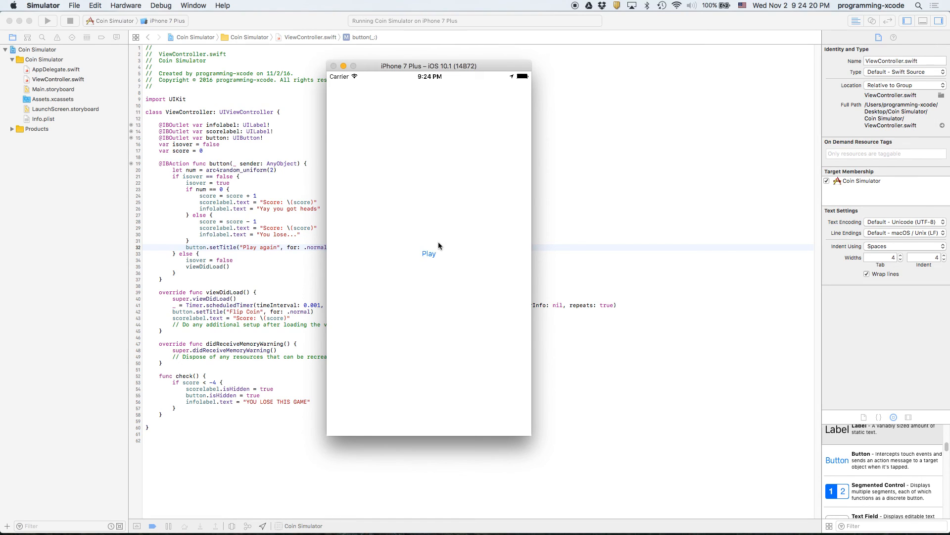
- Tap Play, flip to see "Play again", then tap it to restore "Flip Coin"
click(429, 253)
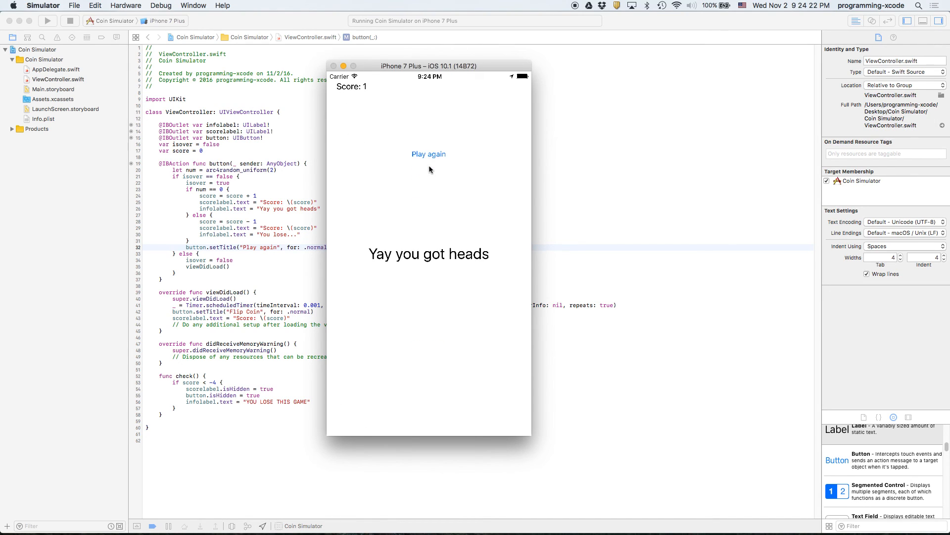
click(429, 154)
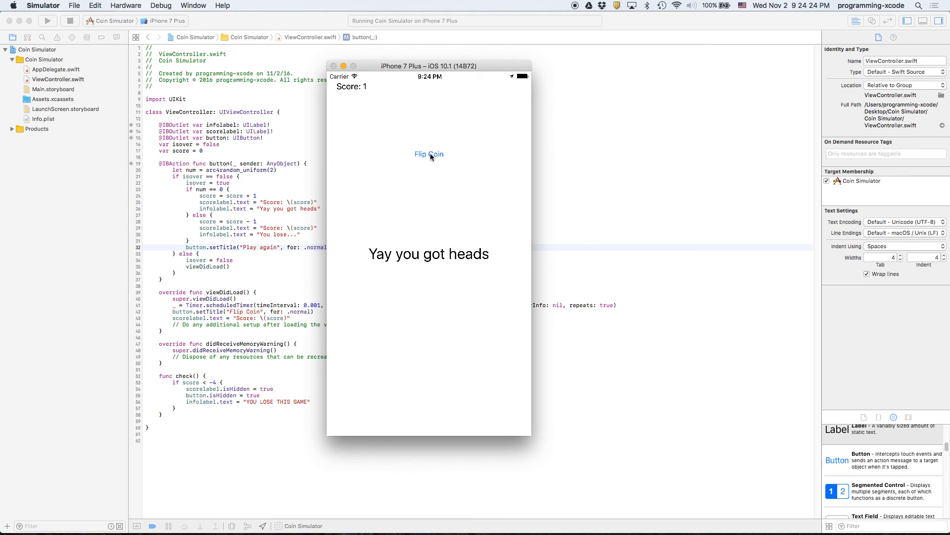
click(428, 154)
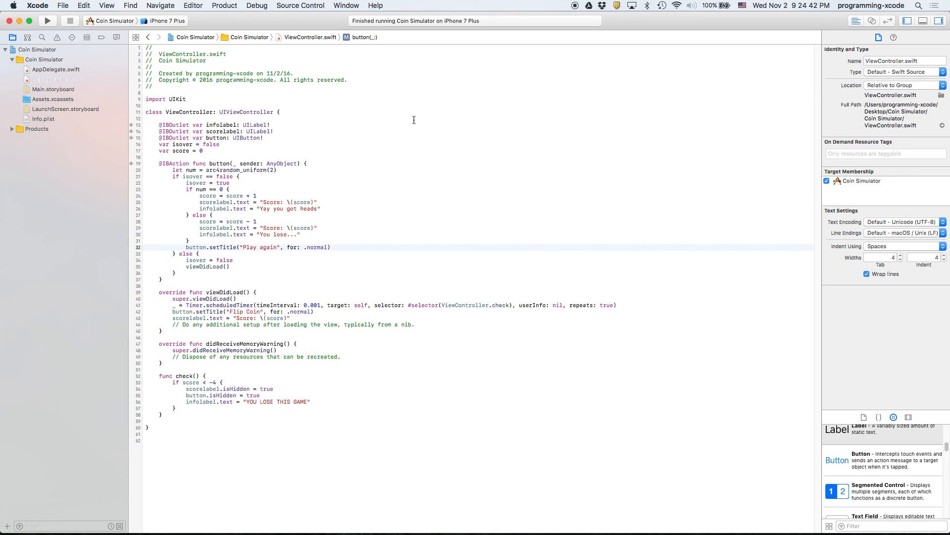
mouse_move(412, 122)
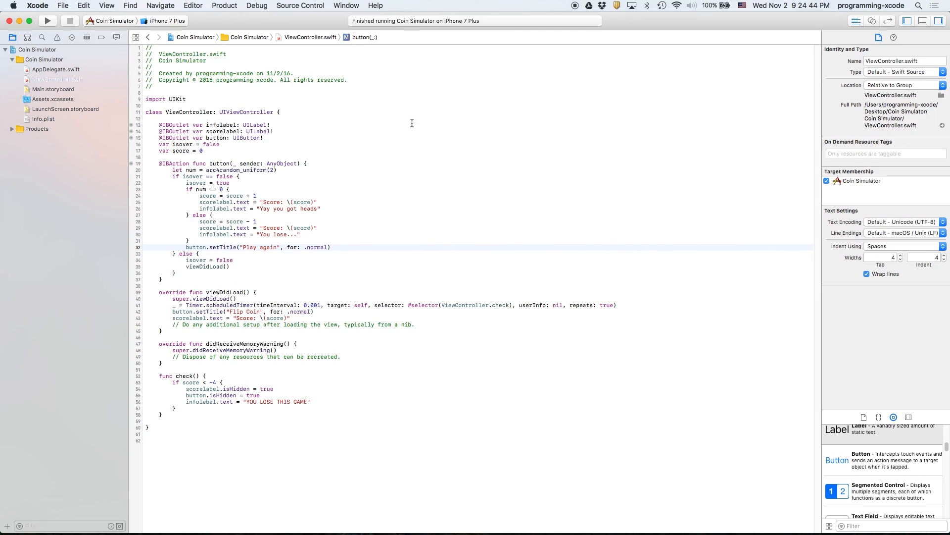